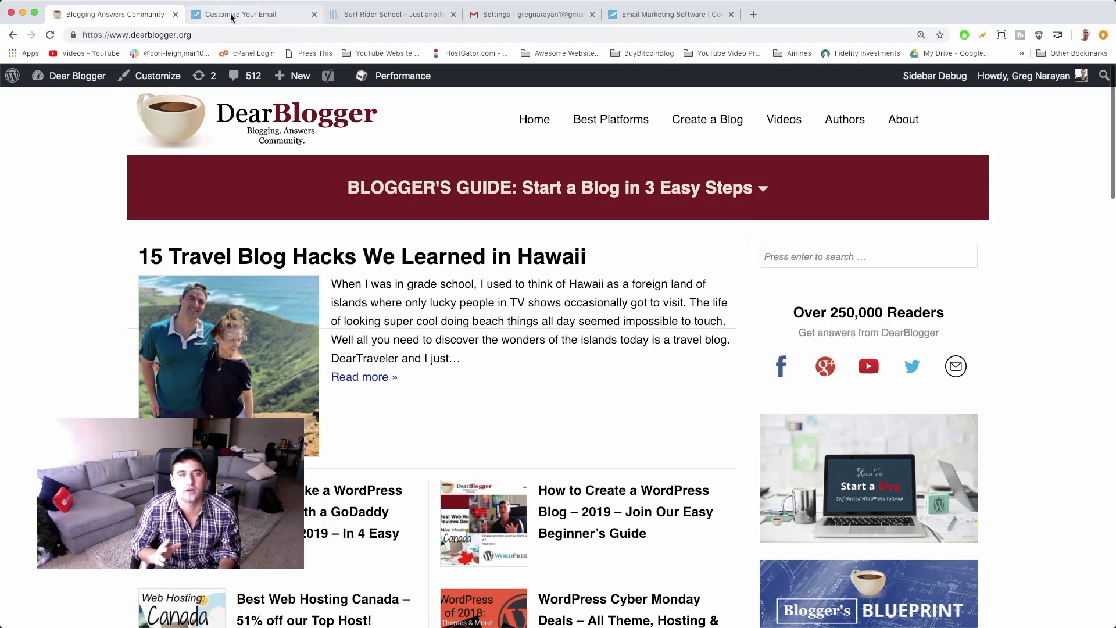
# Review the Welcome Email draft's From/Subject lines and New York footer address, then view the school website.
pyautogui.click(245, 14)
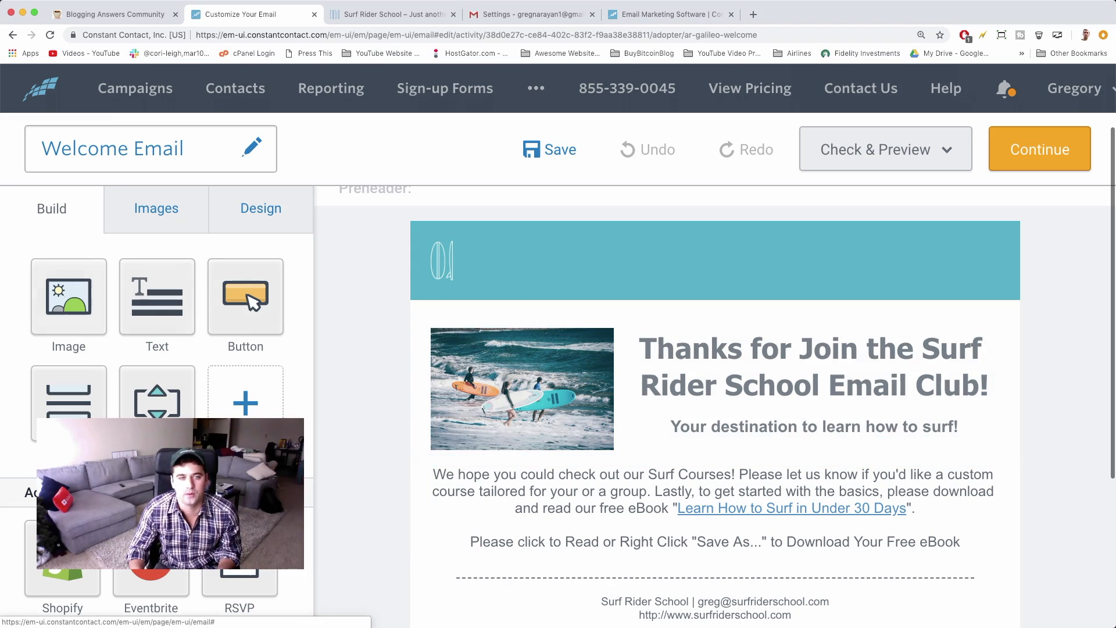
pyautogui.scroll(-3)
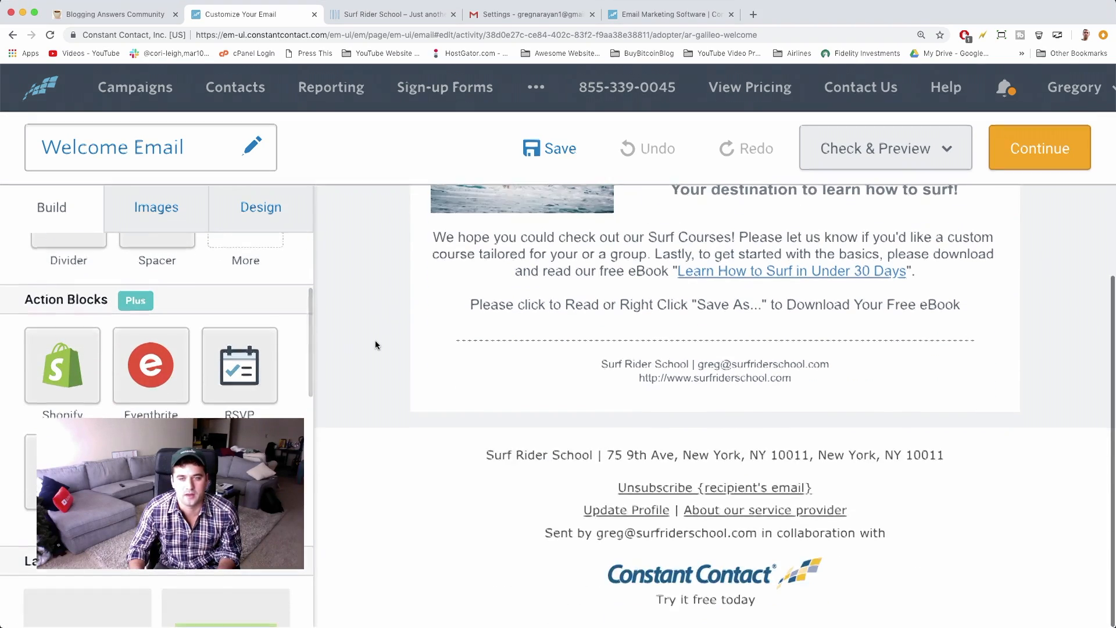
pyautogui.scroll(3)
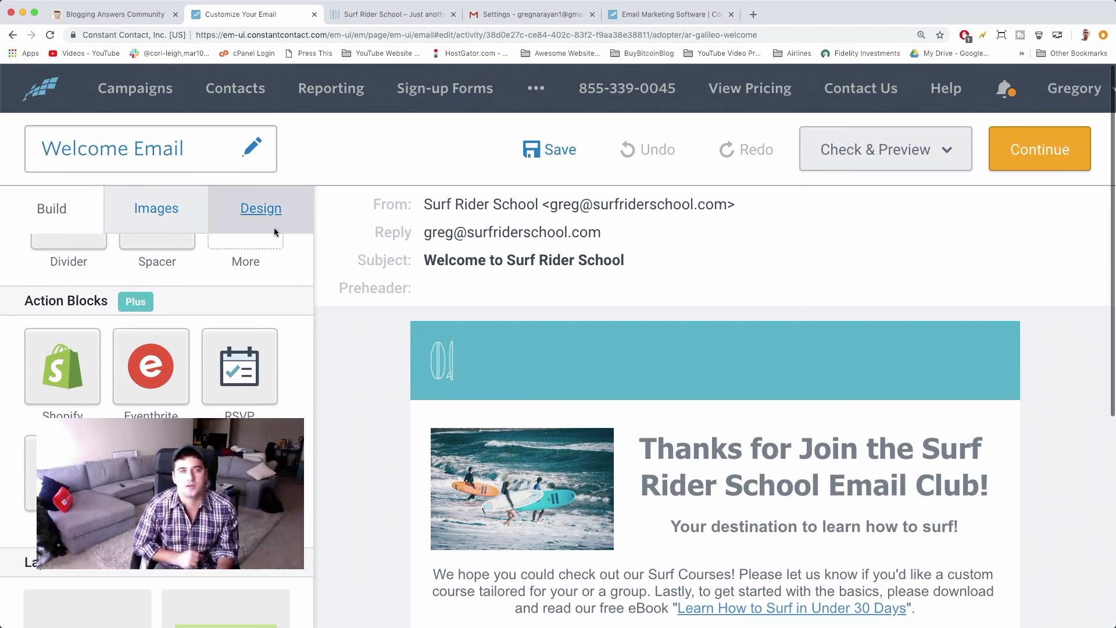
pyautogui.click(390, 14)
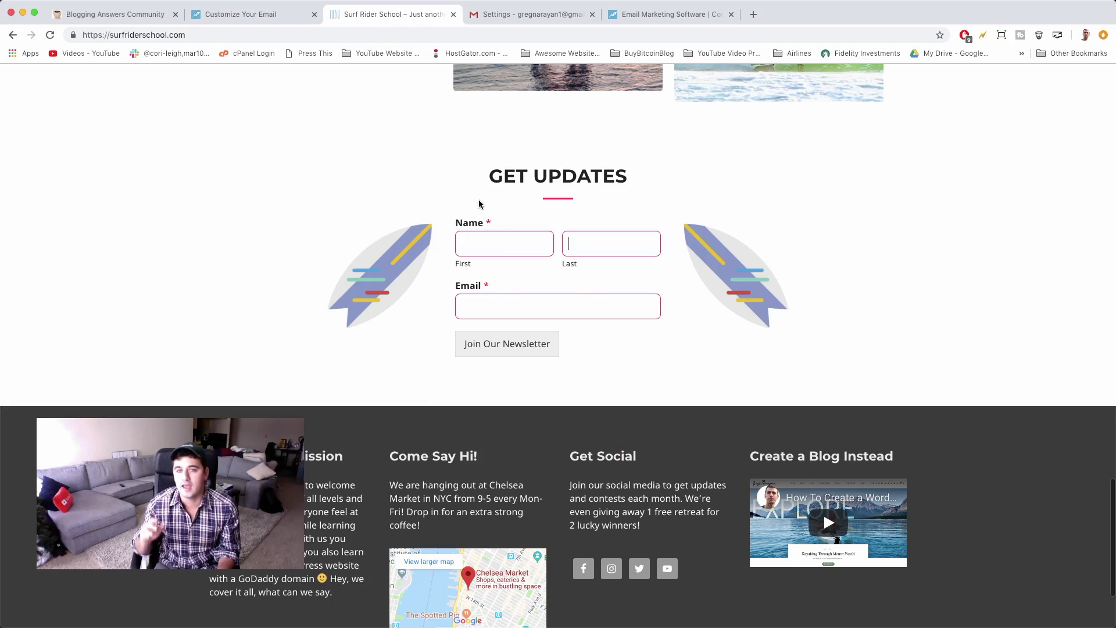
# Review Gmail's Accounts and Import settings, then show the WordPress Layout > Footer Bar panel.
pyautogui.click(531, 14)
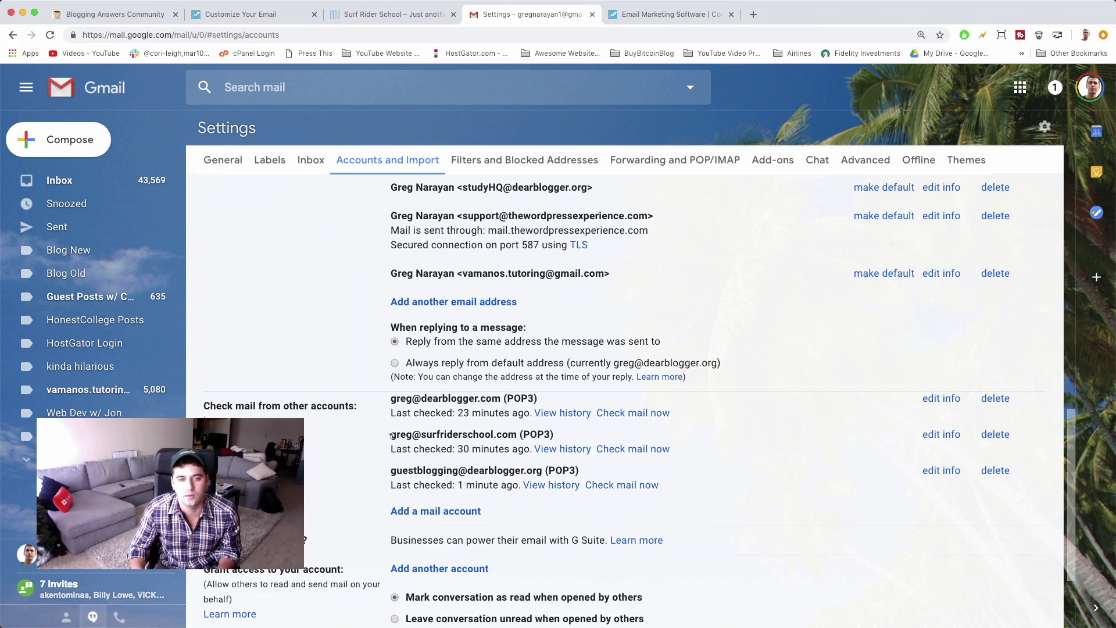
pyautogui.click(805, 14)
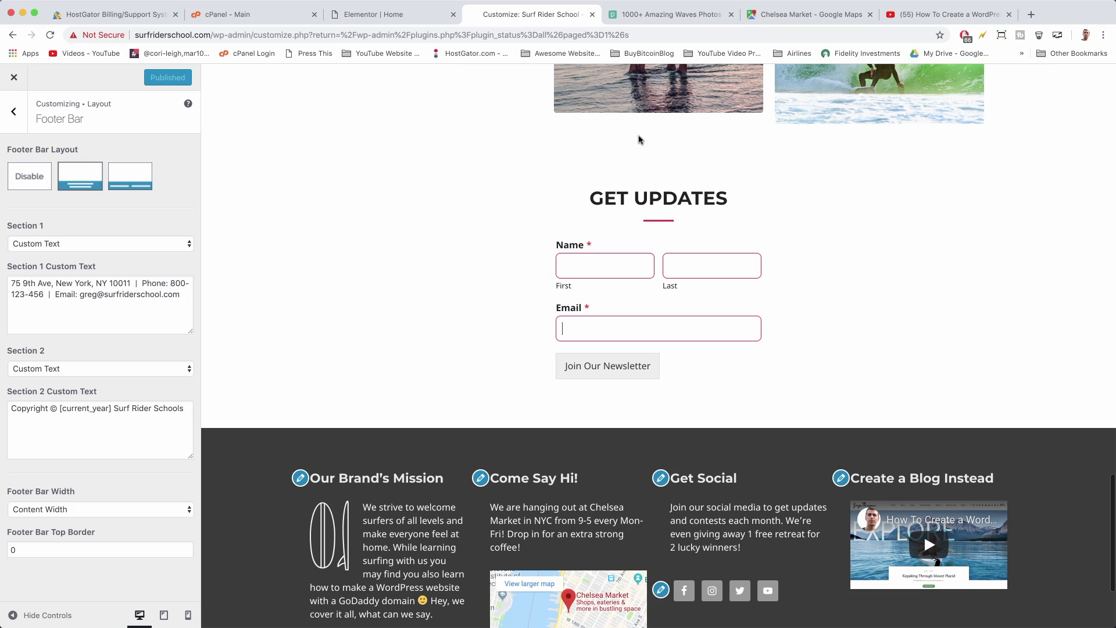
pyautogui.moveTo(822, 347)
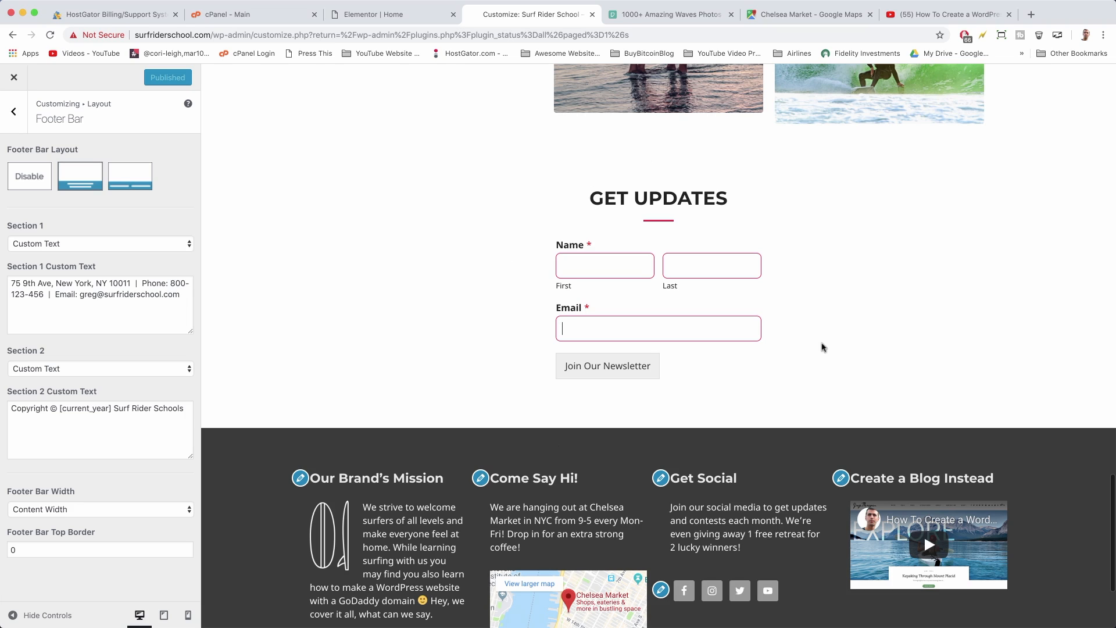
pyautogui.moveTo(944, 14)
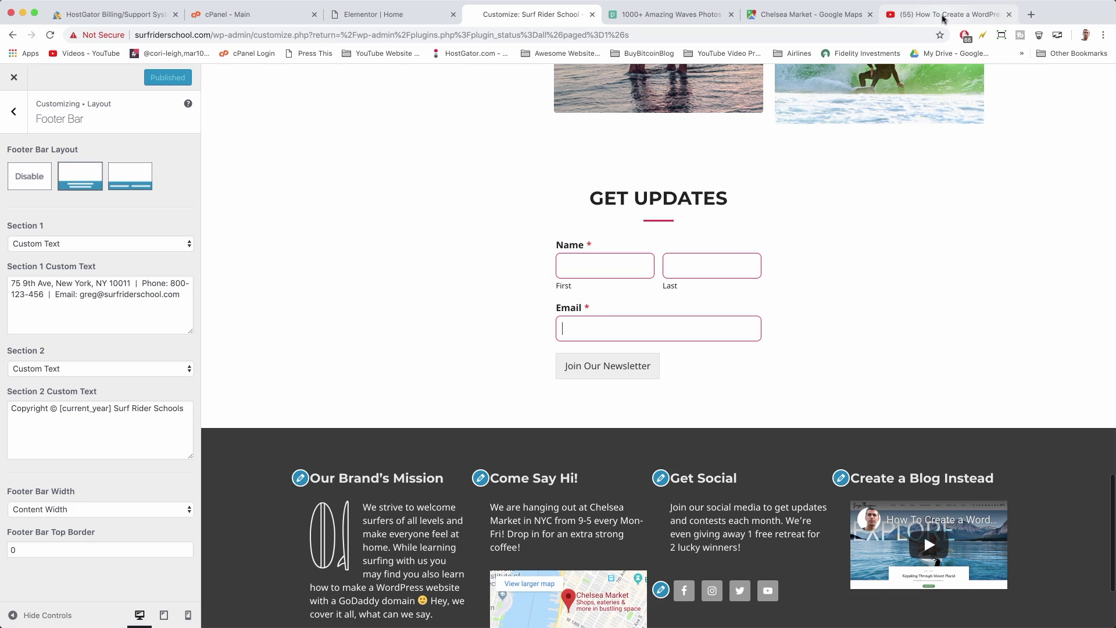
# Follow the Constant Contact link in the WordPress tutorial video's description.
pyautogui.click(947, 14)
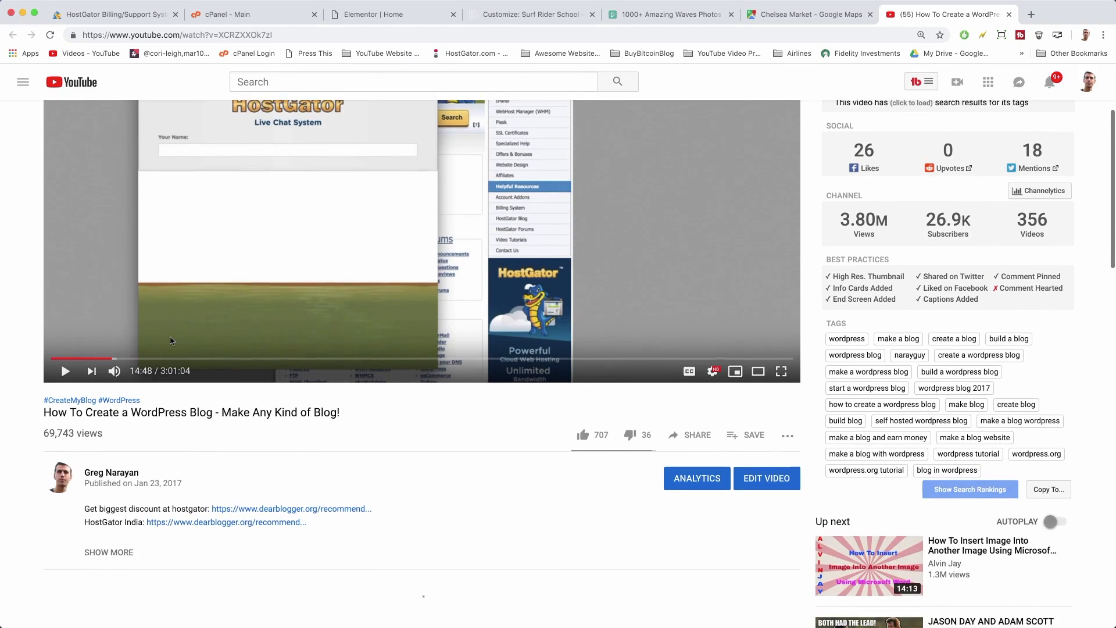
pyautogui.scroll(-3)
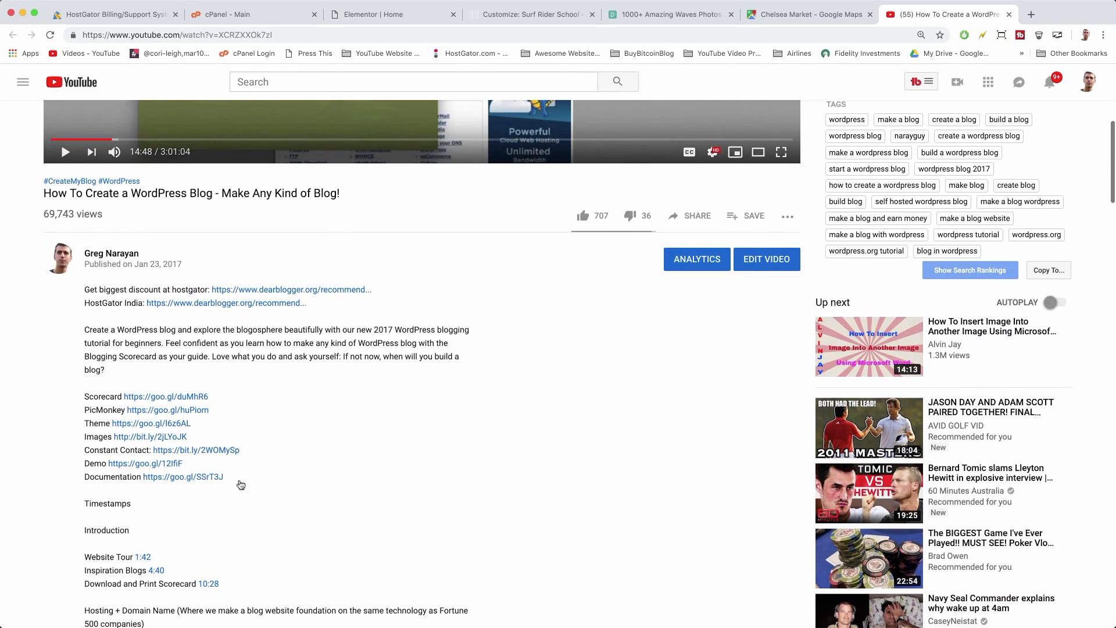
pyautogui.moveTo(130, 443)
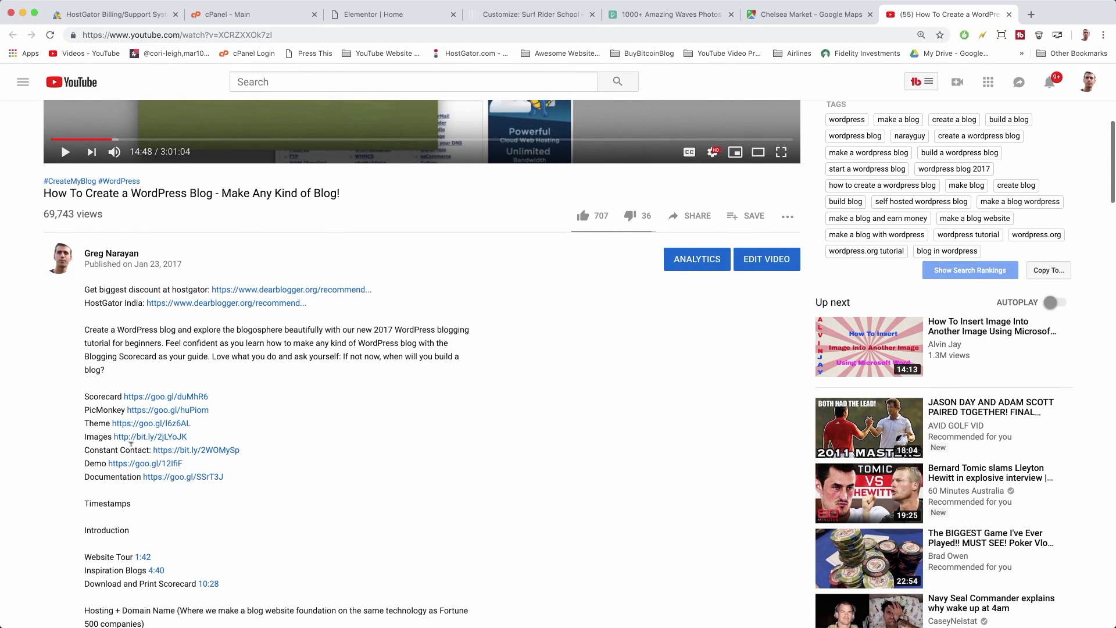
pyautogui.moveTo(227, 455)
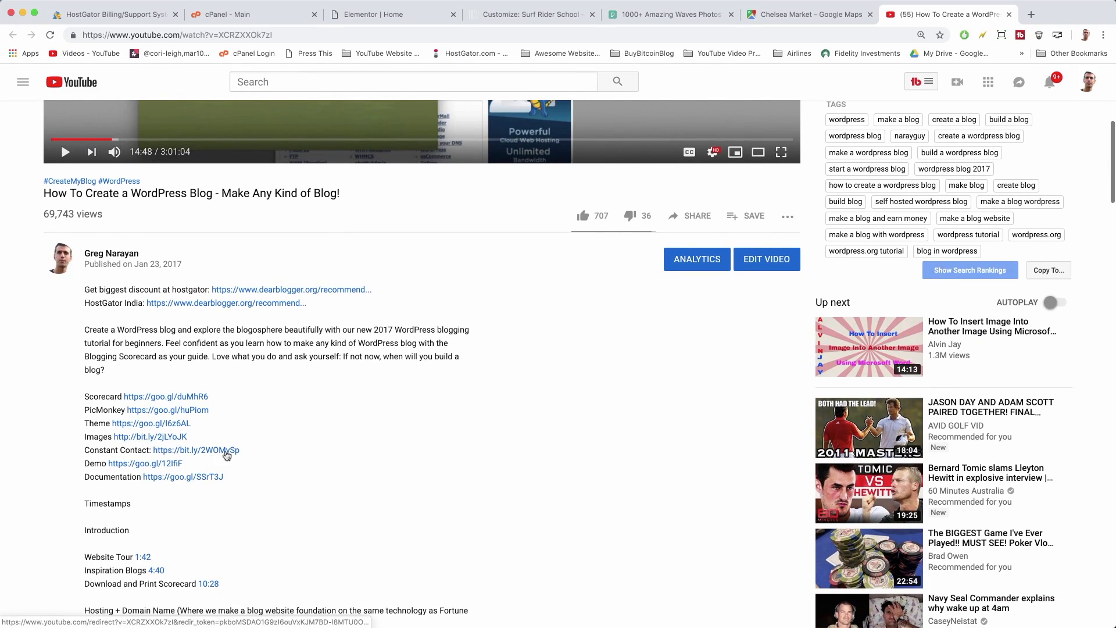
pyautogui.click(195, 450)
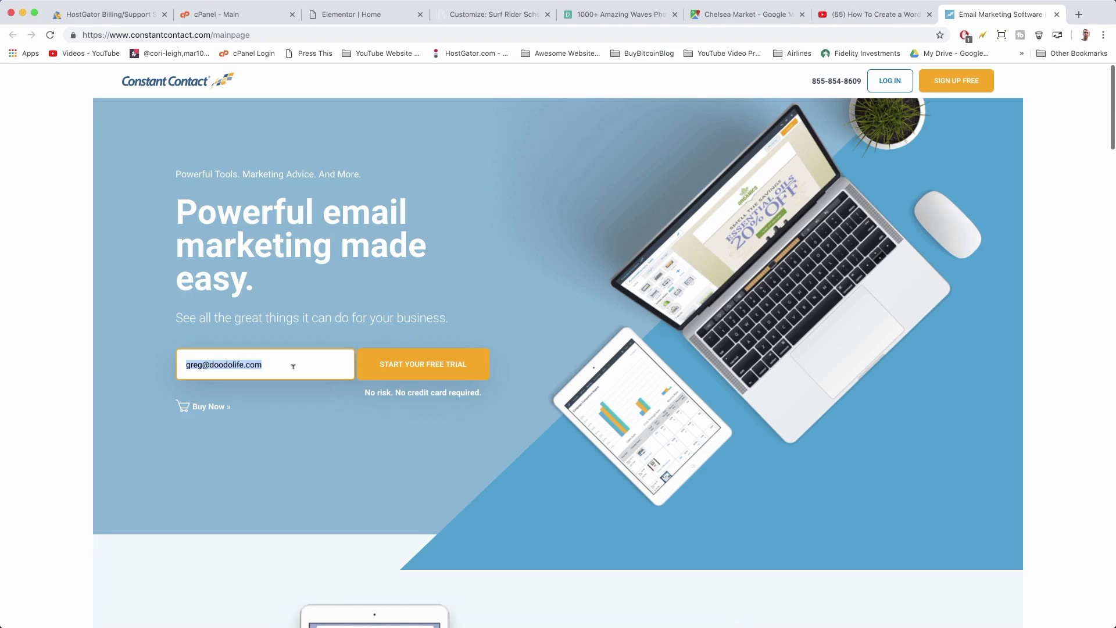
# Start the free trial with the school's surfriderschool.com email address.
pyautogui.press('Backspace')
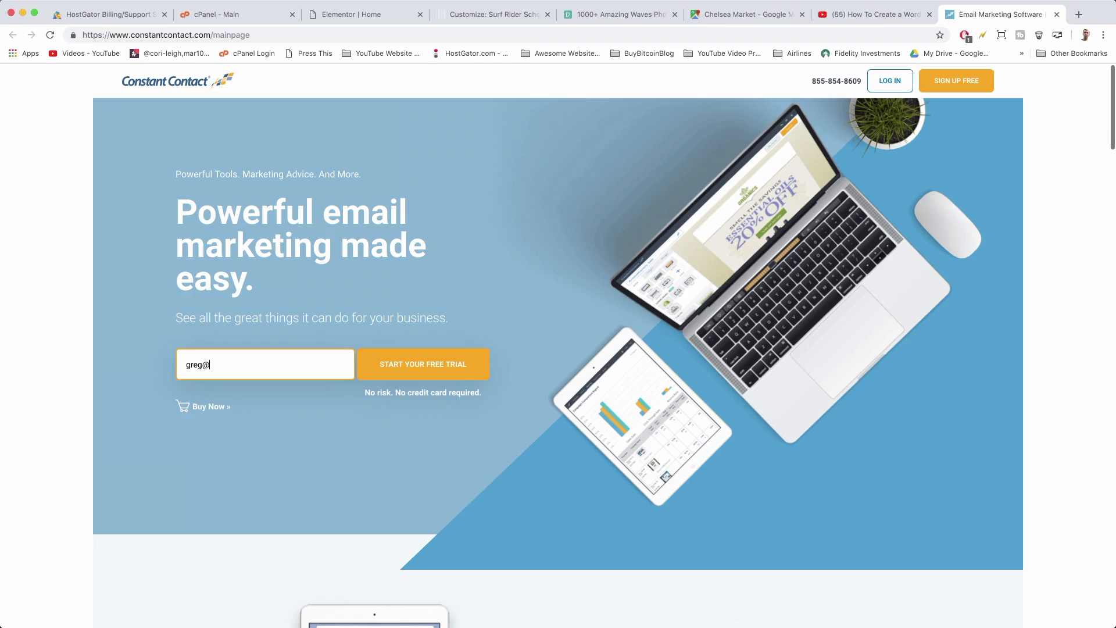
pyautogui.write('surfriderschool.com')
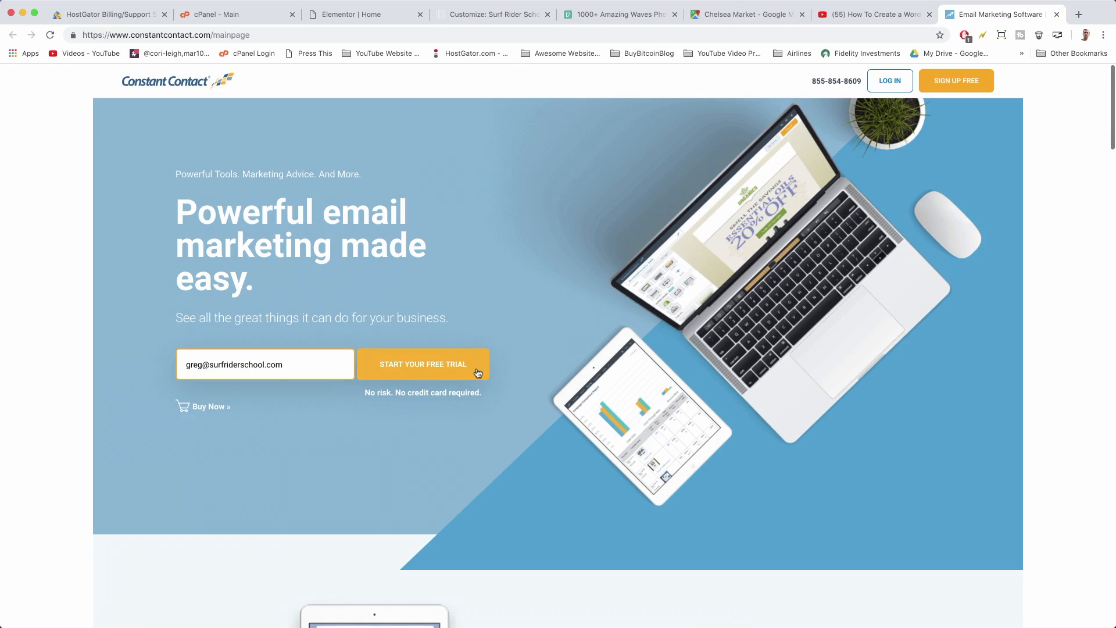
pyautogui.click(422, 364)
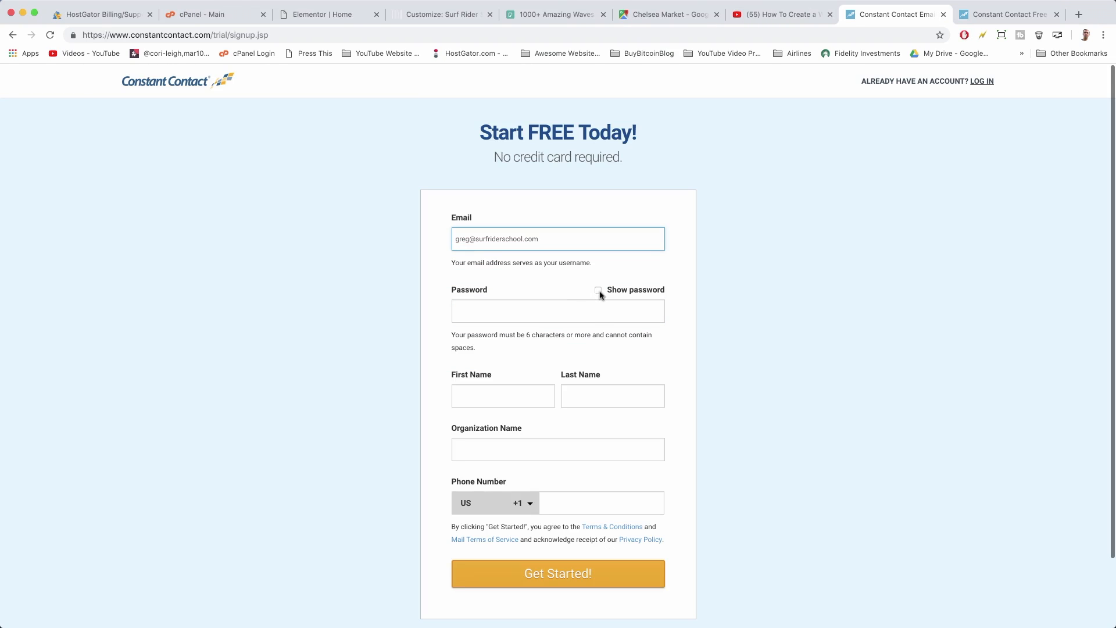
# Fill in password, name Greg Narayan, organization Surf Rider School and phone, then submit Get Started.
pyautogui.click(557, 310)
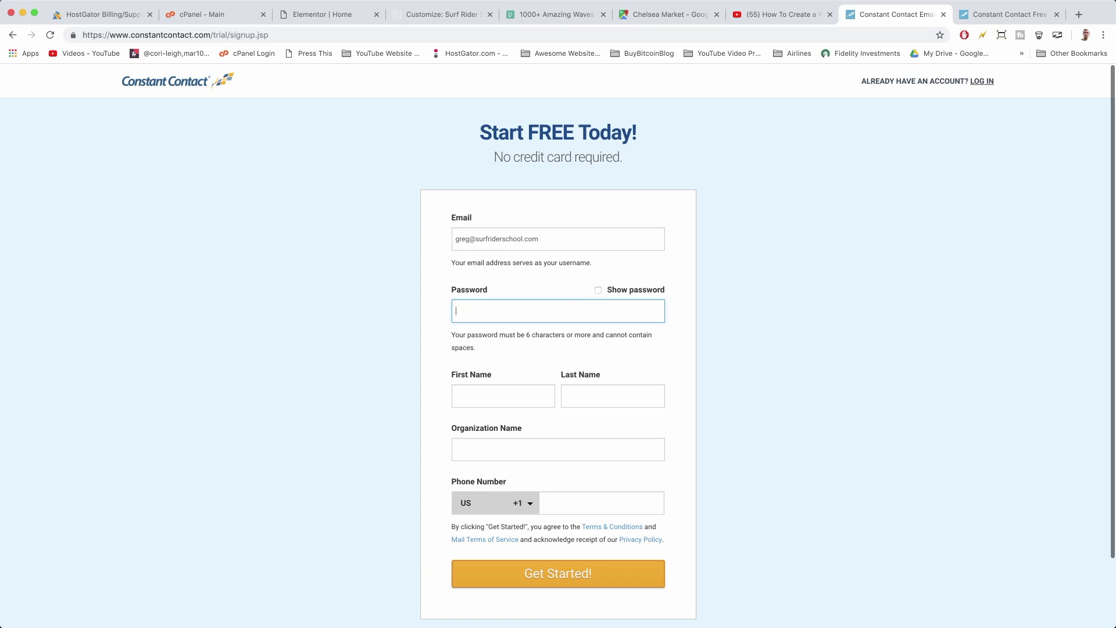
pyautogui.write('Greg')
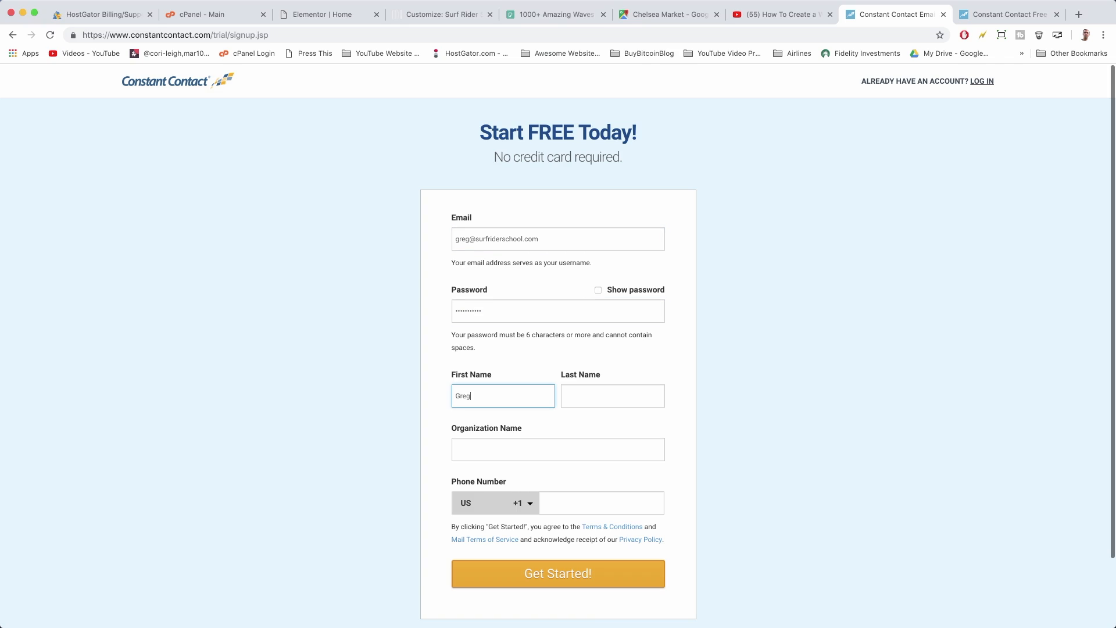
pyautogui.write('Narayan')
pyautogui.click(558, 449)
pyautogui.write('g')
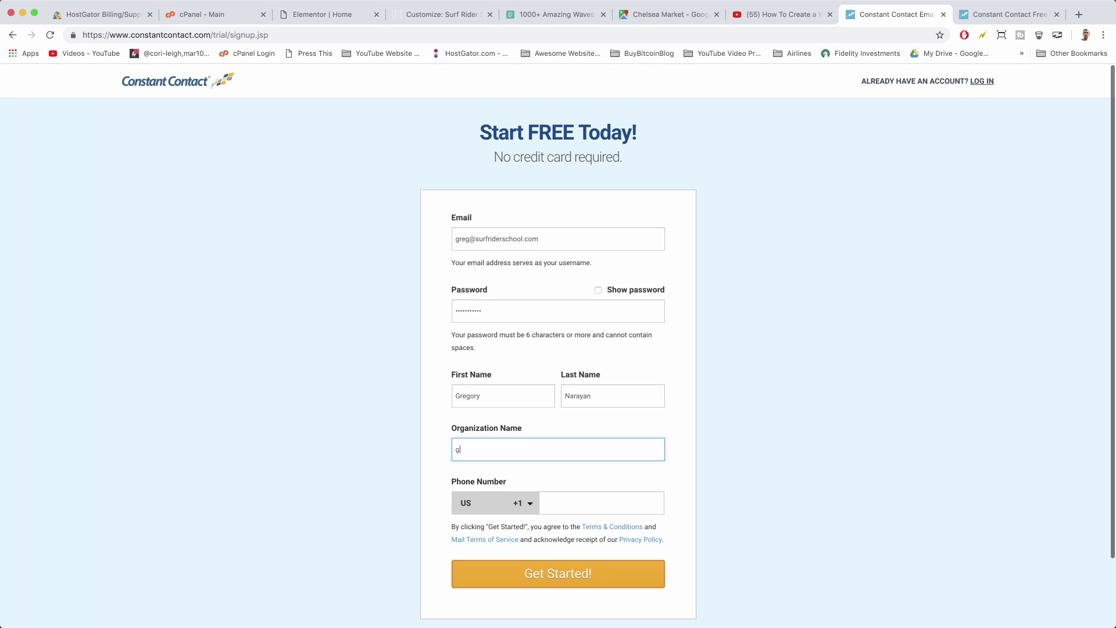
pyautogui.press('Backspace')
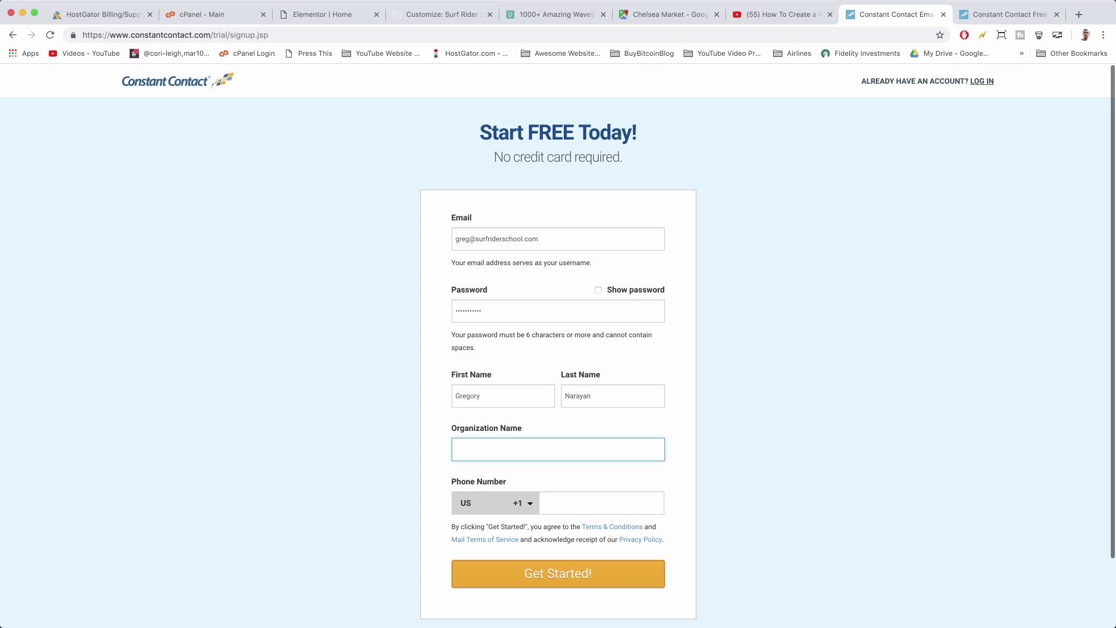
pyautogui.write('S')
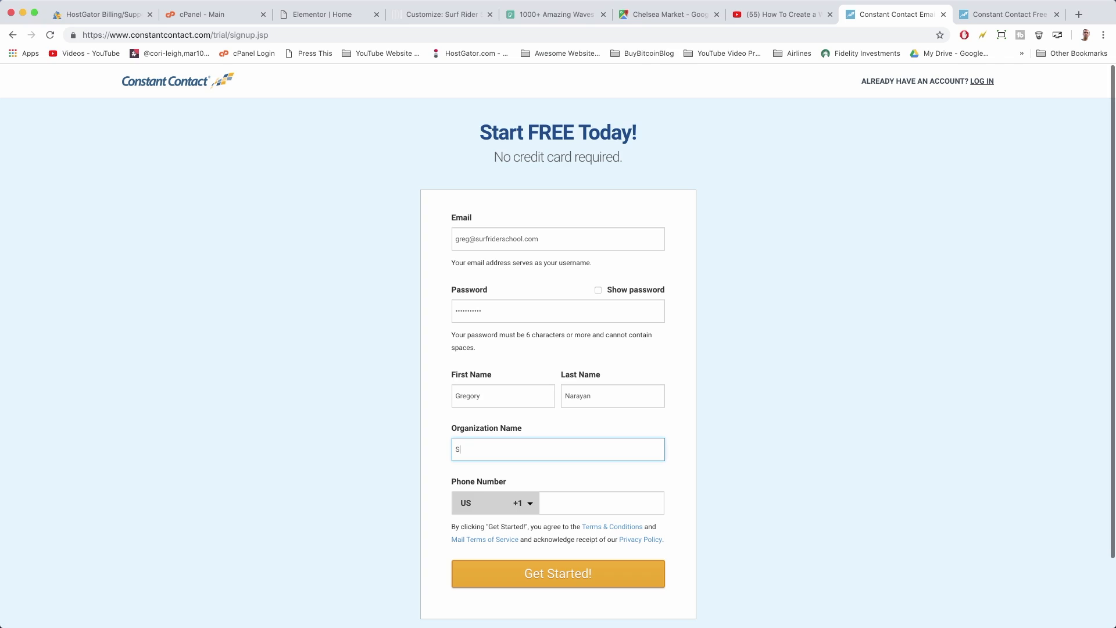
pyautogui.write('urf Rider SC')
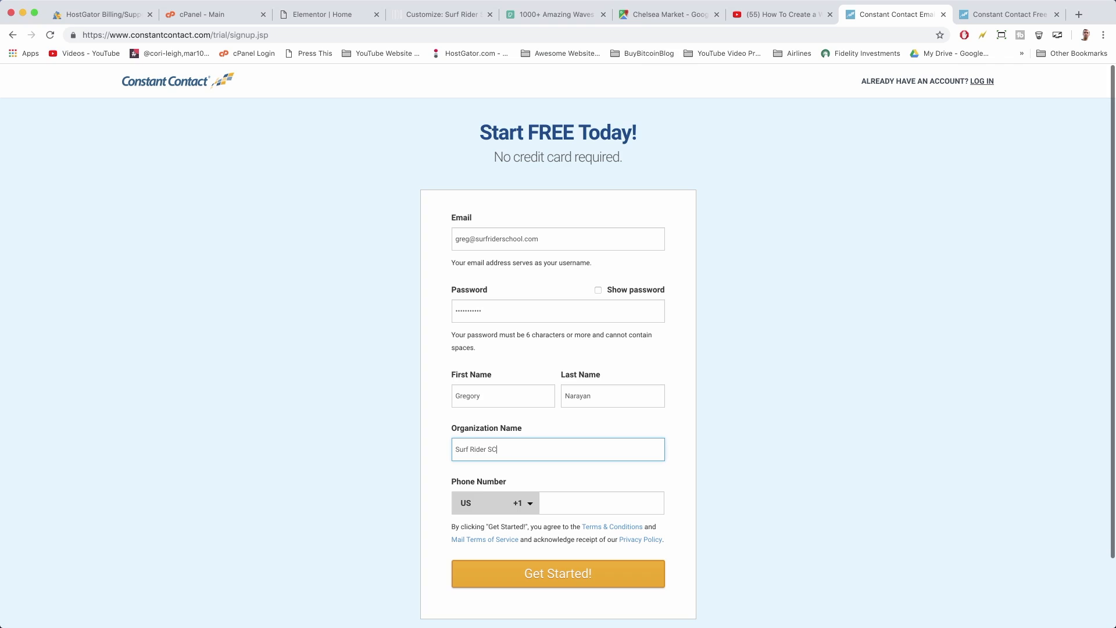
pyautogui.write('hool')
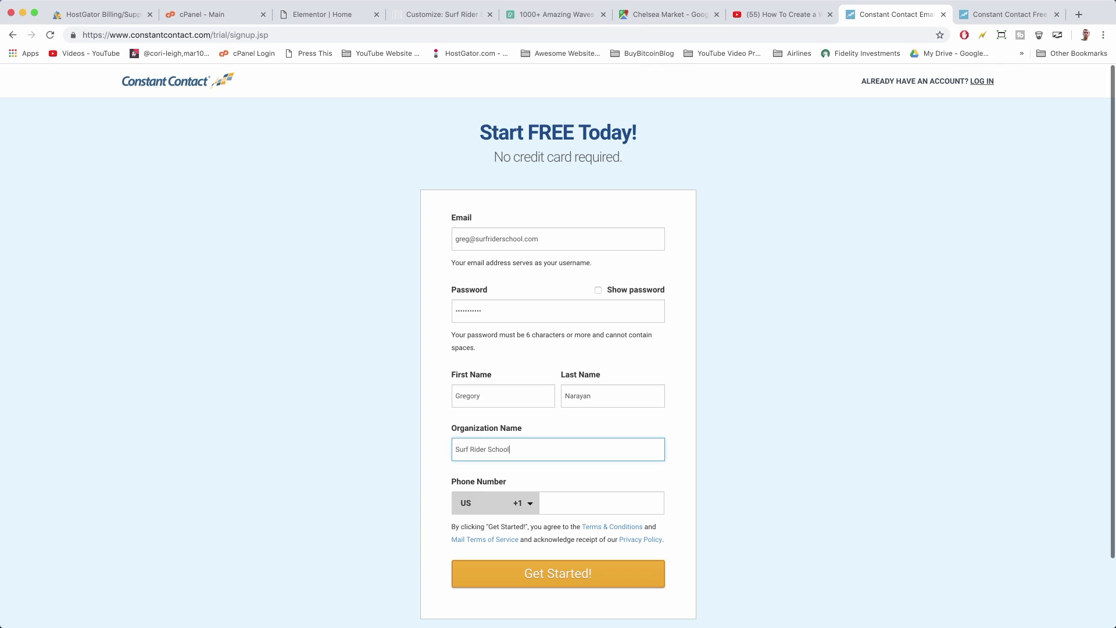
pyautogui.click(601, 503)
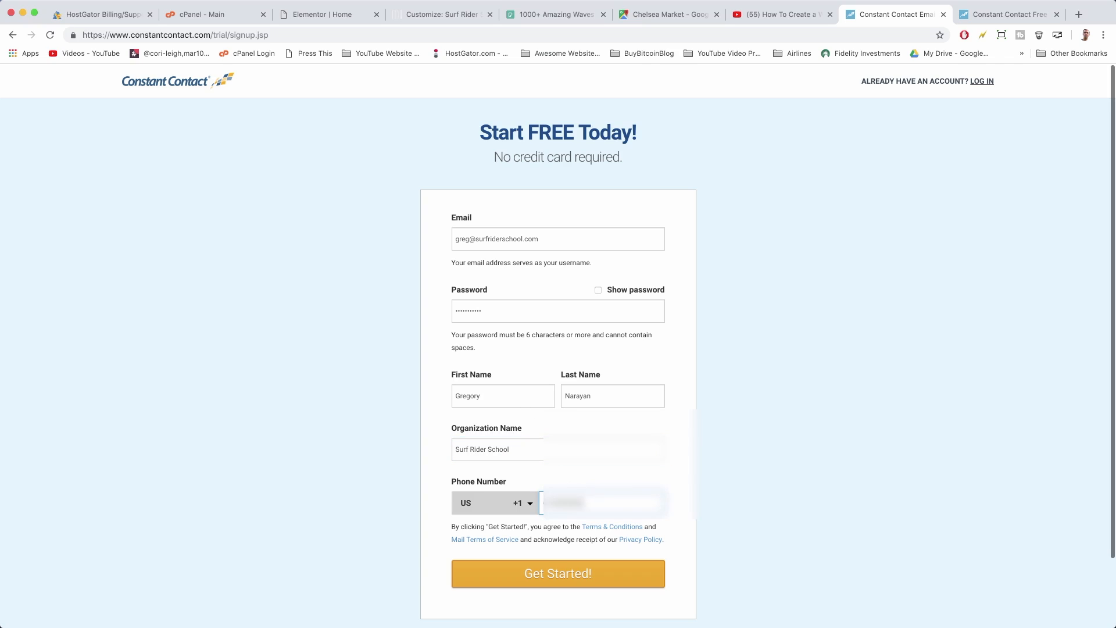
pyautogui.scroll(-3)
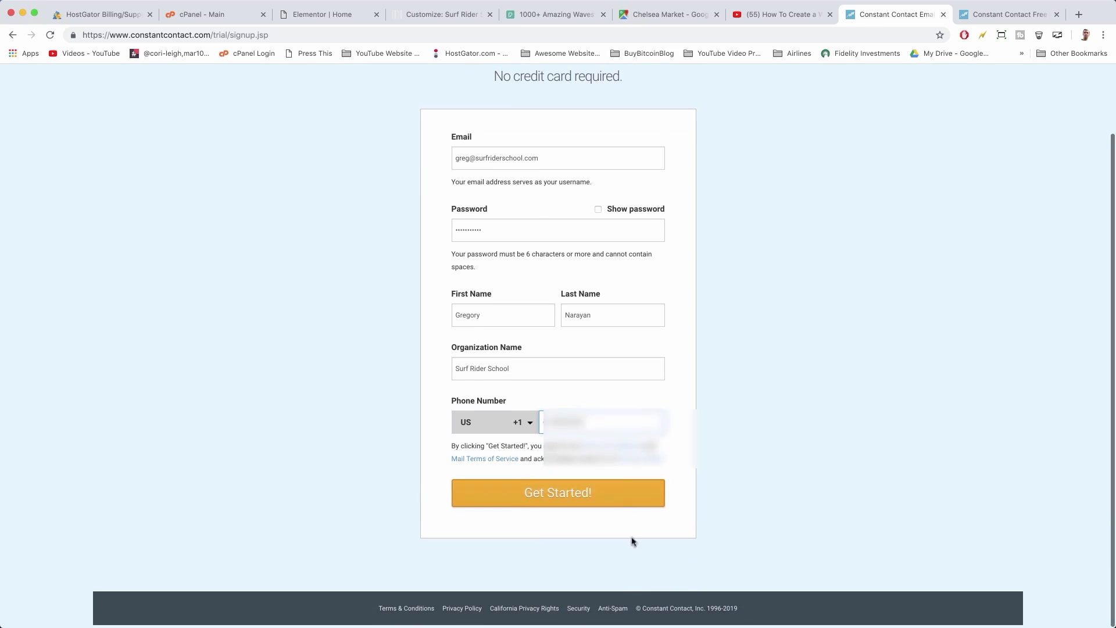
pyautogui.click(558, 492)
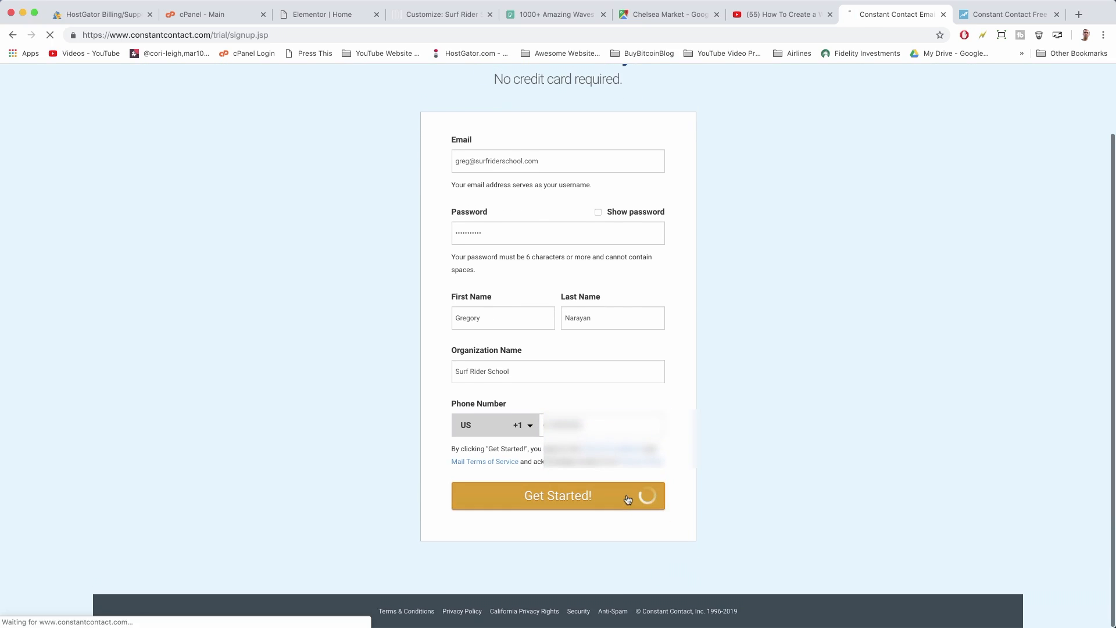
# Opt in to marketing-services emails and continue past the congratulations message to the questionnaire.
pyautogui.click(557, 495)
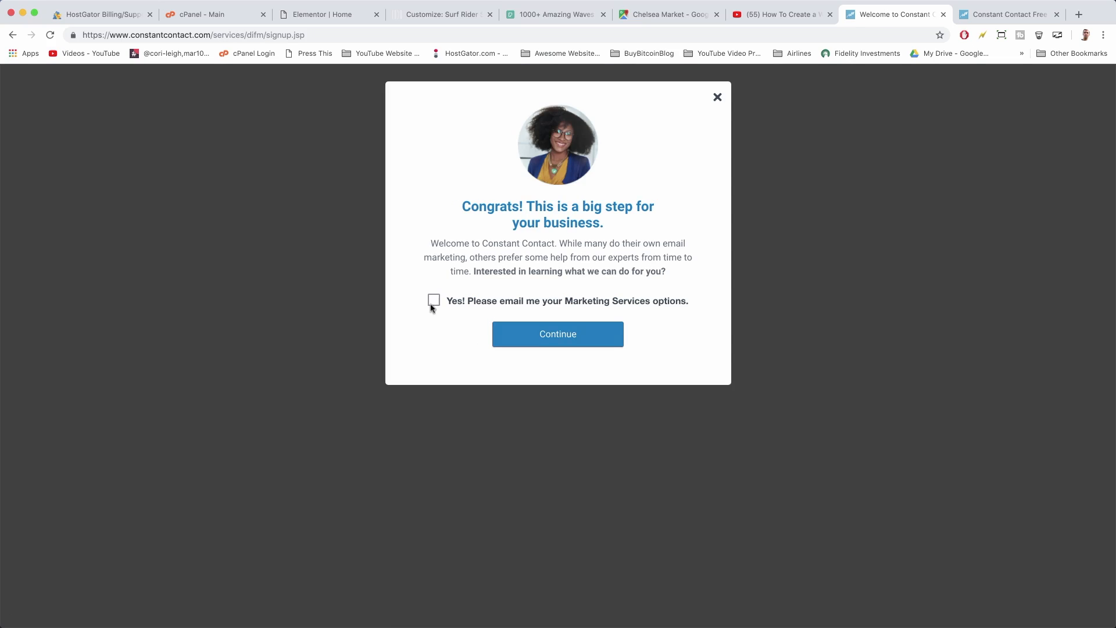
pyautogui.click(434, 300)
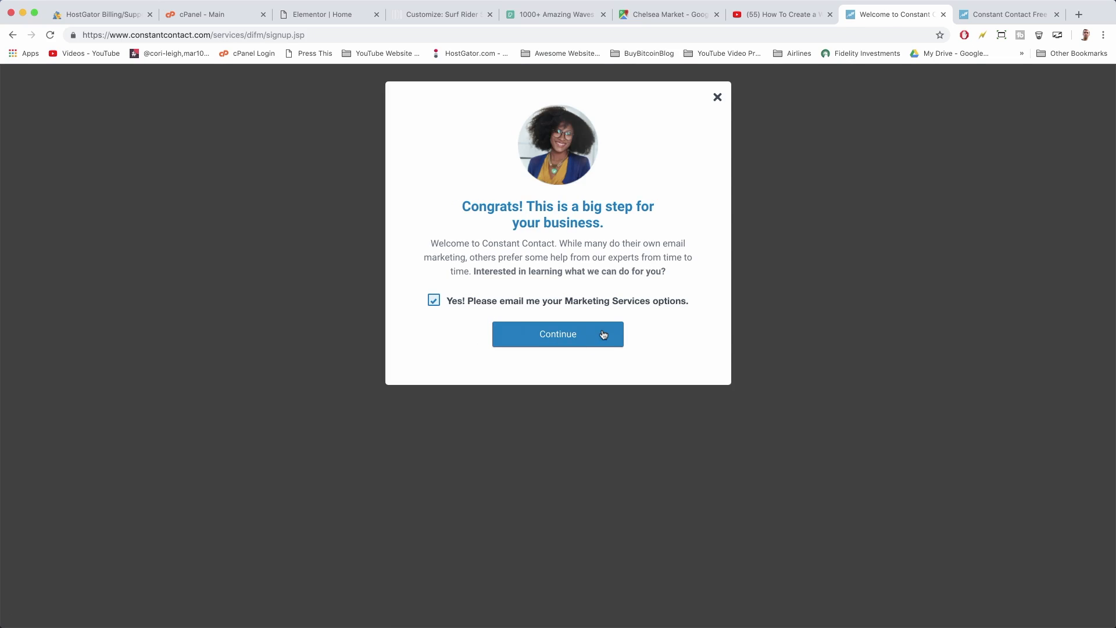
pyautogui.click(557, 333)
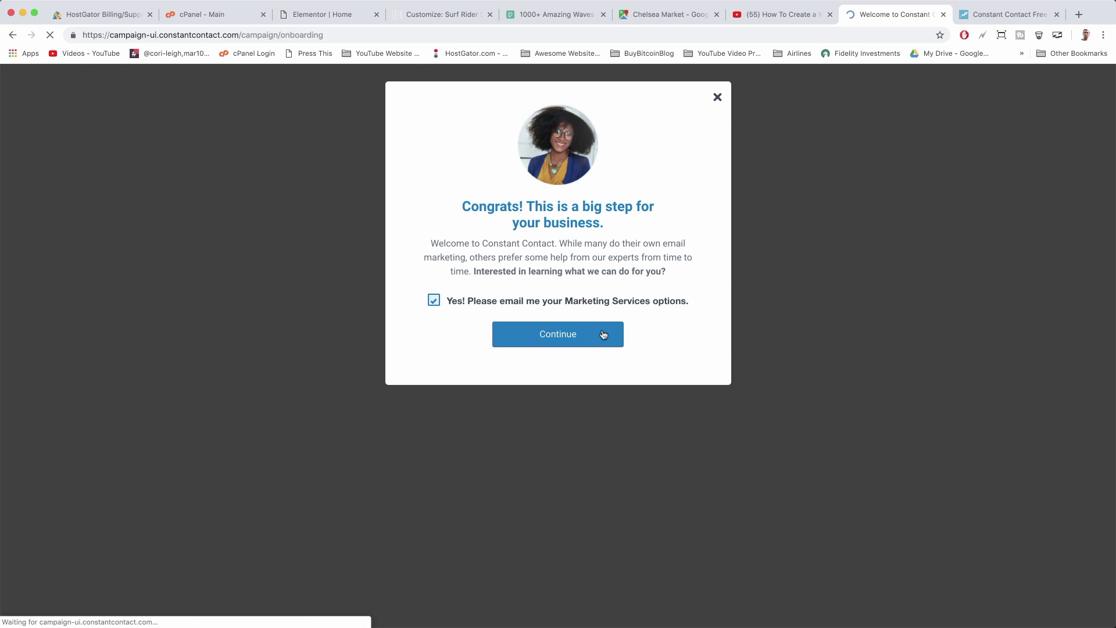
pyautogui.click(557, 334)
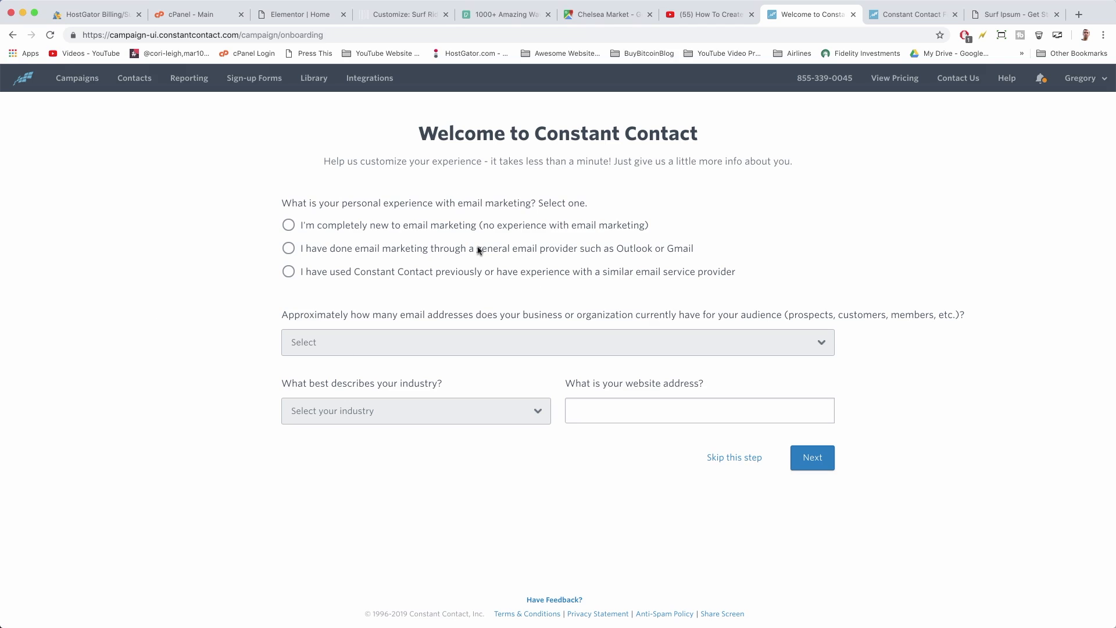
pyautogui.moveTo(552, 155)
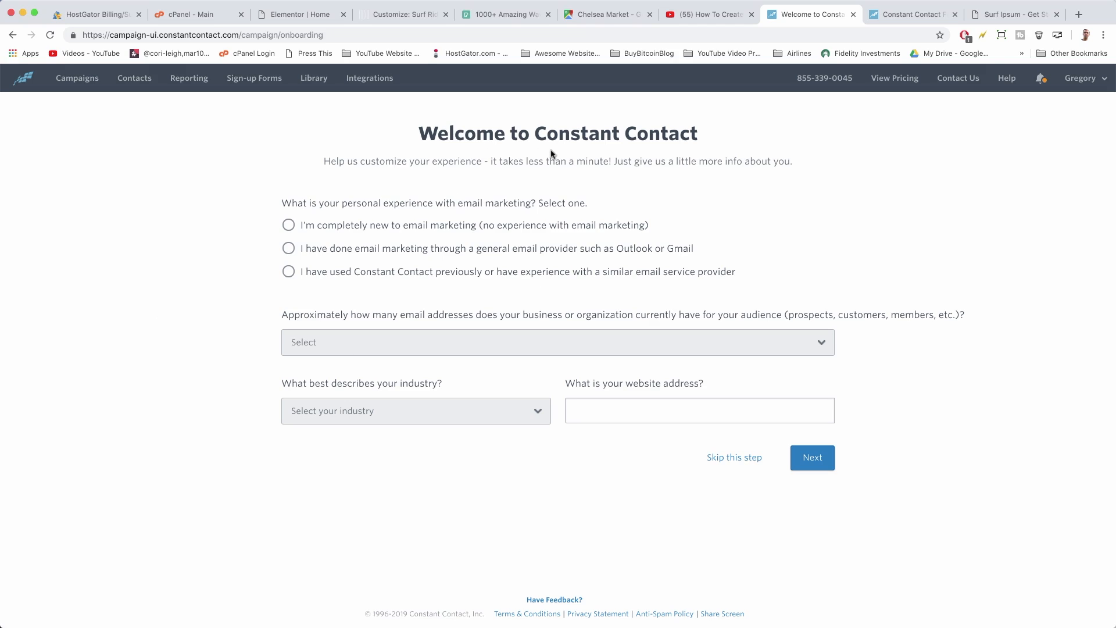
pyautogui.moveTo(350, 198)
pyautogui.write('http://www.surfriderschool.com')
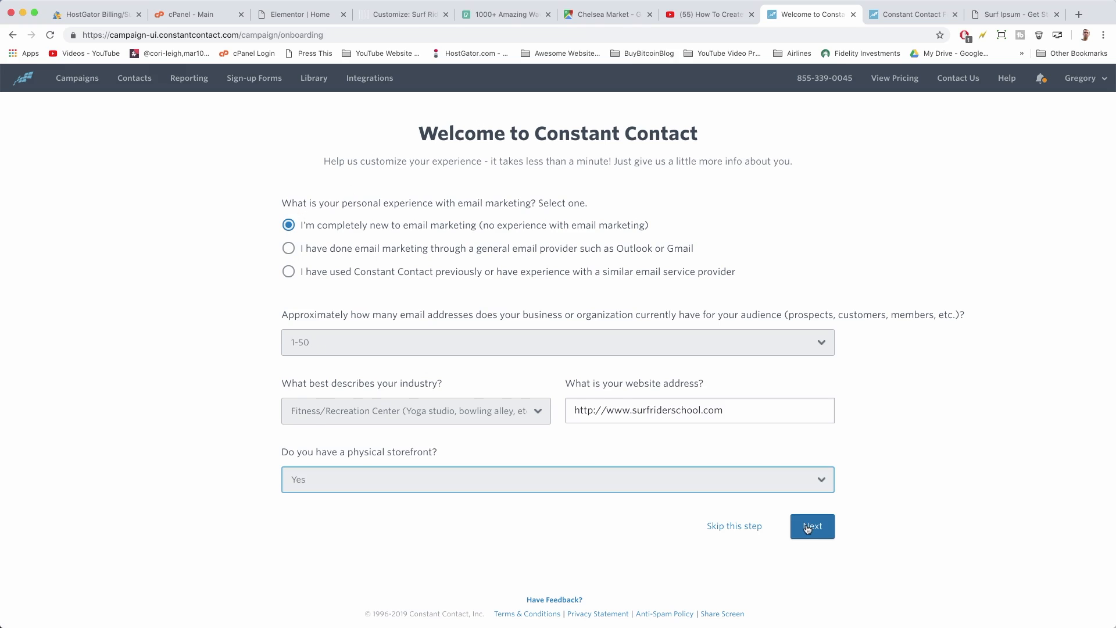
# Submit the onboarding answers and go to Campaigns, selecting the Welcome Email campaign.
pyautogui.click(812, 526)
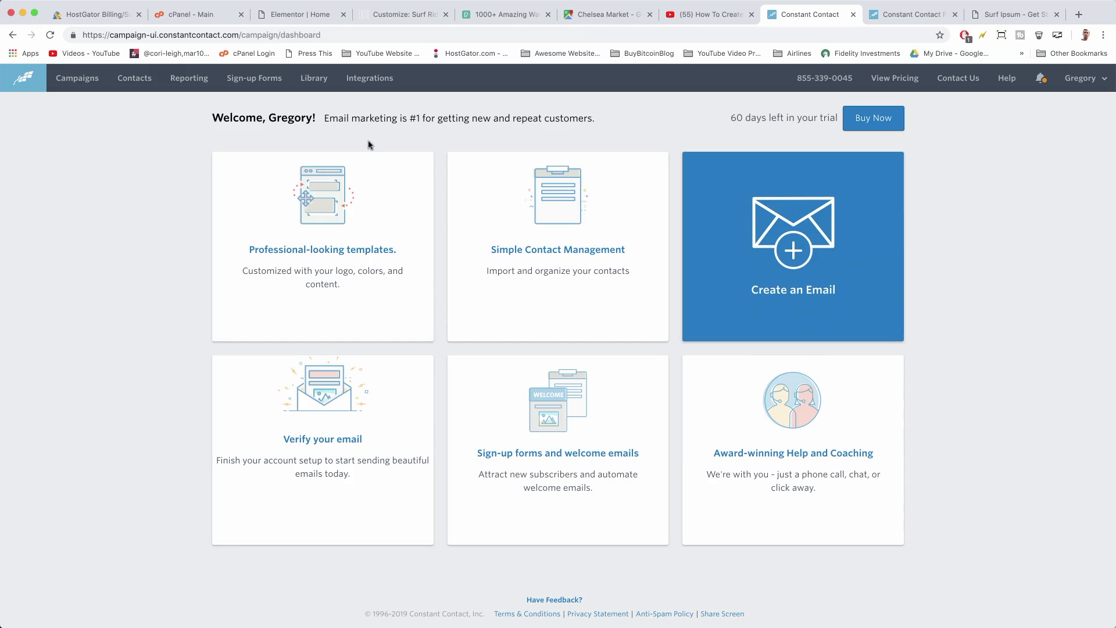
pyautogui.moveTo(585, 221)
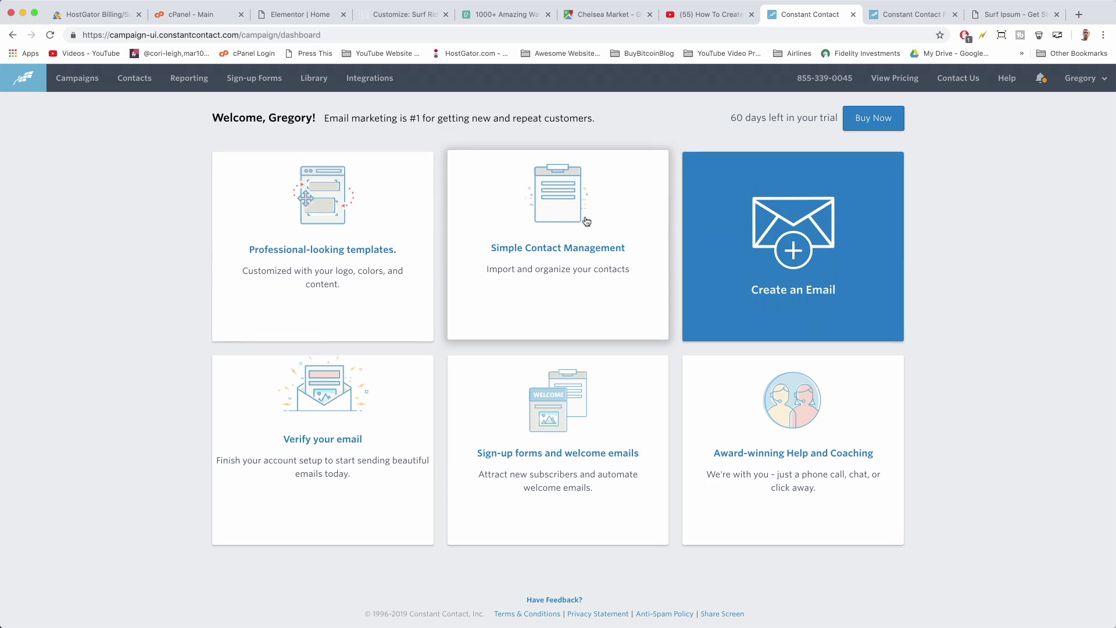
pyautogui.moveTo(63, 234)
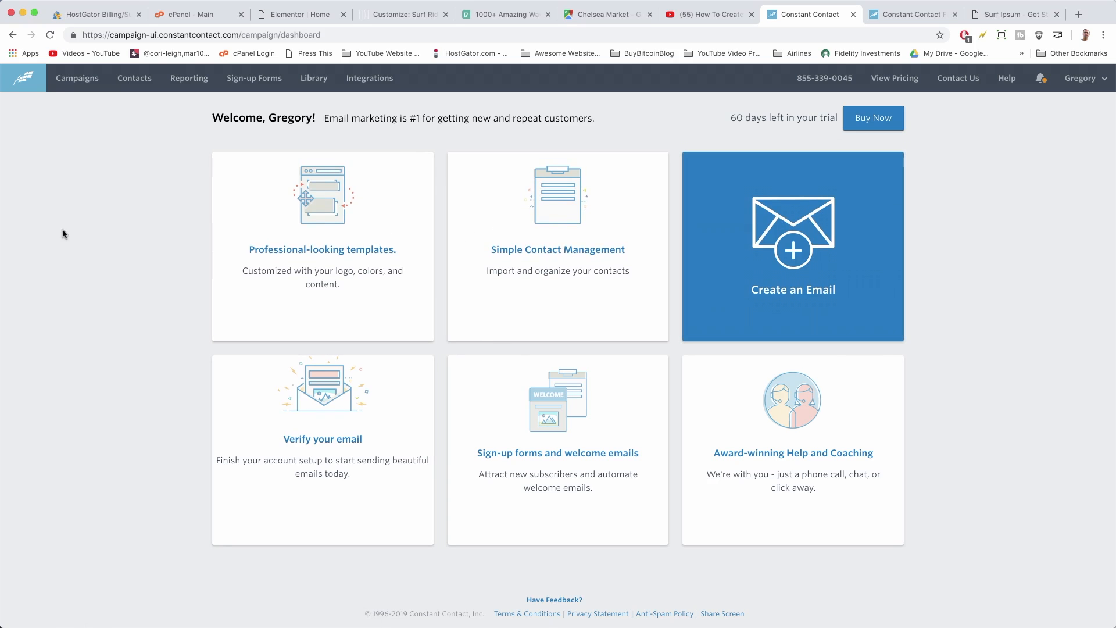
pyautogui.click(77, 78)
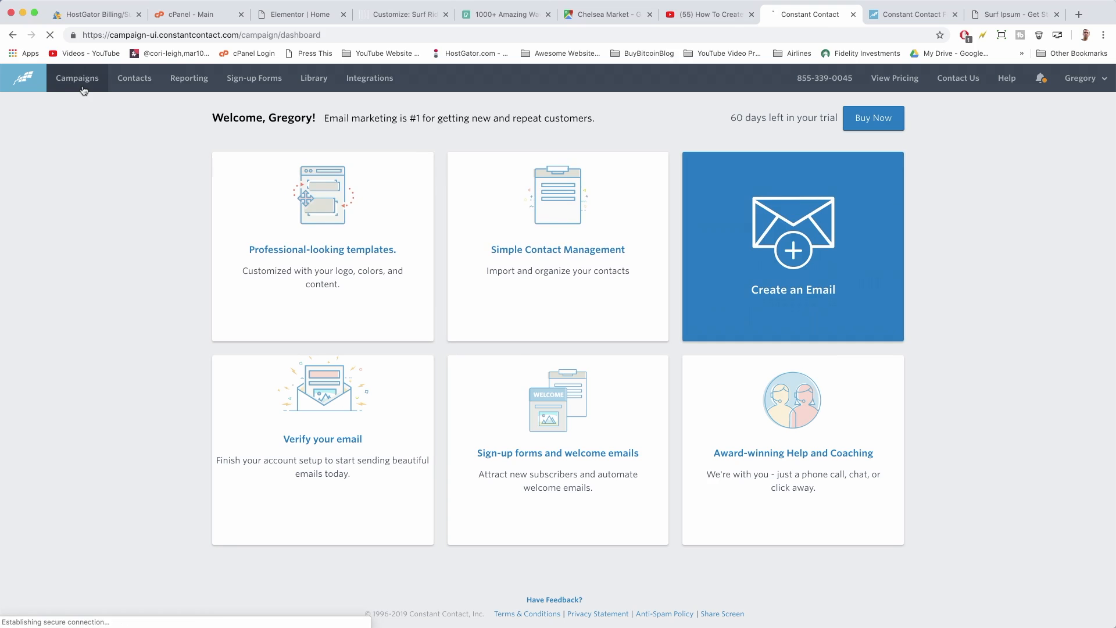
pyautogui.click(76, 78)
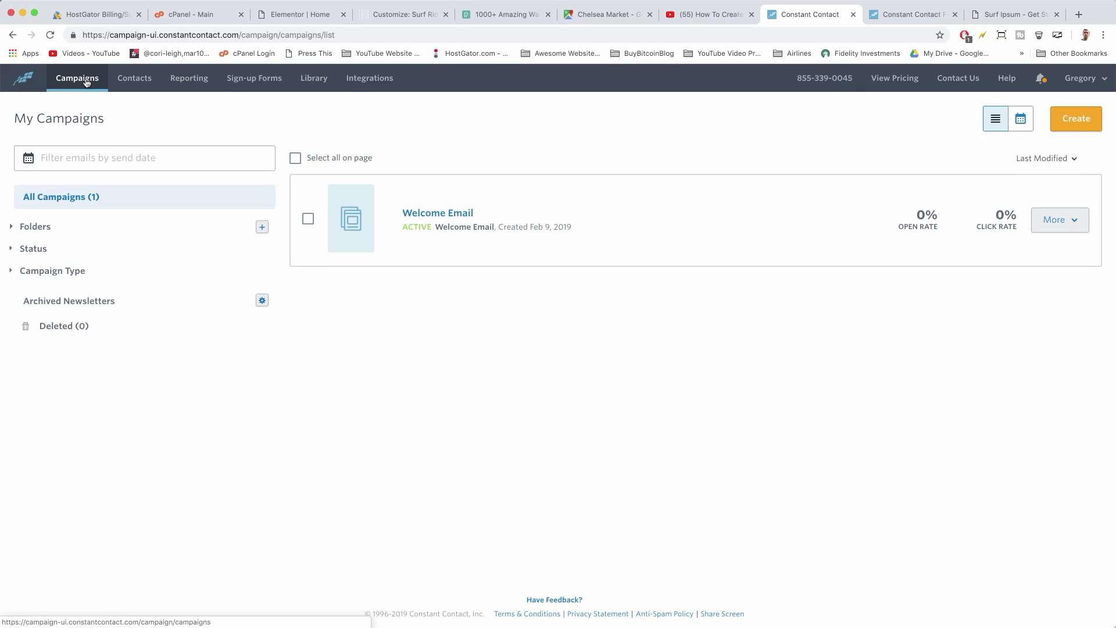
pyautogui.moveTo(350, 172)
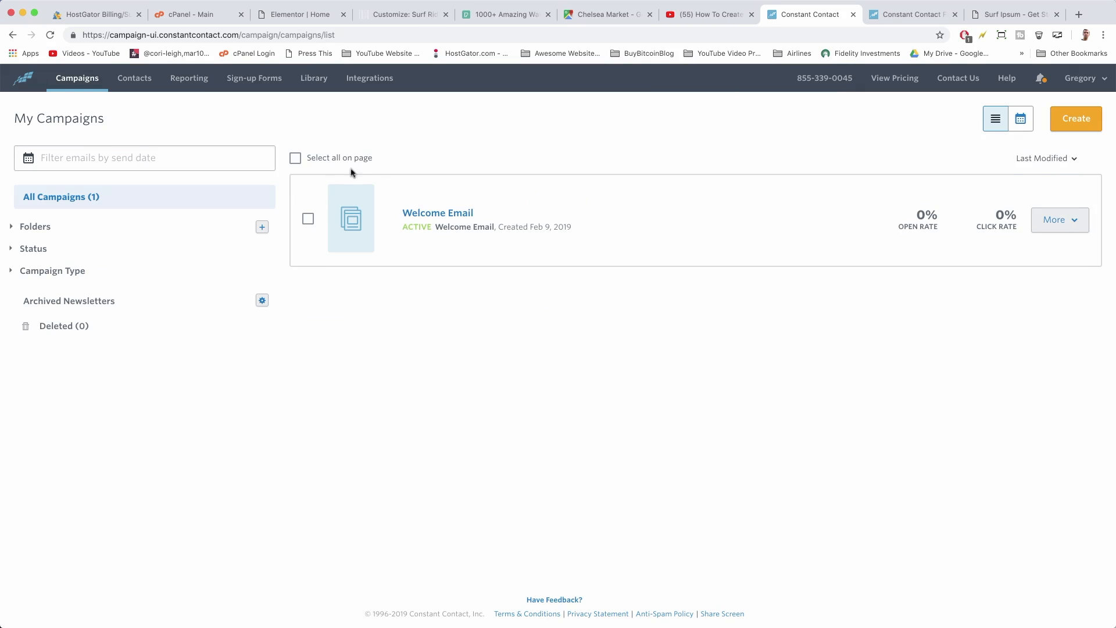
pyautogui.click(438, 212)
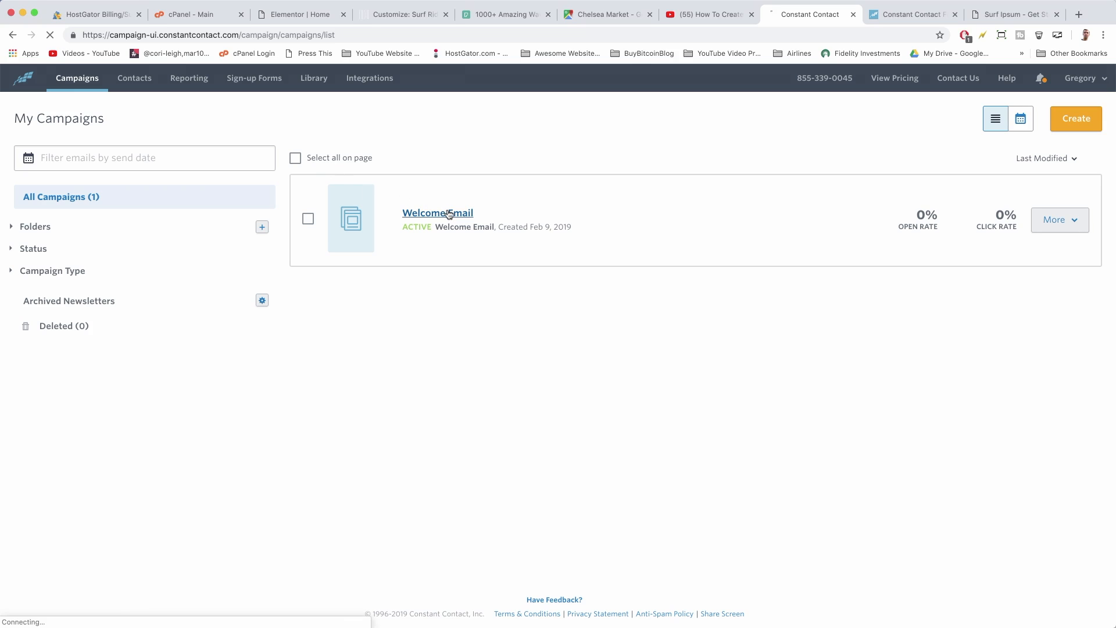
# View the Welcome Email details: active, subject Welcome to Surf Rider School, sent to new sign-ups.
pyautogui.click(437, 212)
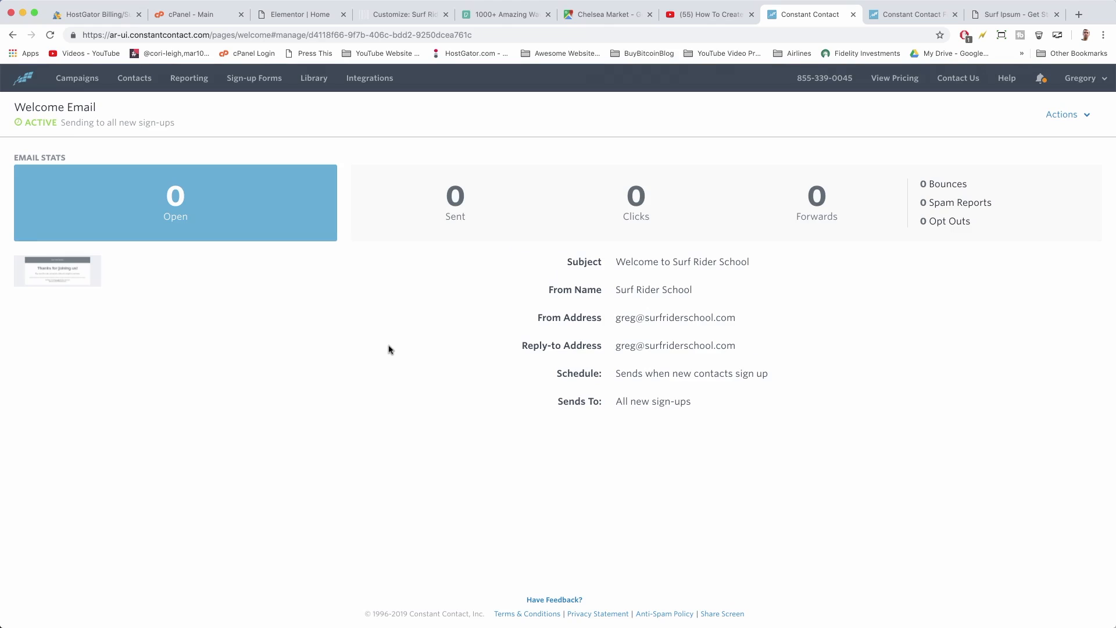
pyautogui.moveTo(502, 162)
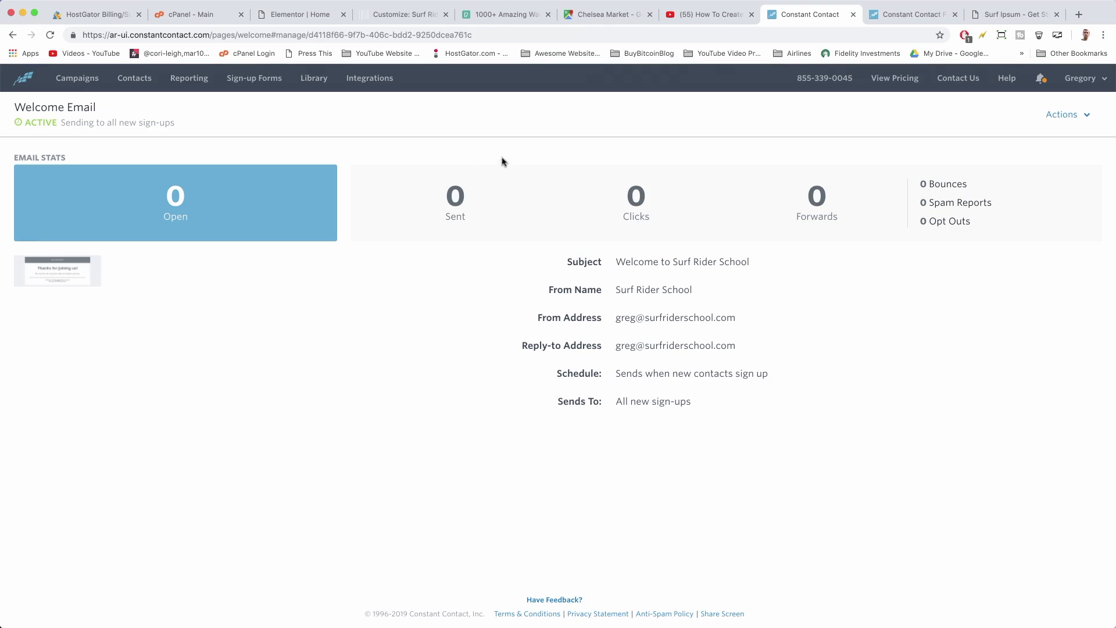
pyautogui.moveTo(498, 214)
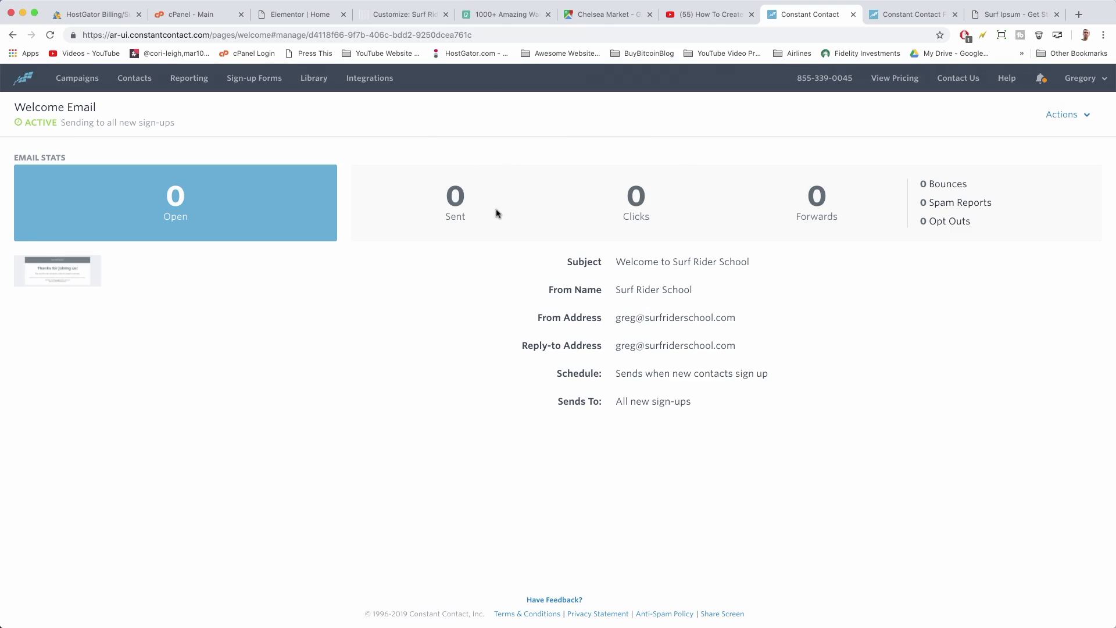
pyautogui.moveTo(491, 141)
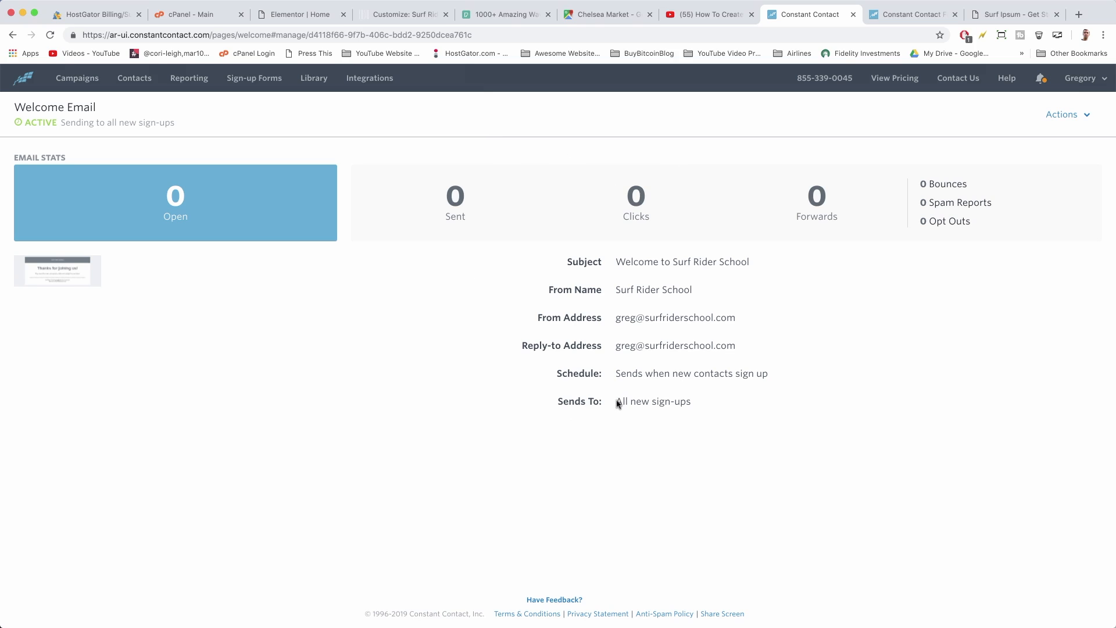
pyautogui.moveTo(252, 302)
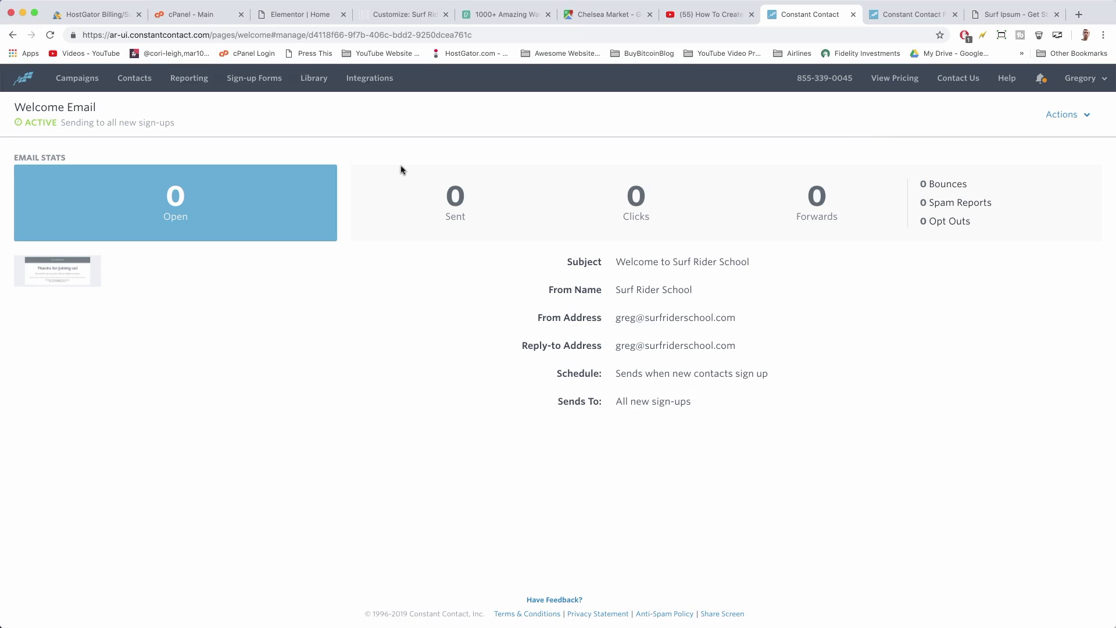
pyautogui.moveTo(76, 78)
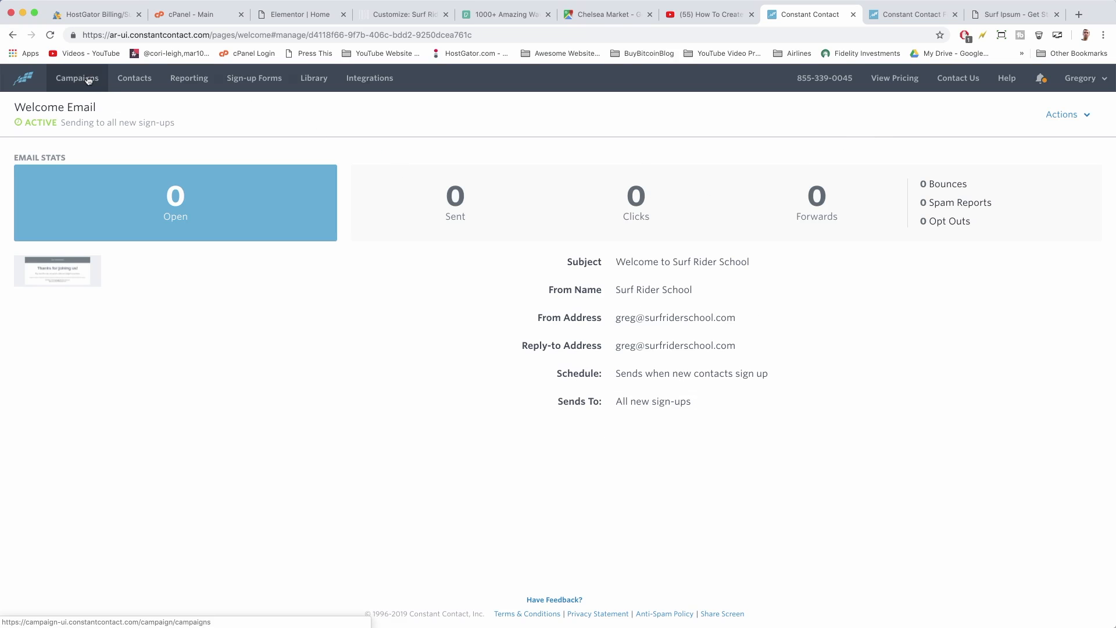
# Edit the Welcome Email from Campaigns, confirming it goes inactive while editing.
pyautogui.click(77, 78)
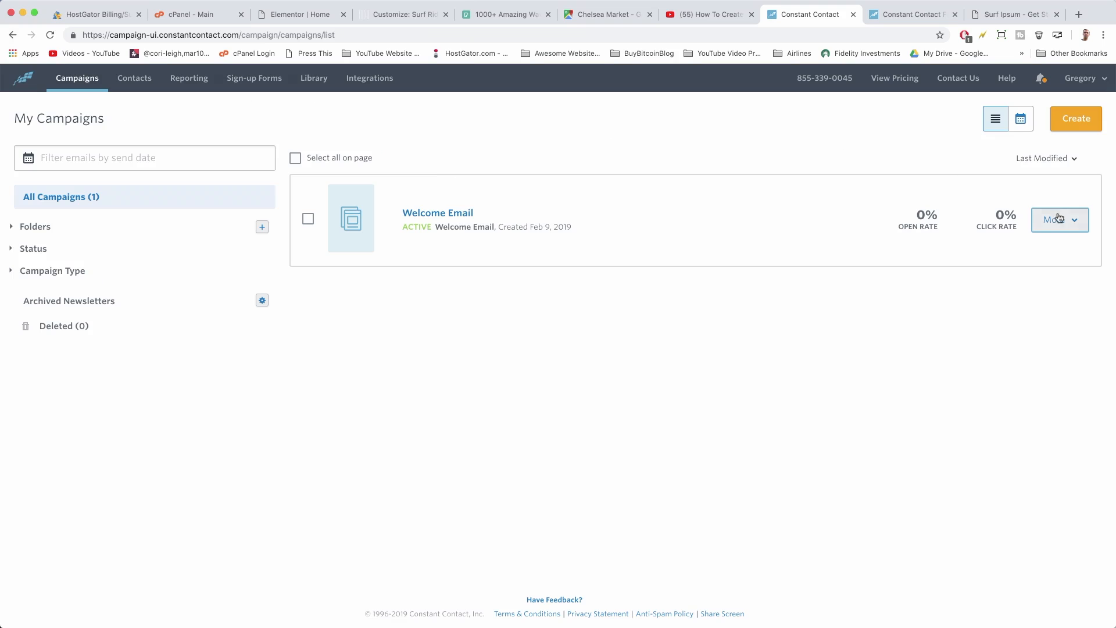
pyautogui.click(437, 212)
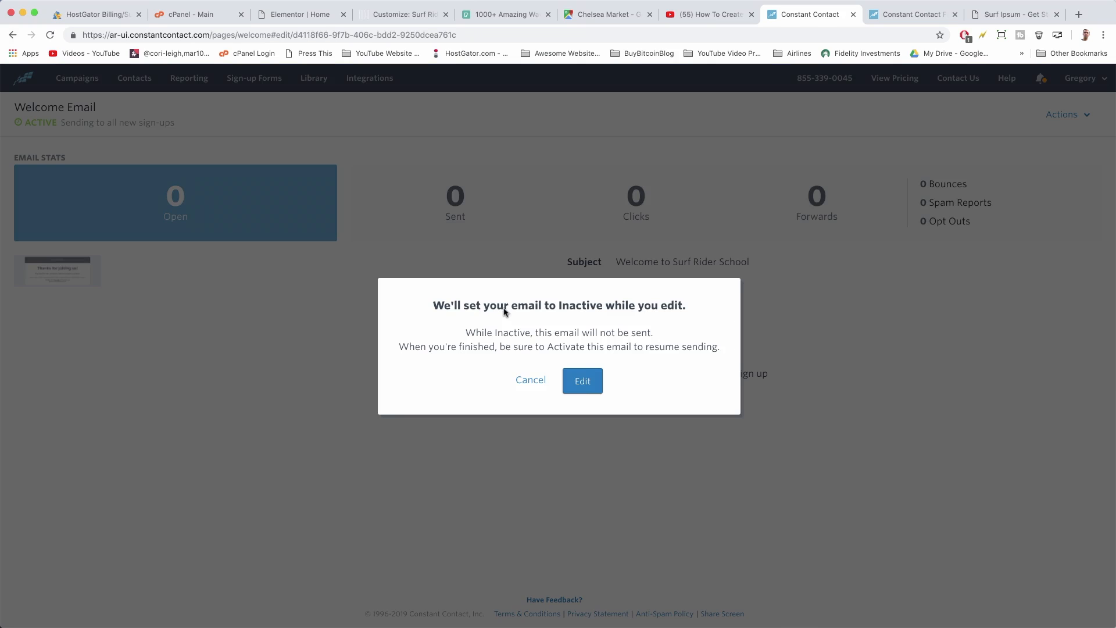
pyautogui.click(581, 381)
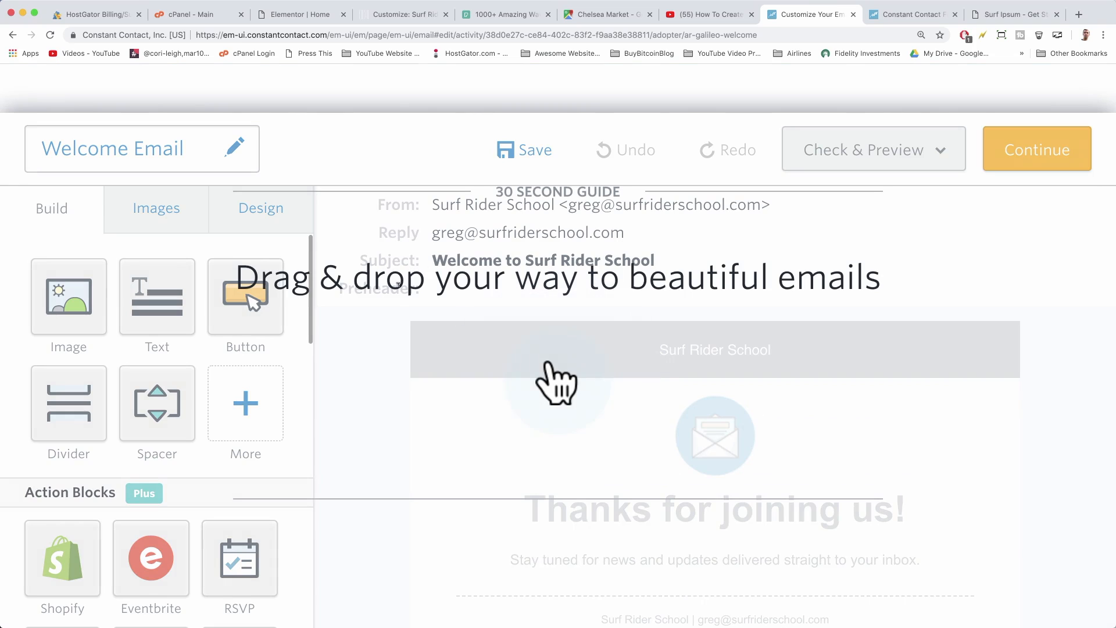
pyautogui.moveTo(470, 436)
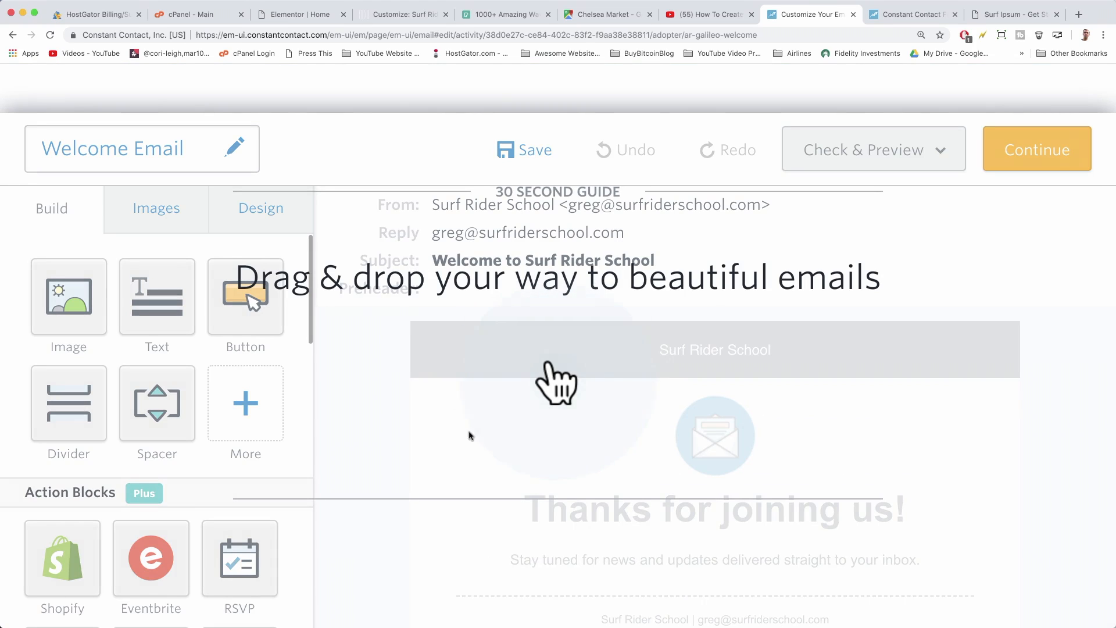
pyautogui.moveTo(338, 392)
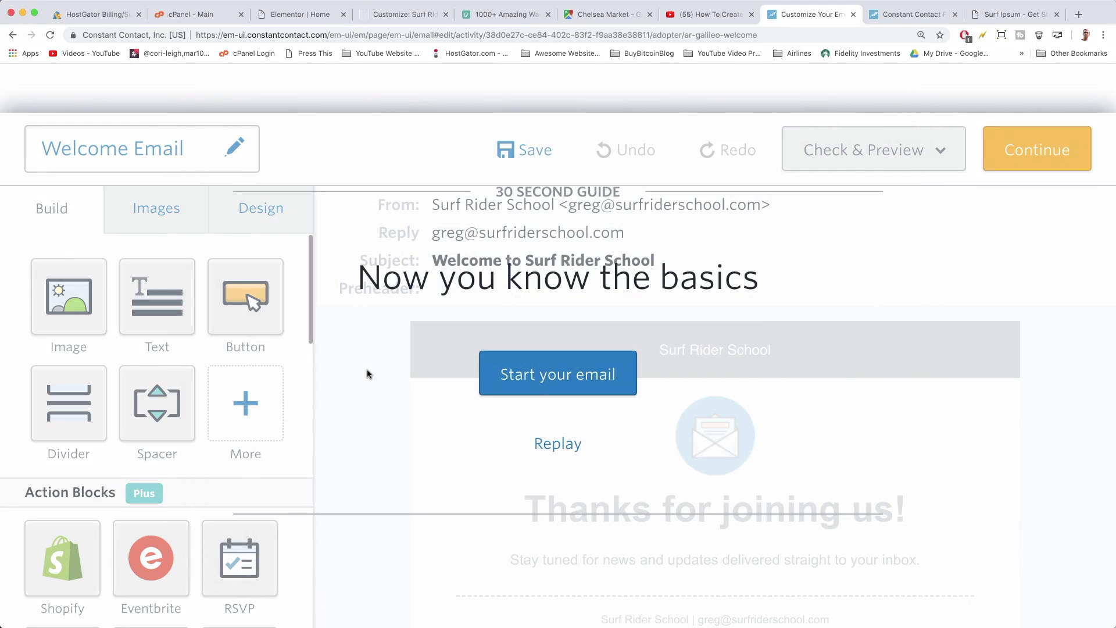
pyautogui.moveTo(558, 374)
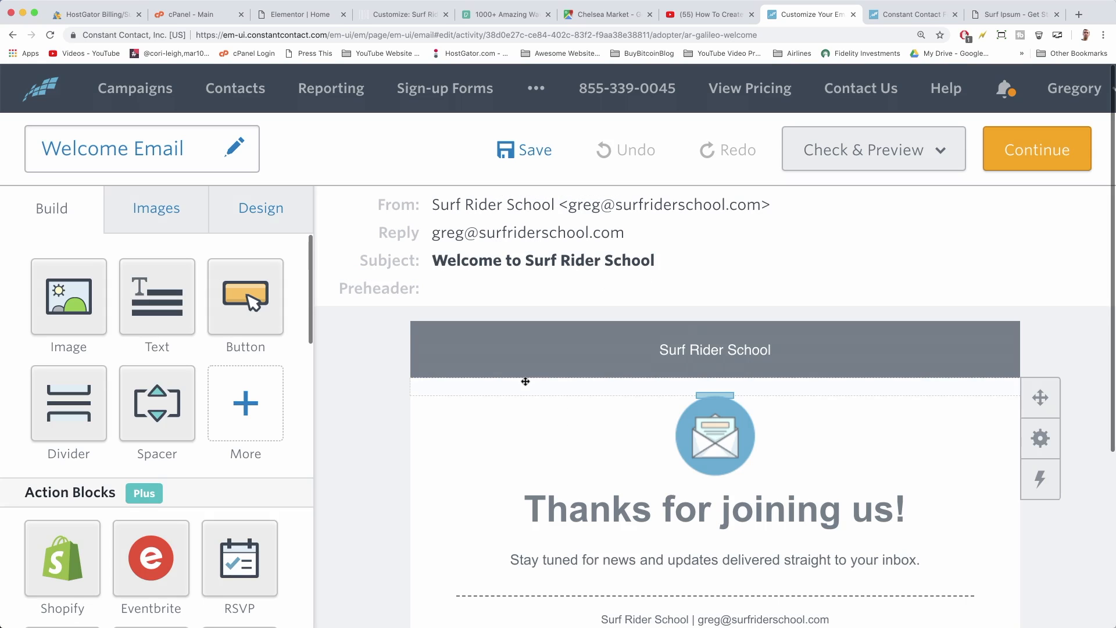
# Select the empty image placeholder beside the Thanks for joining us! heading for editing.
pyautogui.scroll(-3)
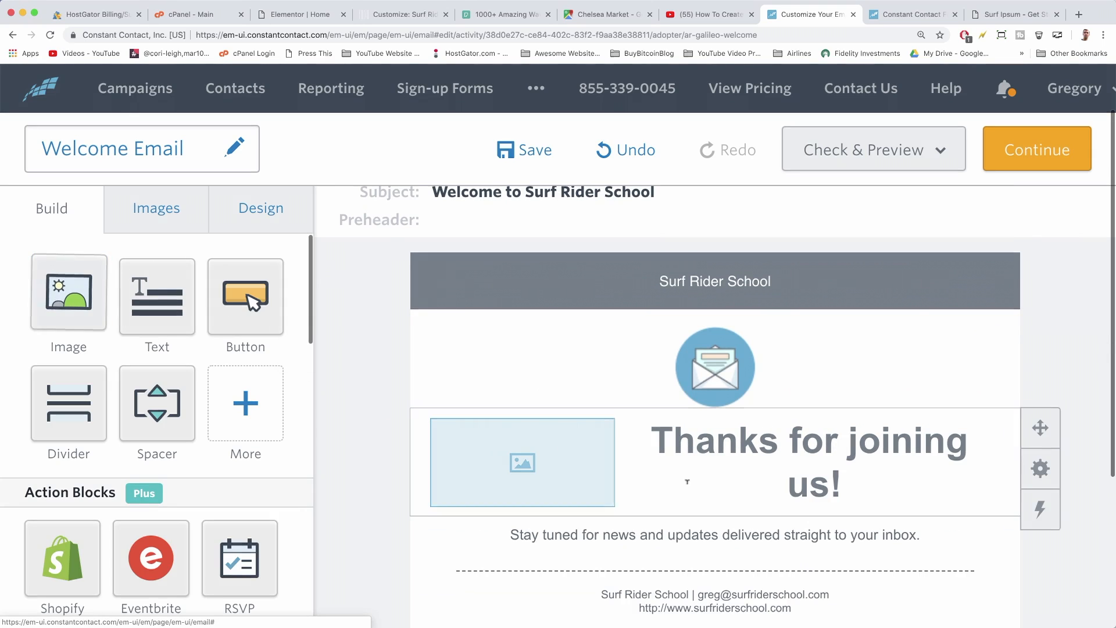
pyautogui.scroll(-3)
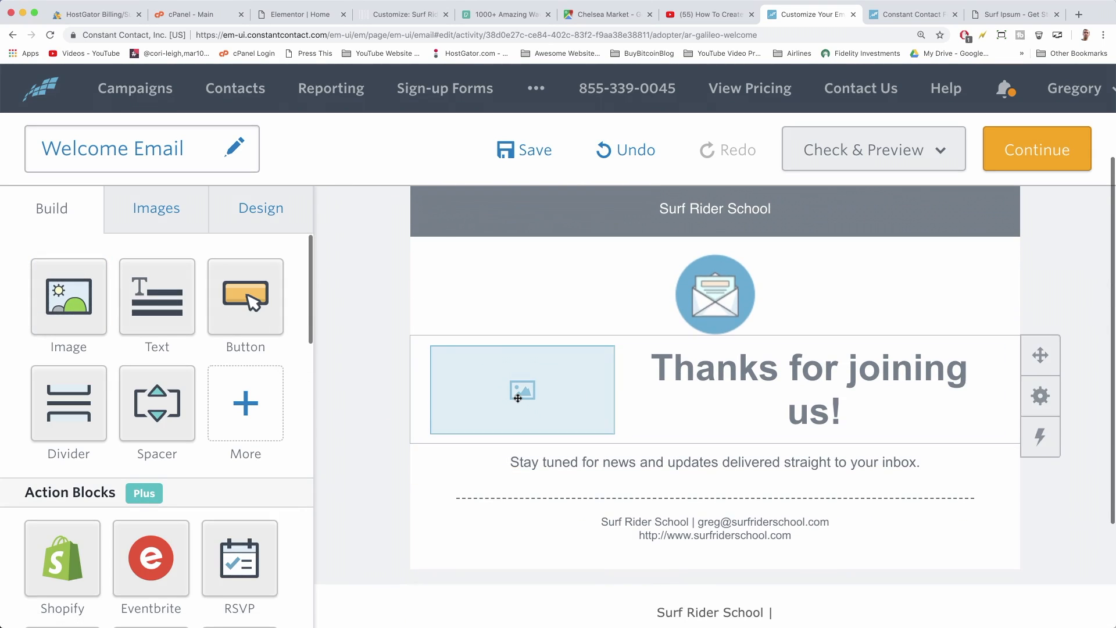
pyautogui.click(522, 389)
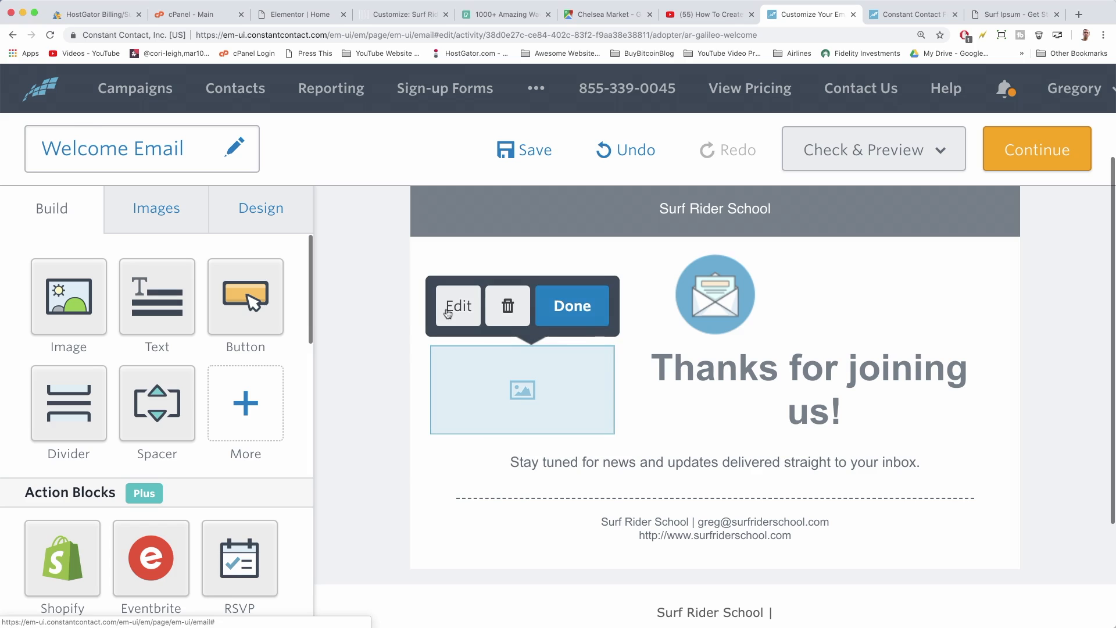
pyautogui.click(522, 391)
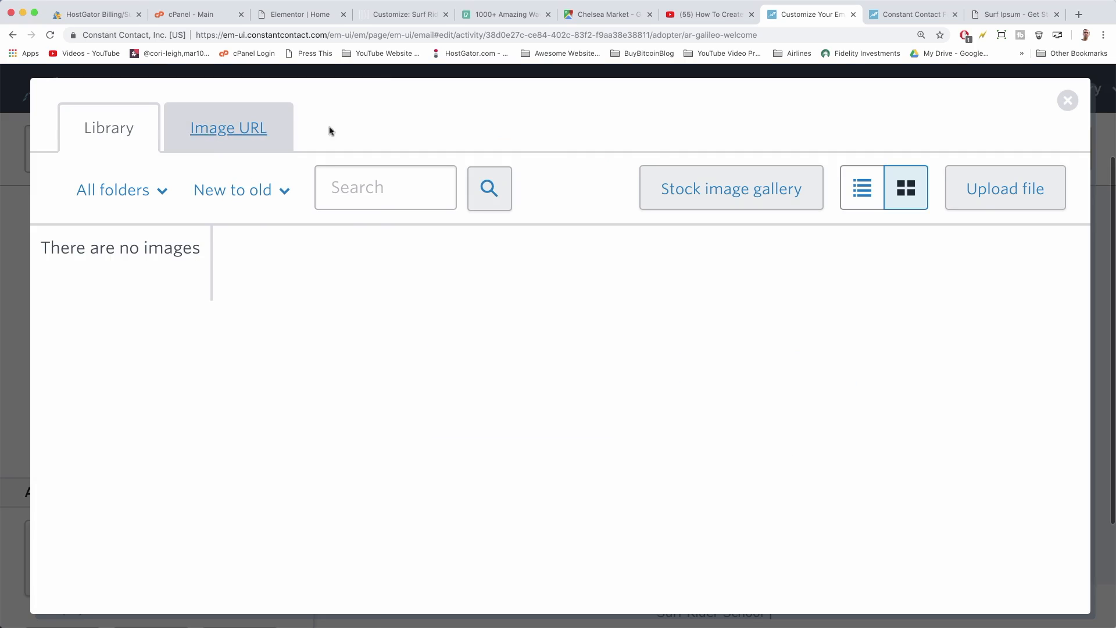
# Upload beginner-surf.jpg from the computer into the image library.
pyautogui.click(1004, 187)
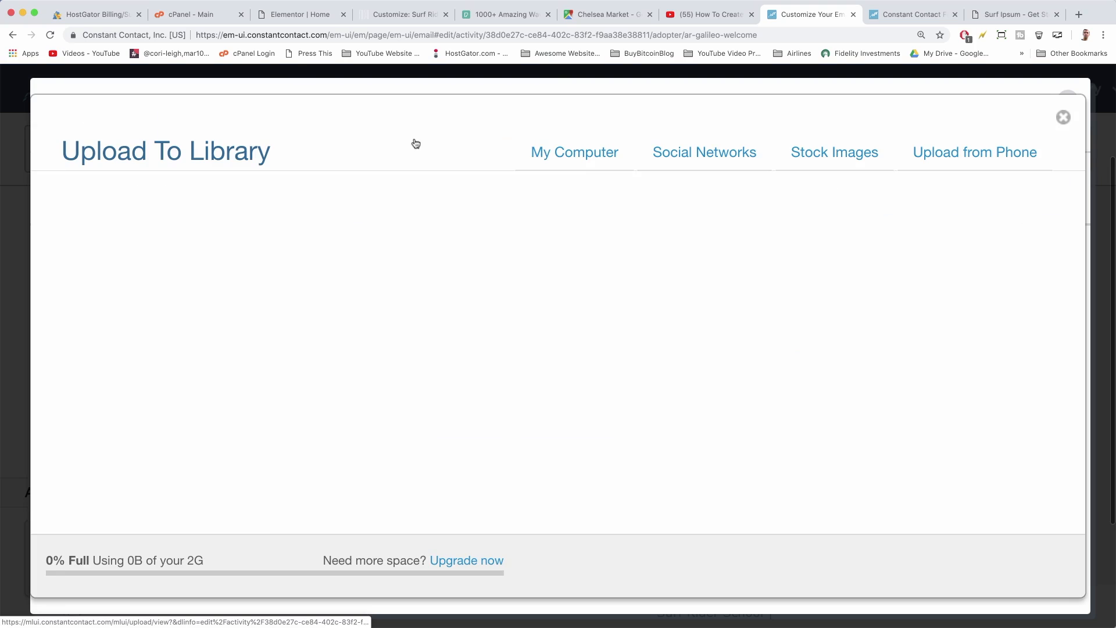
pyautogui.click(574, 152)
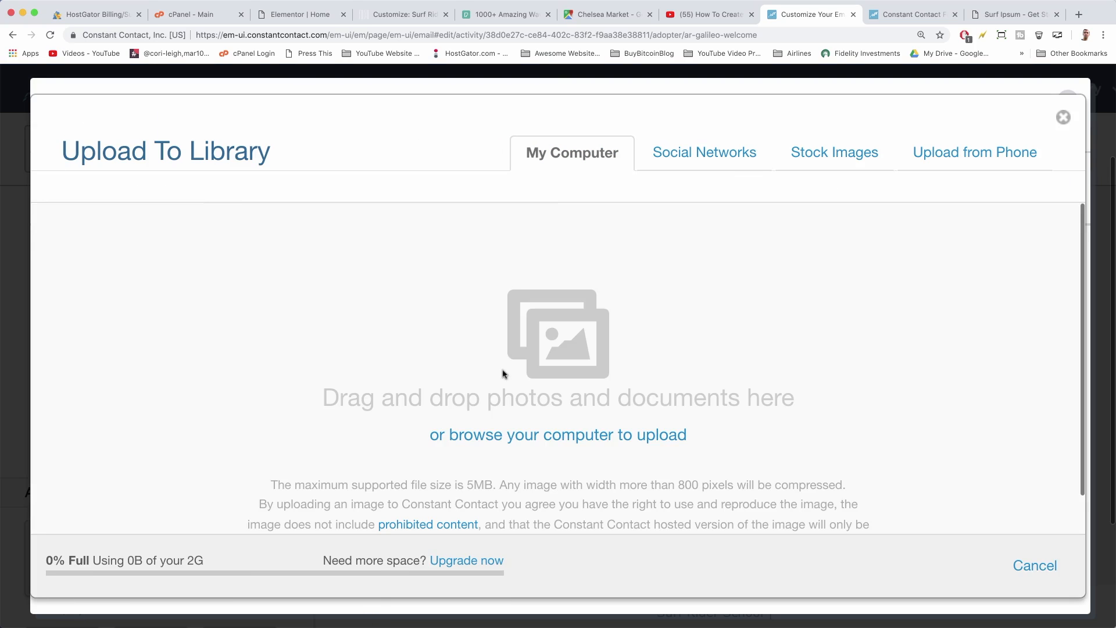
pyautogui.click(558, 434)
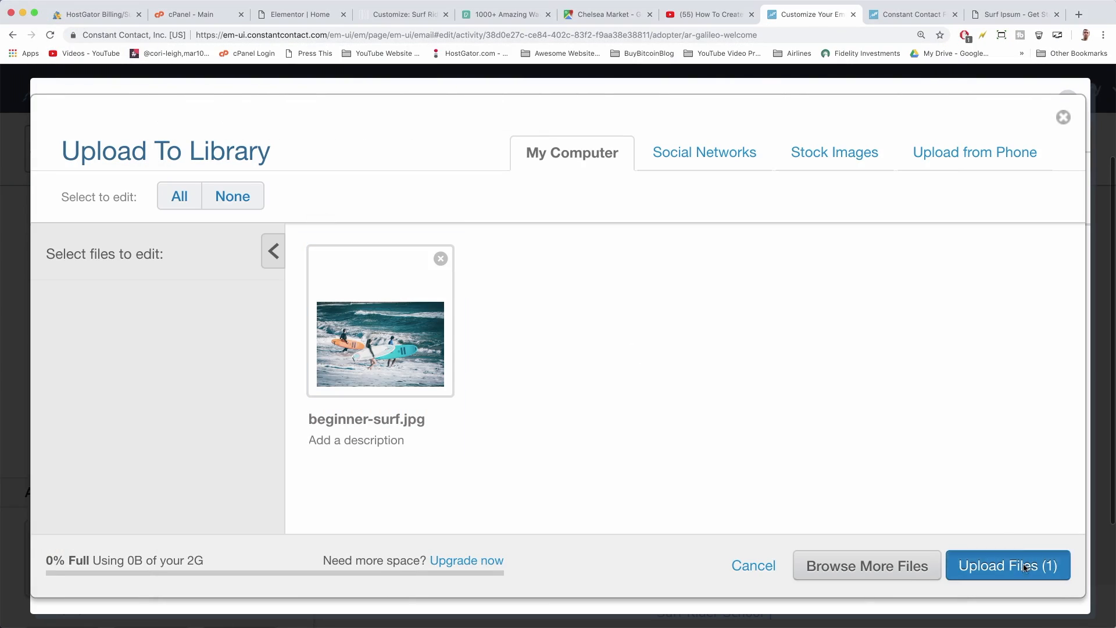
pyautogui.click(1007, 565)
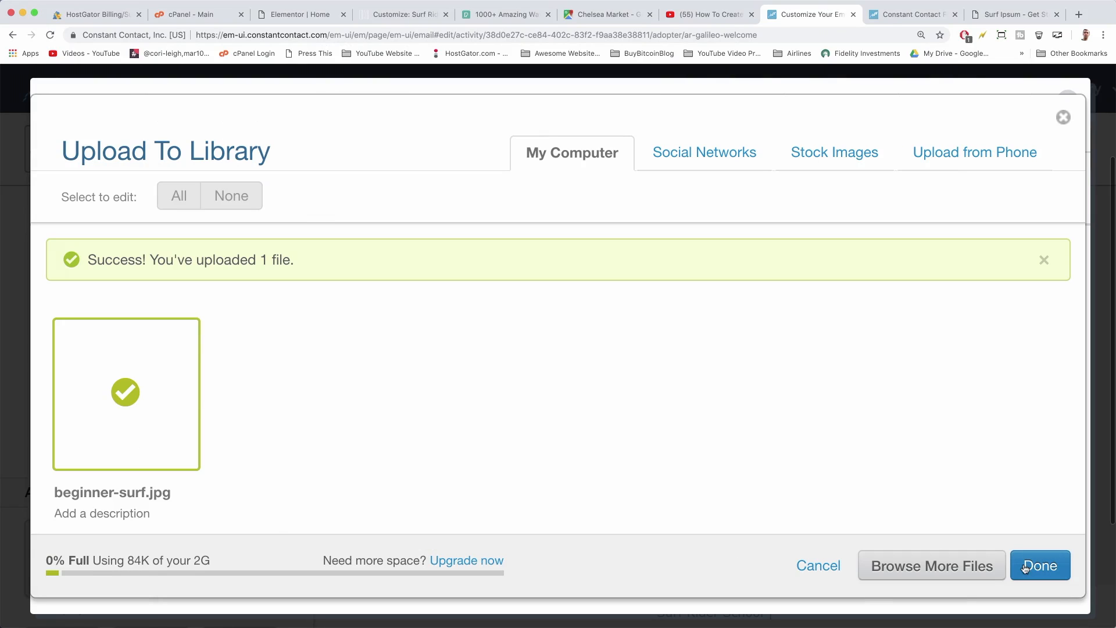
pyautogui.click(1039, 565)
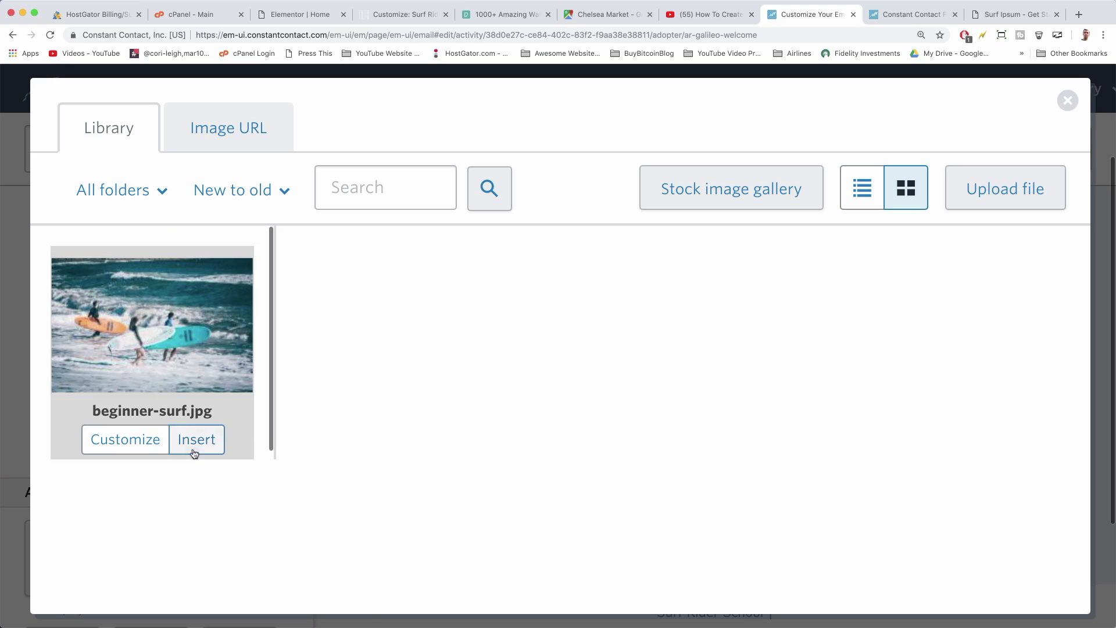
# Insert beginner-surf.jpg, then shrink the heading to size 24 and reword it for the Surf Rider School Email Club.
pyautogui.click(196, 440)
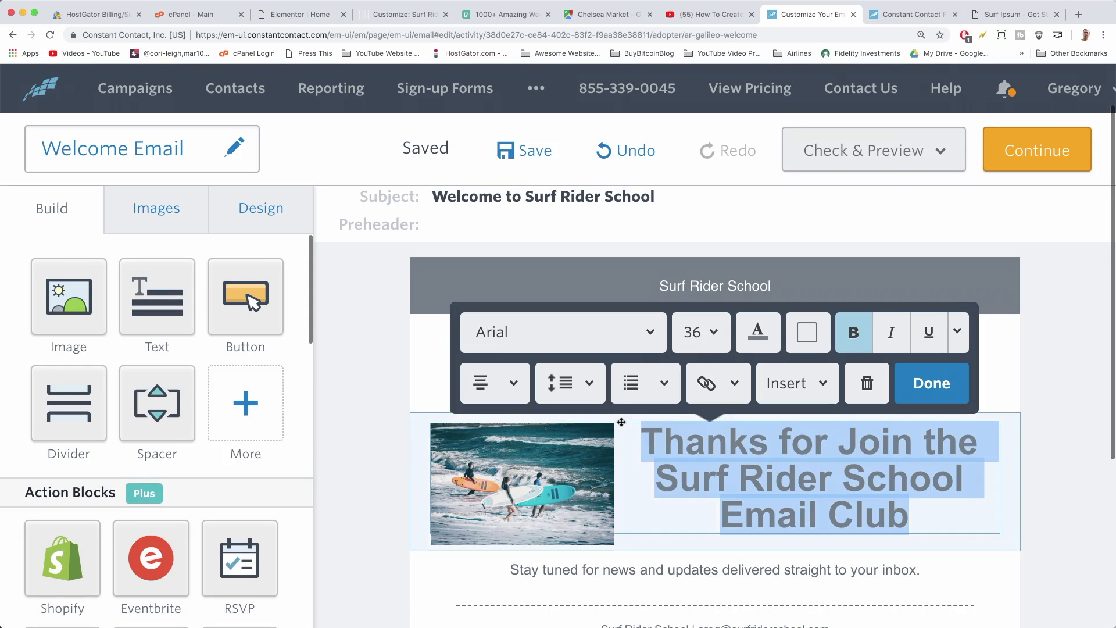
pyautogui.click(562, 331)
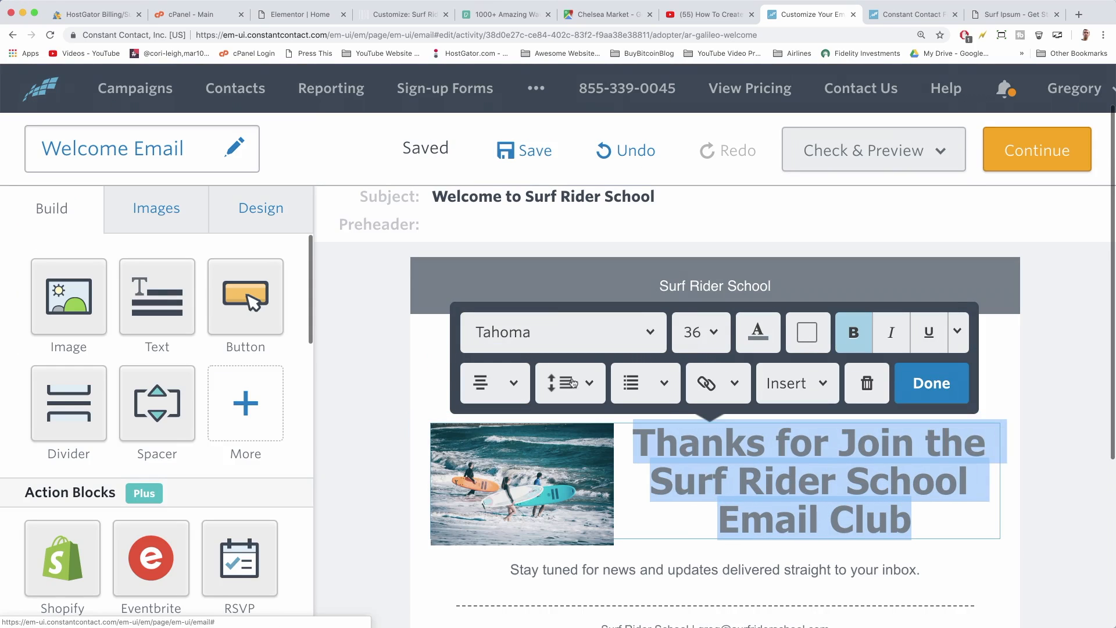
pyautogui.click(700, 332)
pyautogui.write('!')
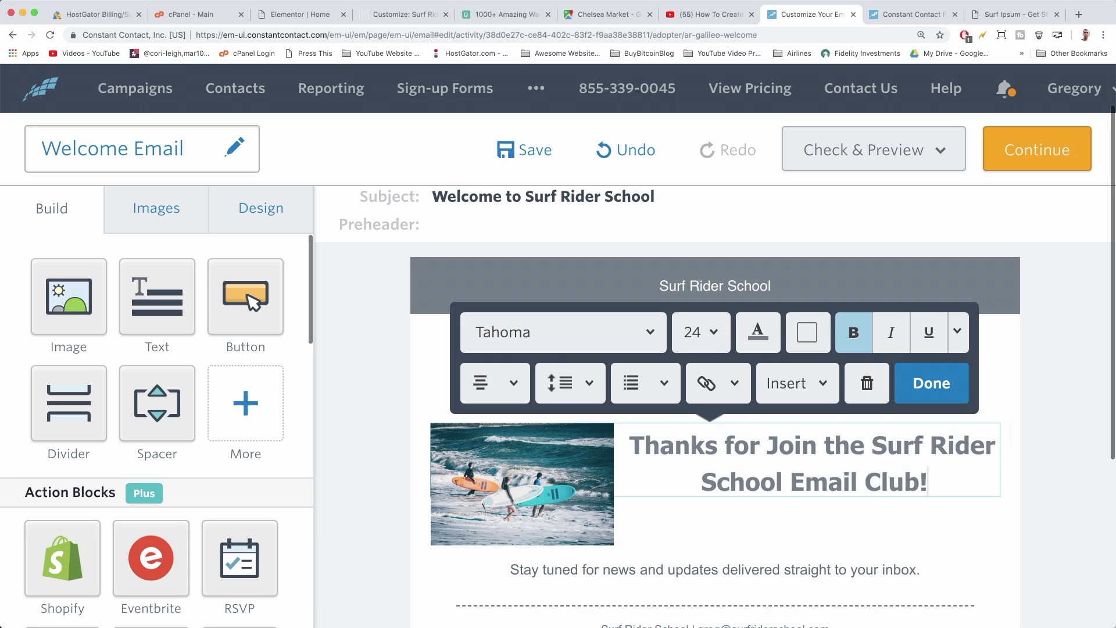
pyautogui.click(525, 150)
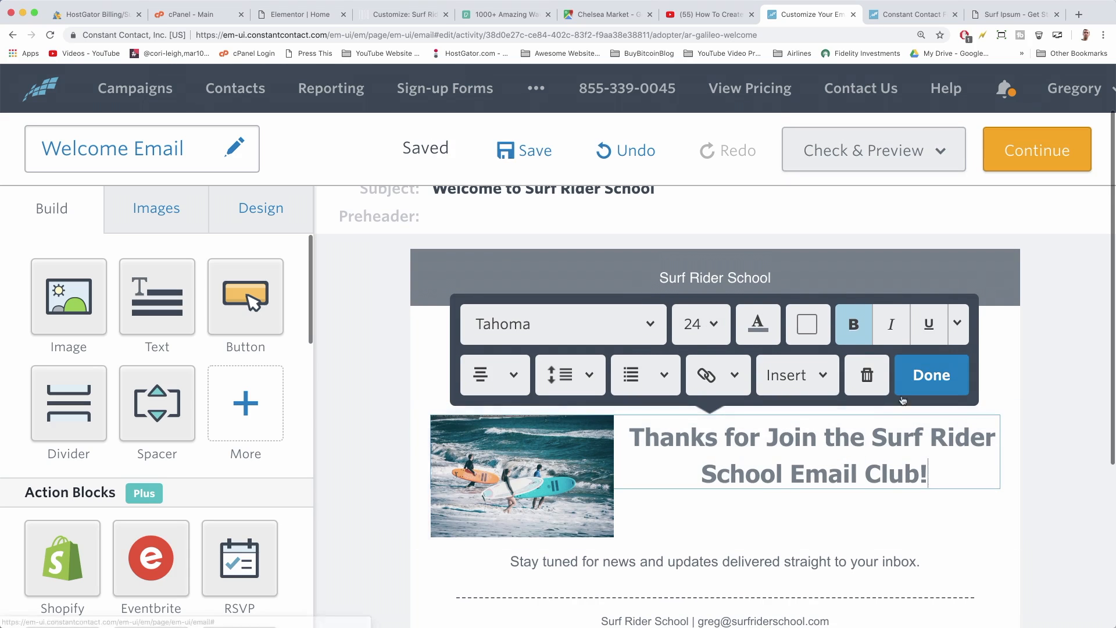
pyautogui.click(931, 376)
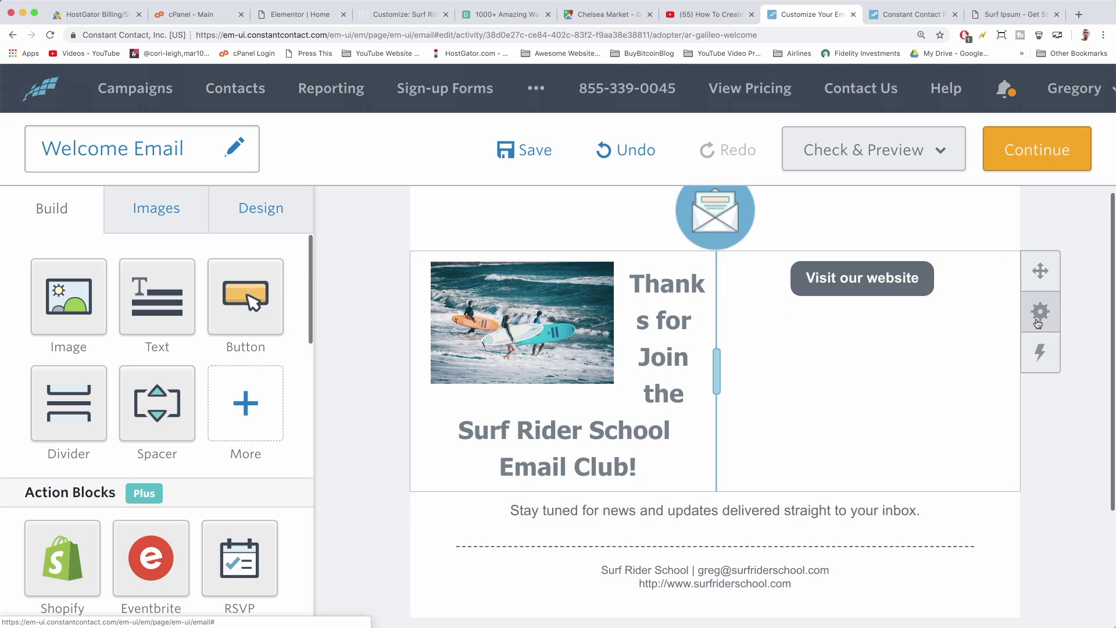
# Undo the accidental layout change so the heading returns to full width.
pyautogui.scroll(-3)
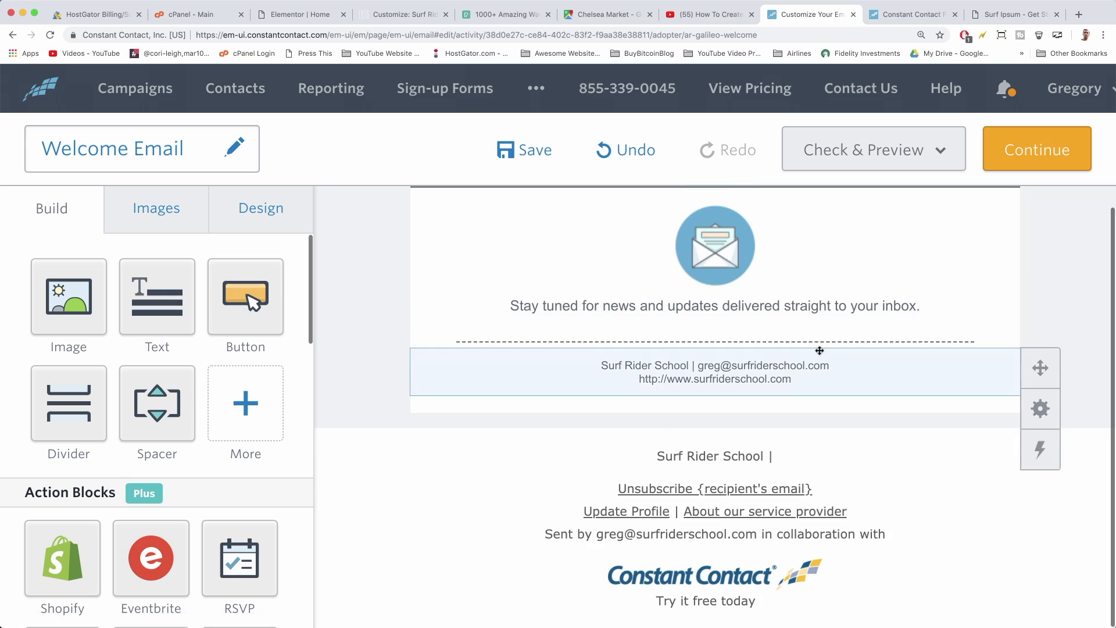
pyautogui.scroll(3)
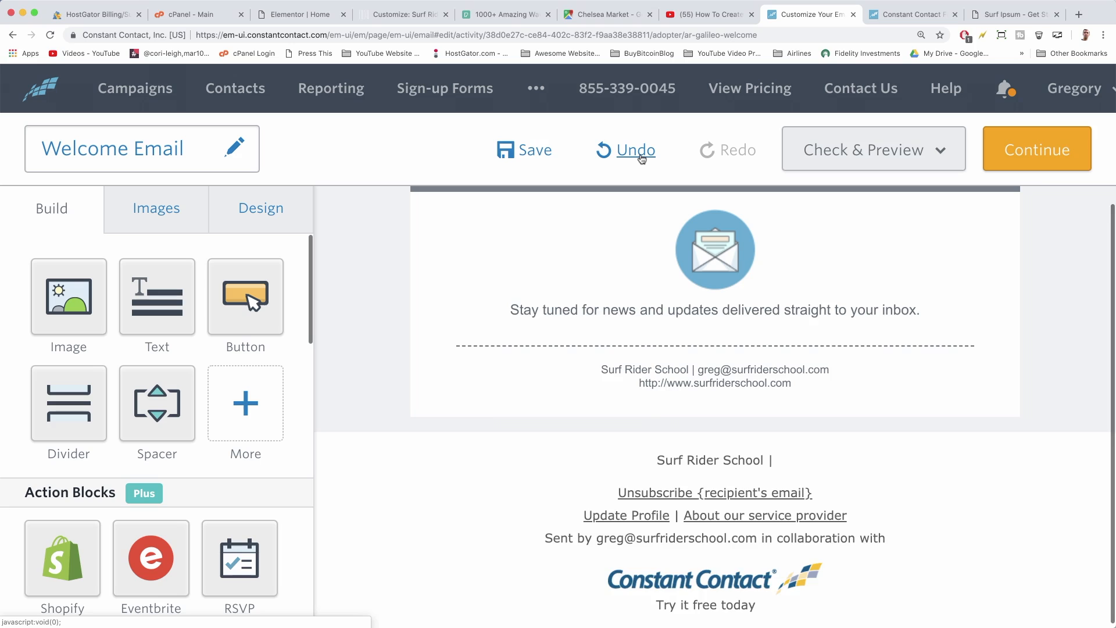
pyautogui.click(635, 150)
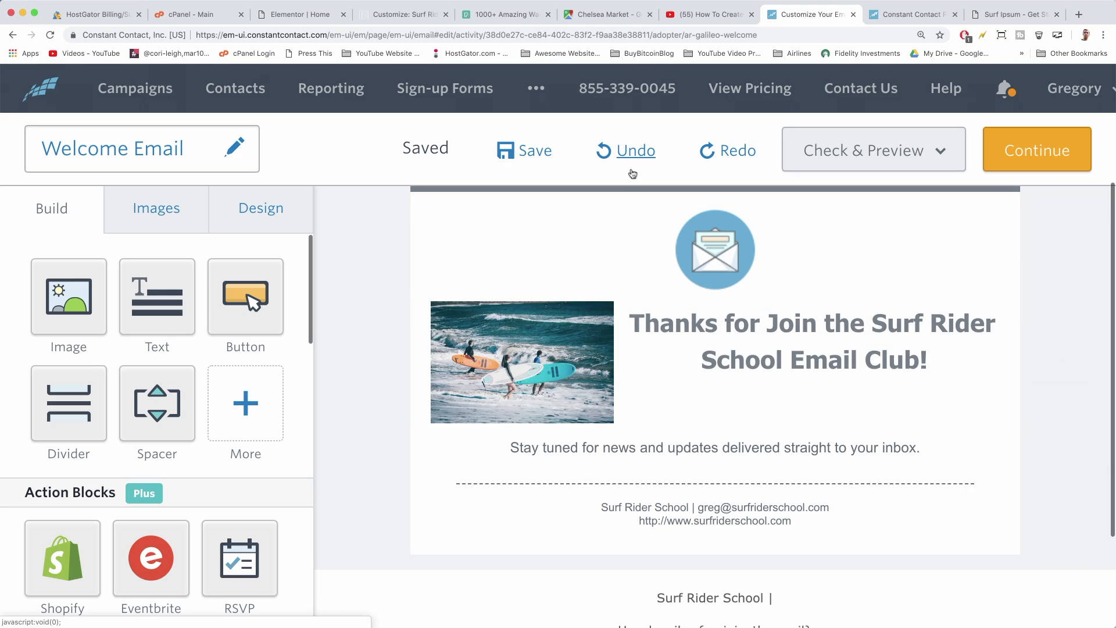
# Add the subline "Your destination to learn how to surf!" beneath the heading.
pyautogui.click(811, 342)
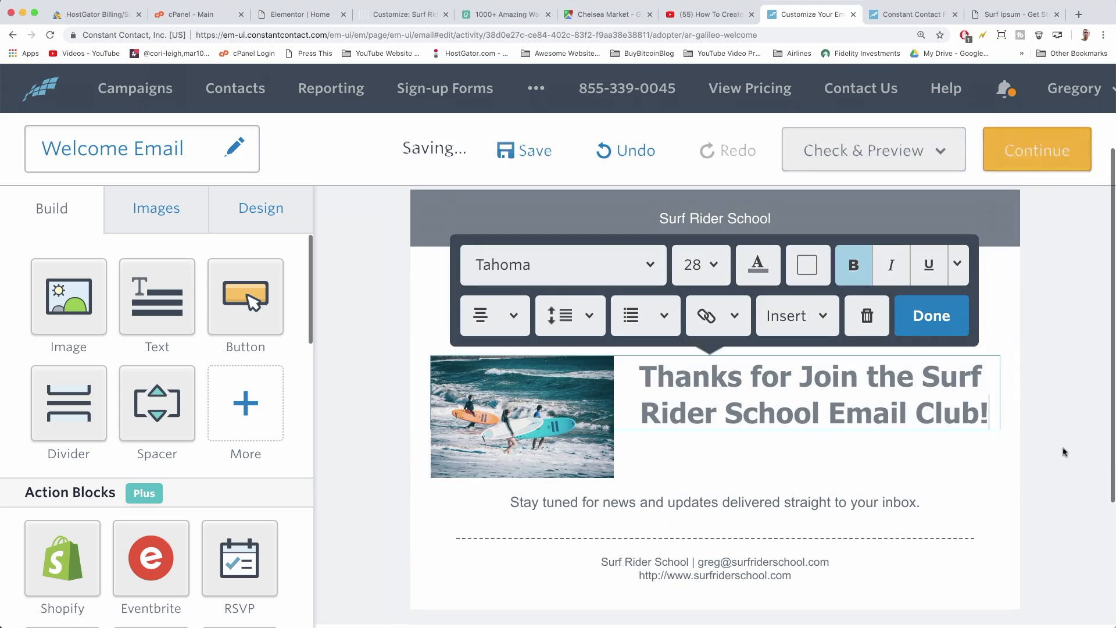
pyautogui.click(700, 266)
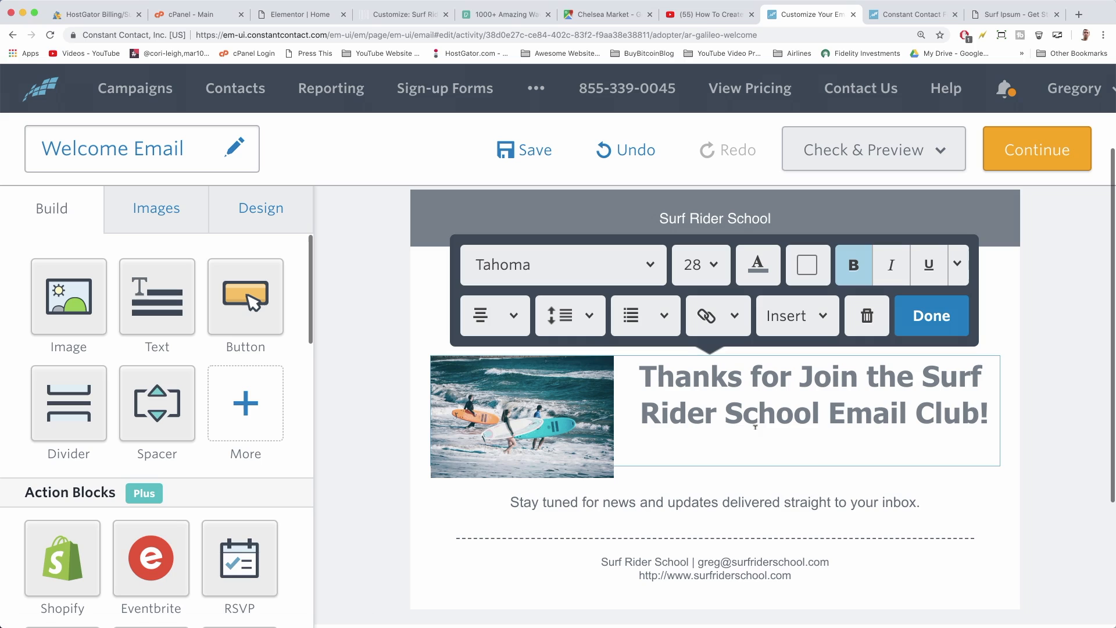
pyautogui.write('Your destination to learn how to surf!')
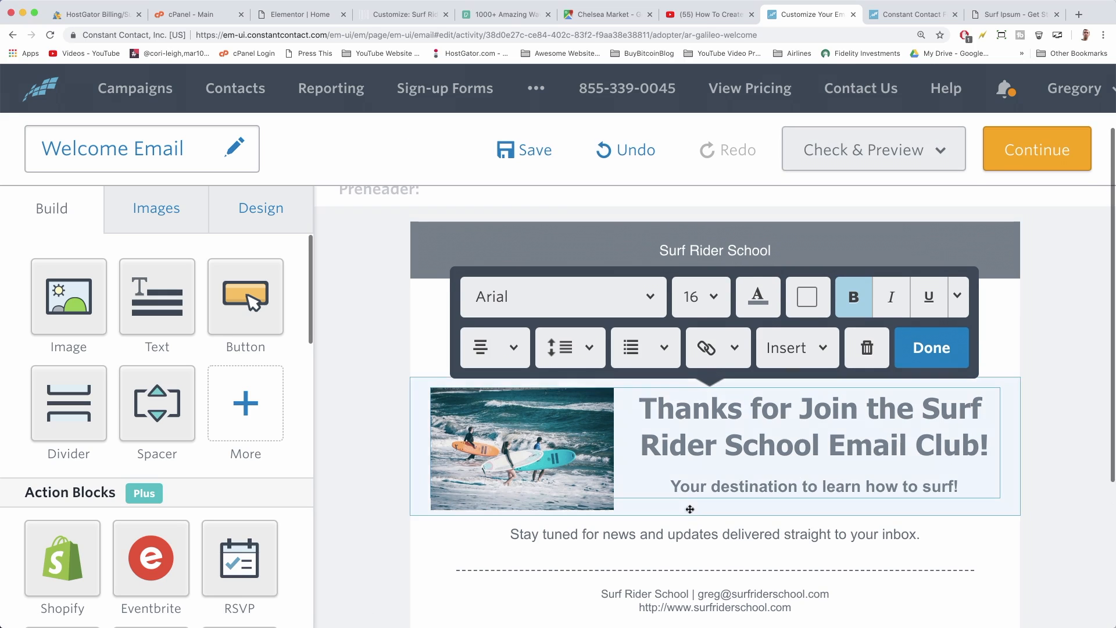
pyautogui.click(714, 534)
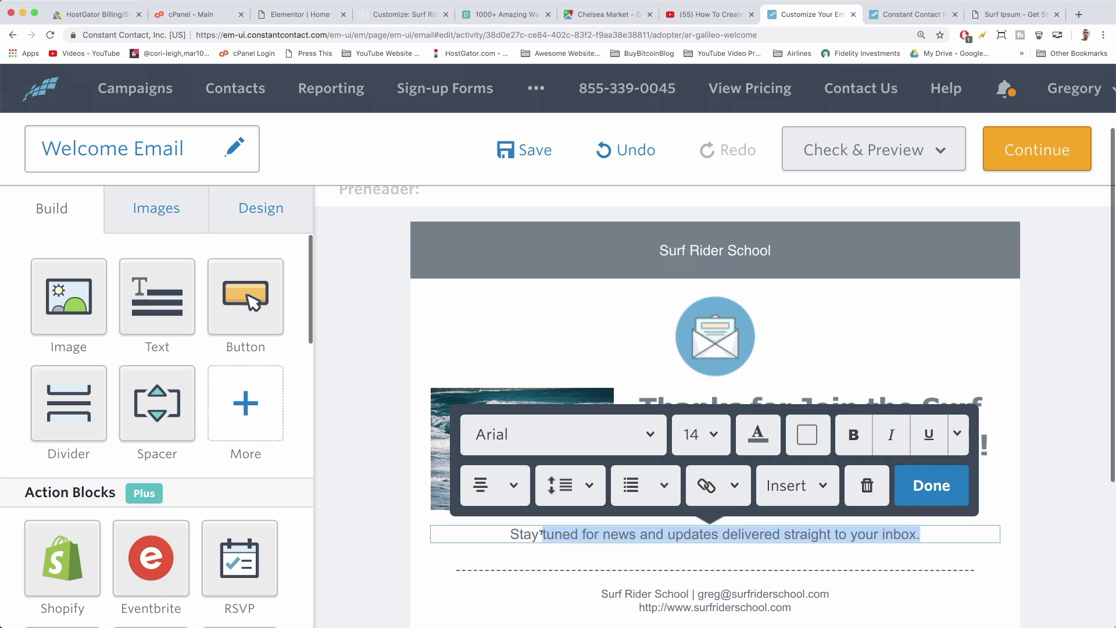
# Finish the new Surf Courses and free eBook body paragraph and delete the envelope icon image.
pyautogui.click(525, 150)
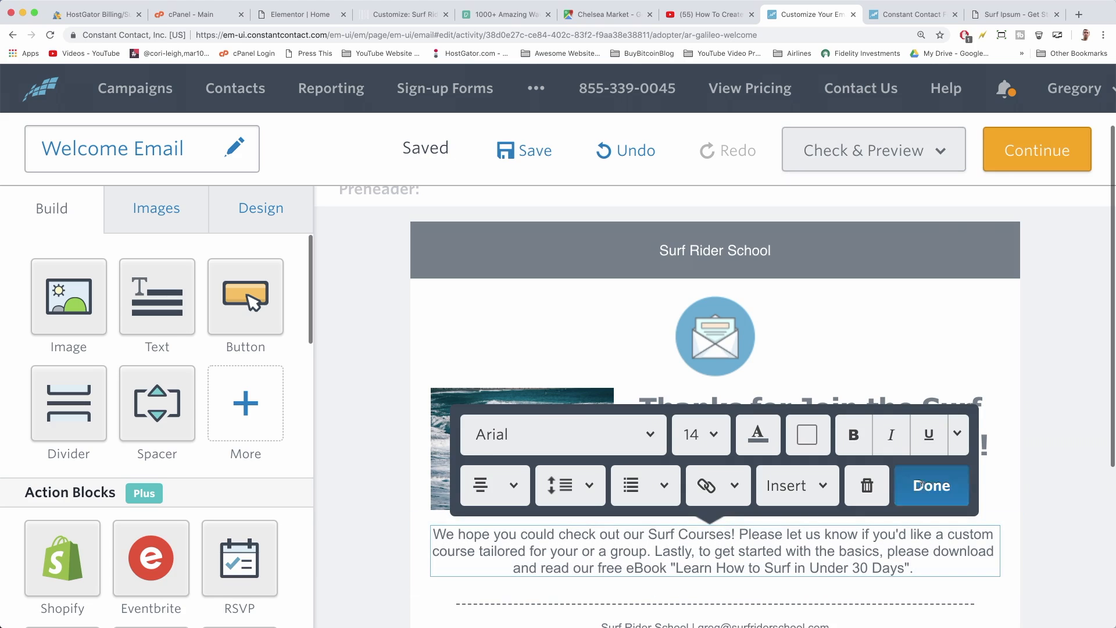
pyautogui.click(930, 485)
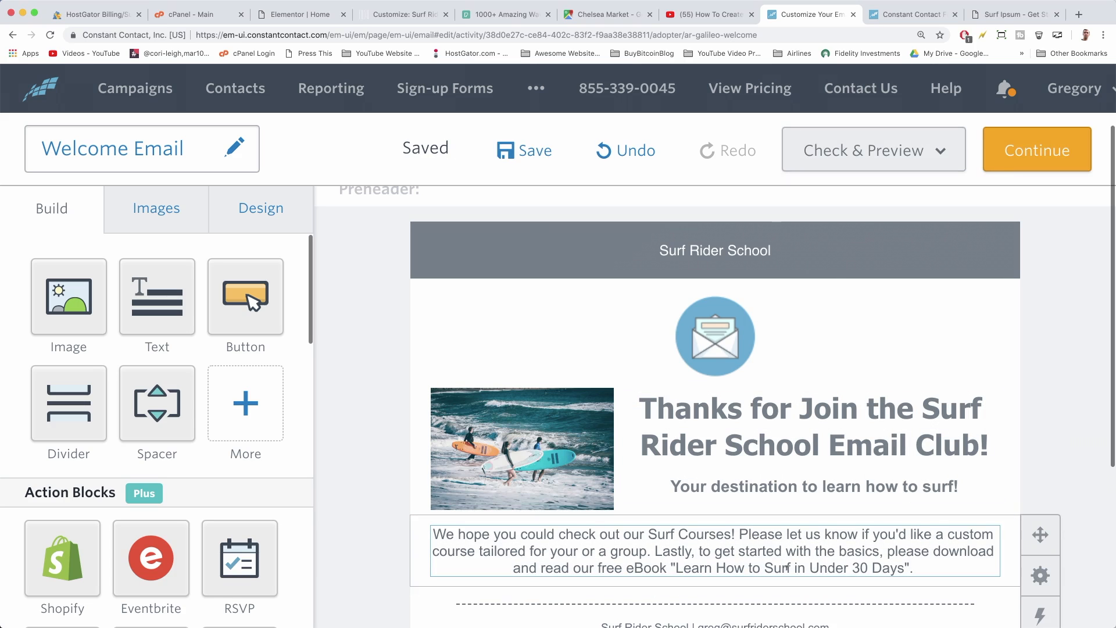
pyautogui.click(715, 336)
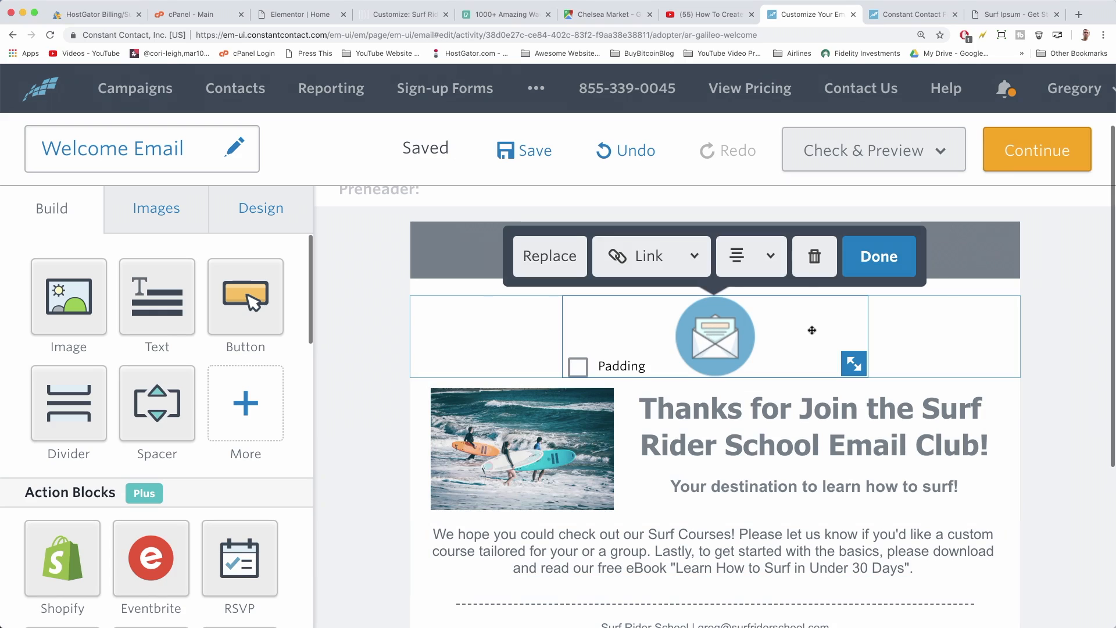
pyautogui.click(879, 255)
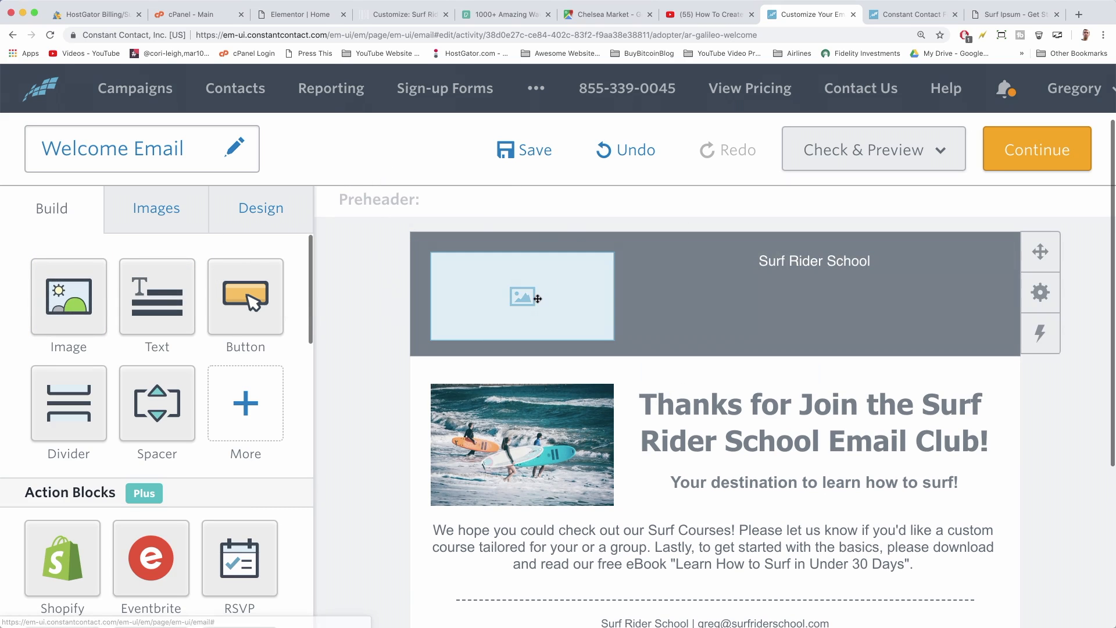
# Upload surf-logo-v1.png to the image library and insert it into the header placeholder.
pyautogui.click(523, 297)
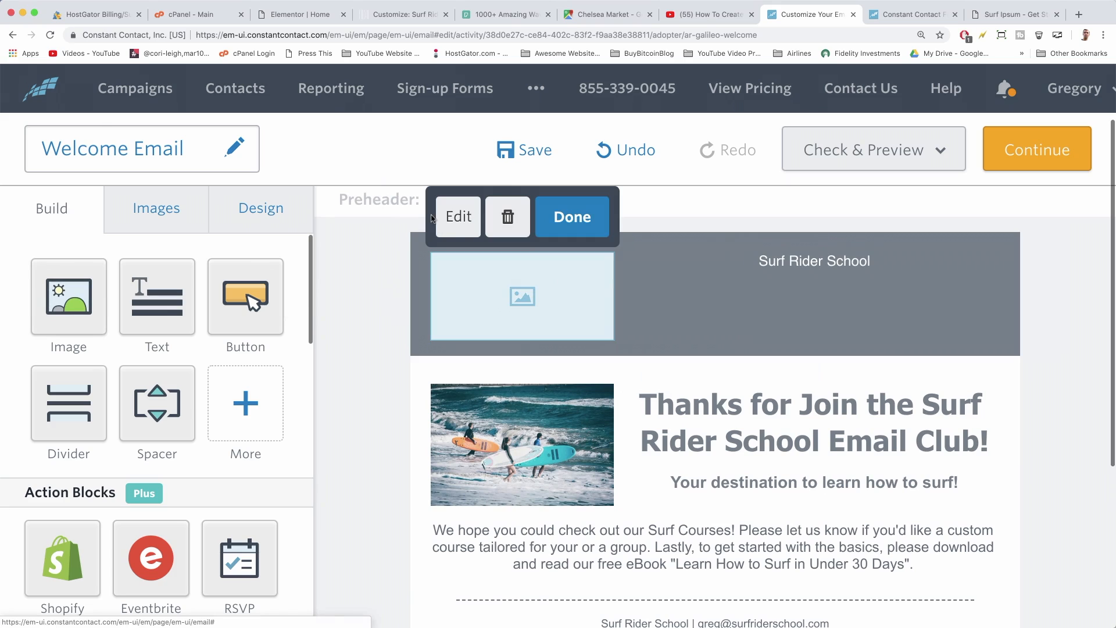
pyautogui.click(458, 216)
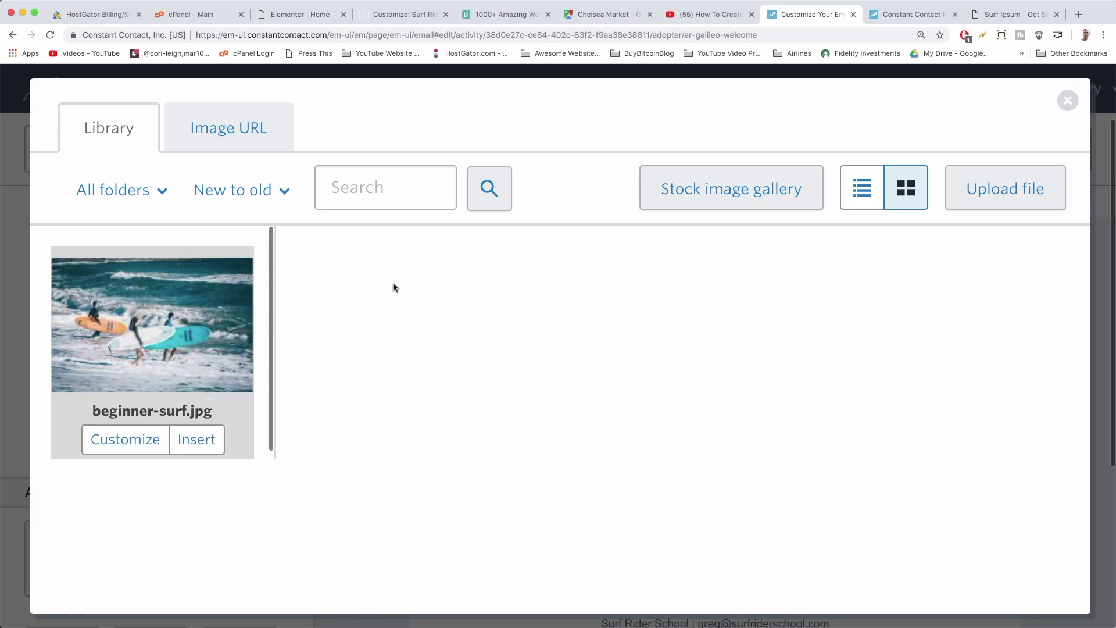
pyautogui.click(1004, 189)
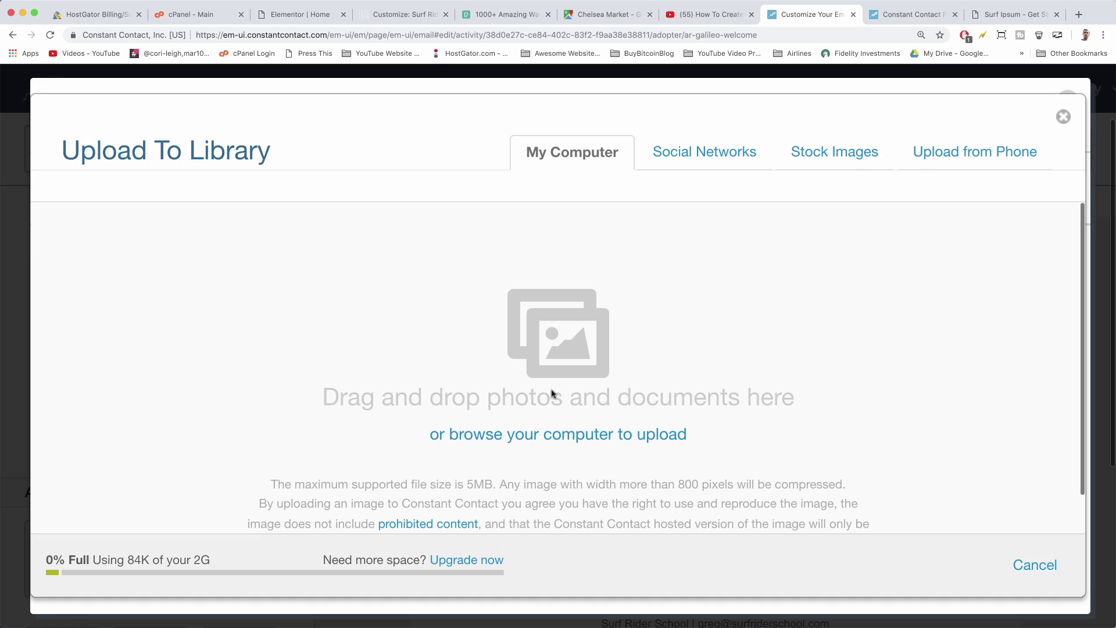
pyautogui.click(558, 434)
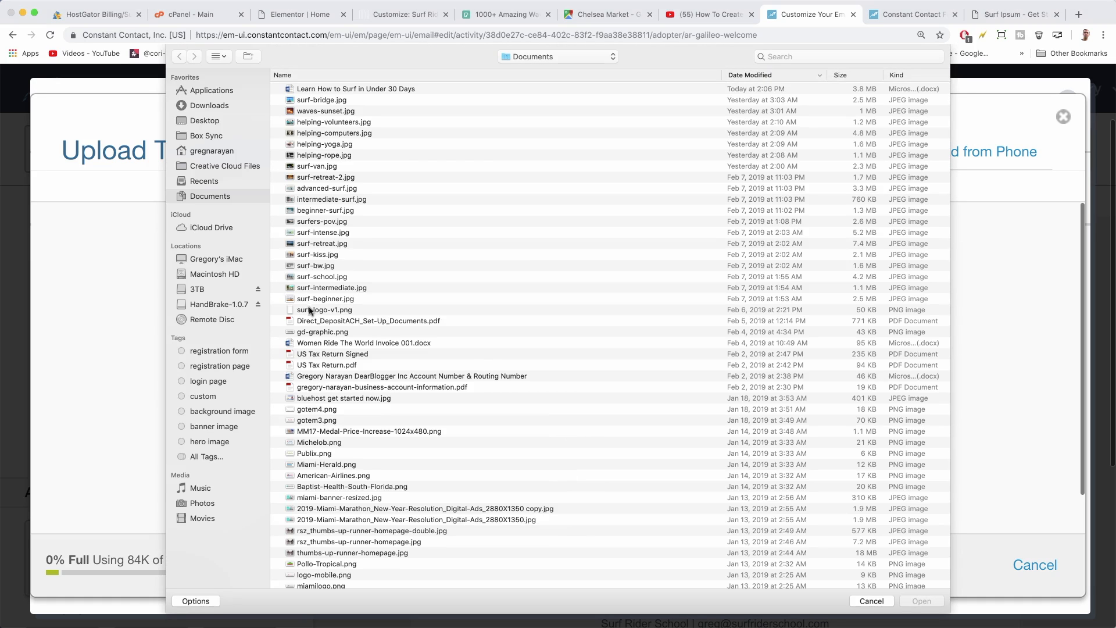
pyautogui.click(921, 601)
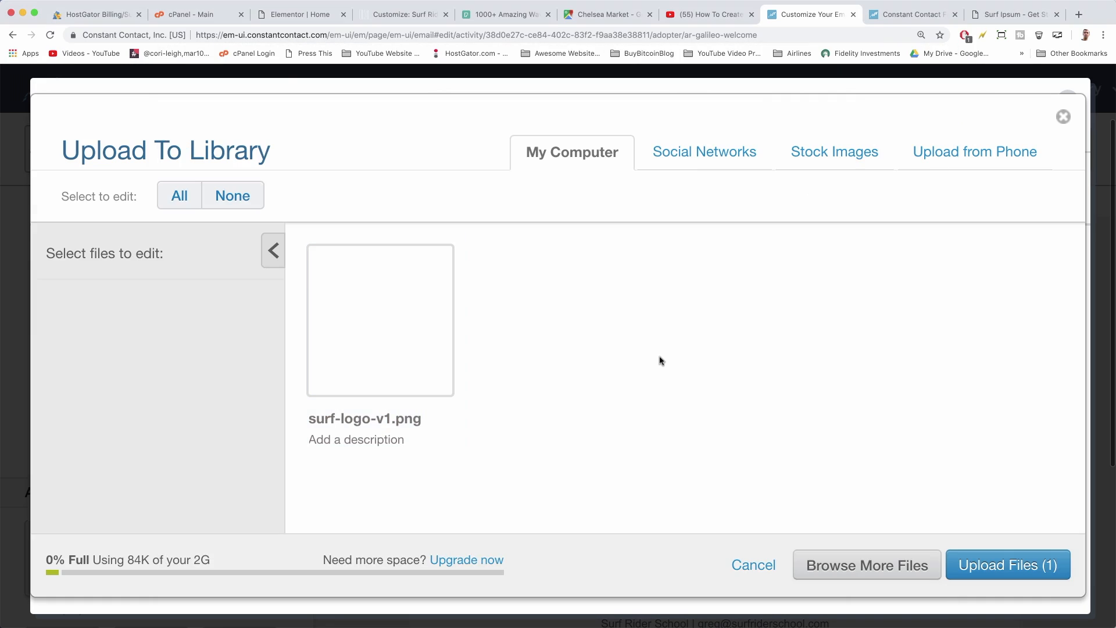
pyautogui.moveTo(842, 377)
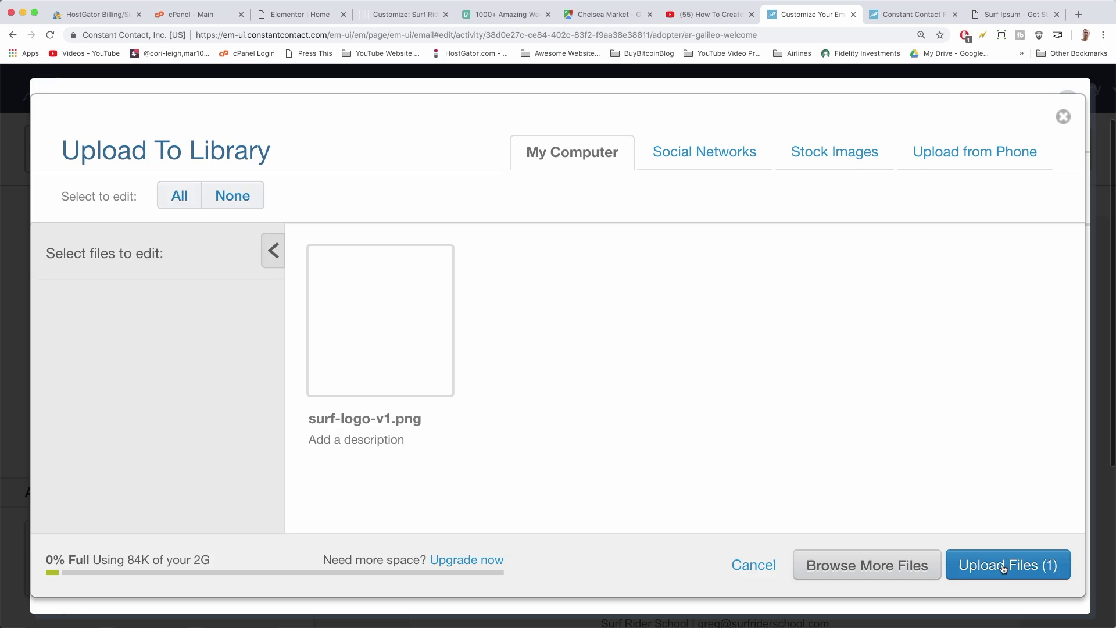
pyautogui.click(1008, 565)
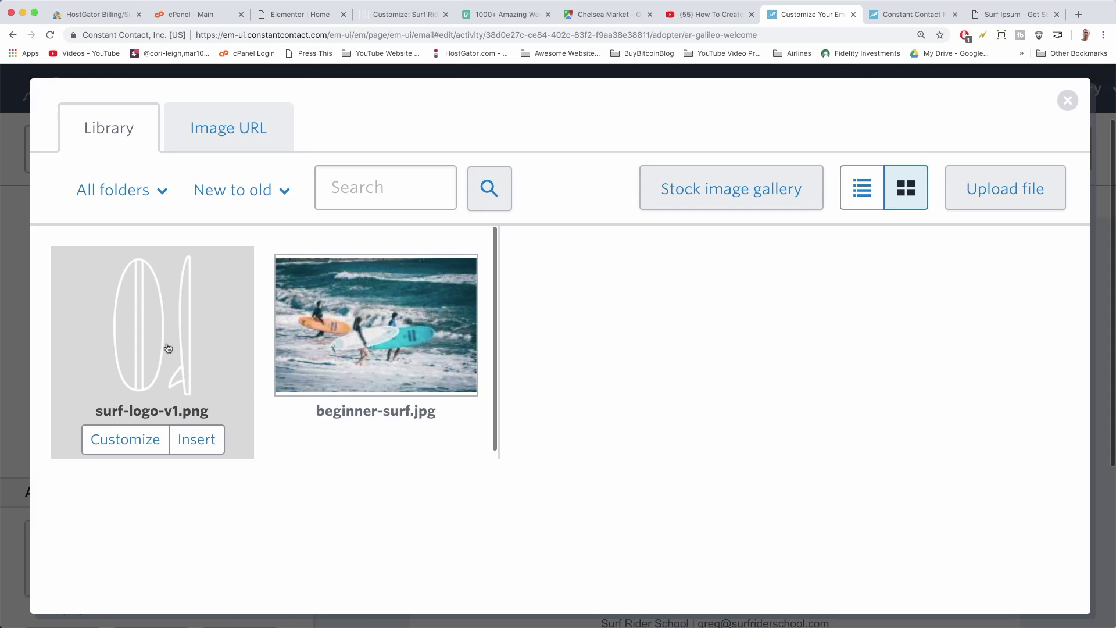
pyautogui.click(195, 439)
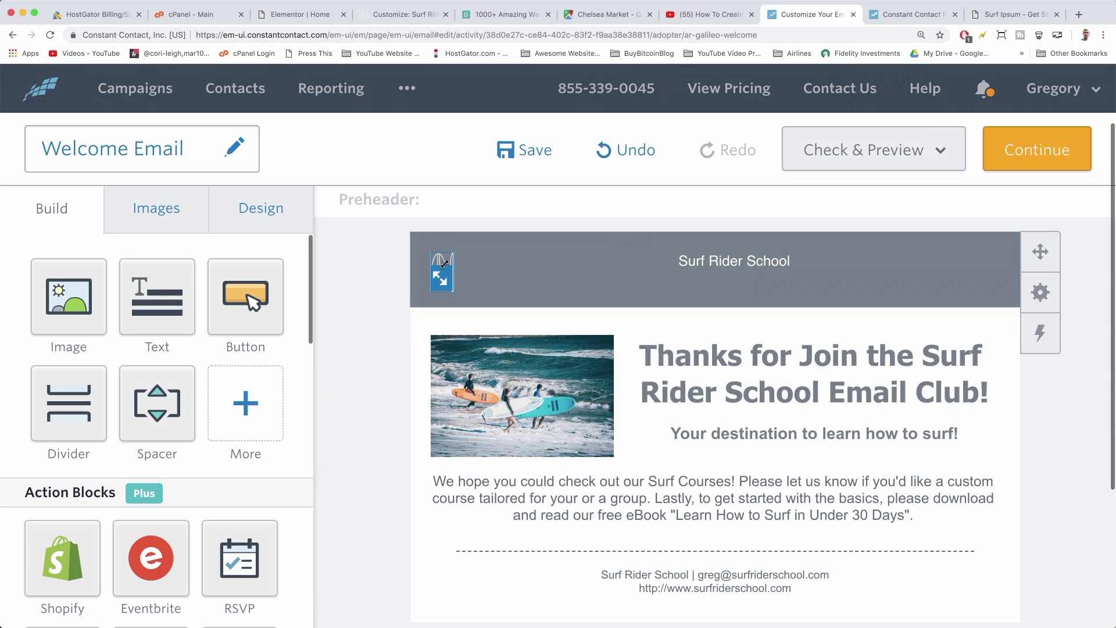
# Align the surfboard logo to the left of the email header.
pyautogui.click(478, 217)
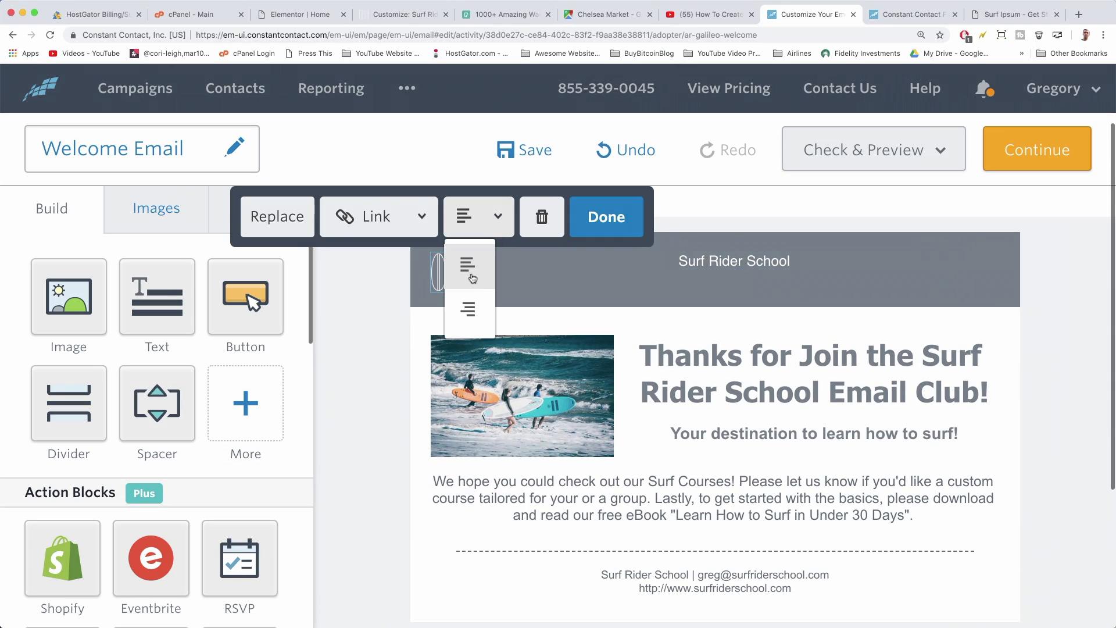
pyautogui.click(605, 216)
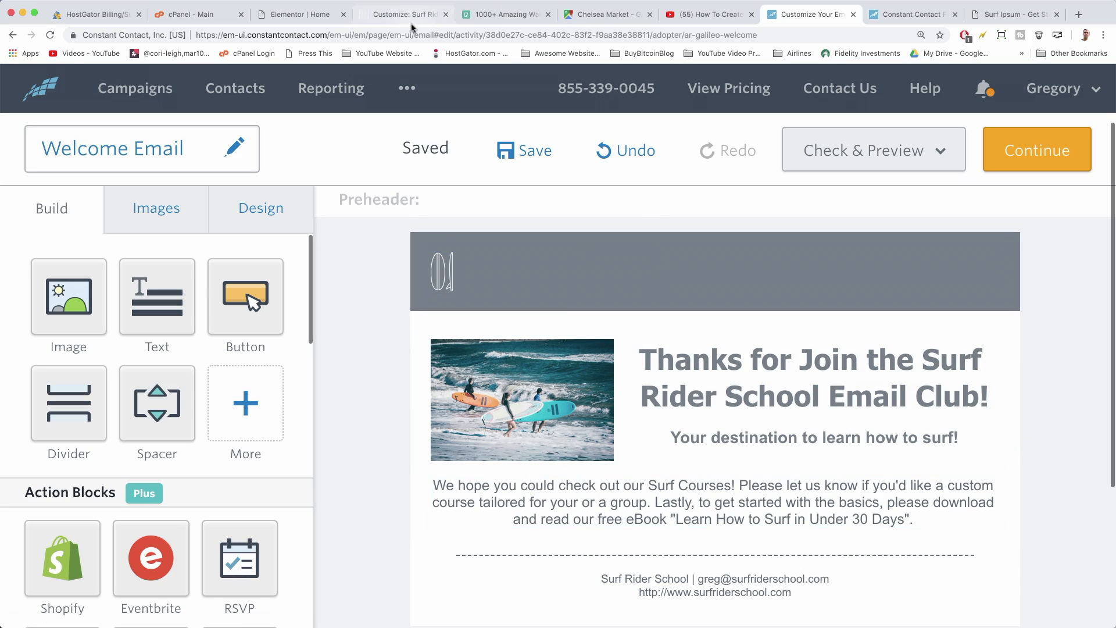
pyautogui.click(296, 14)
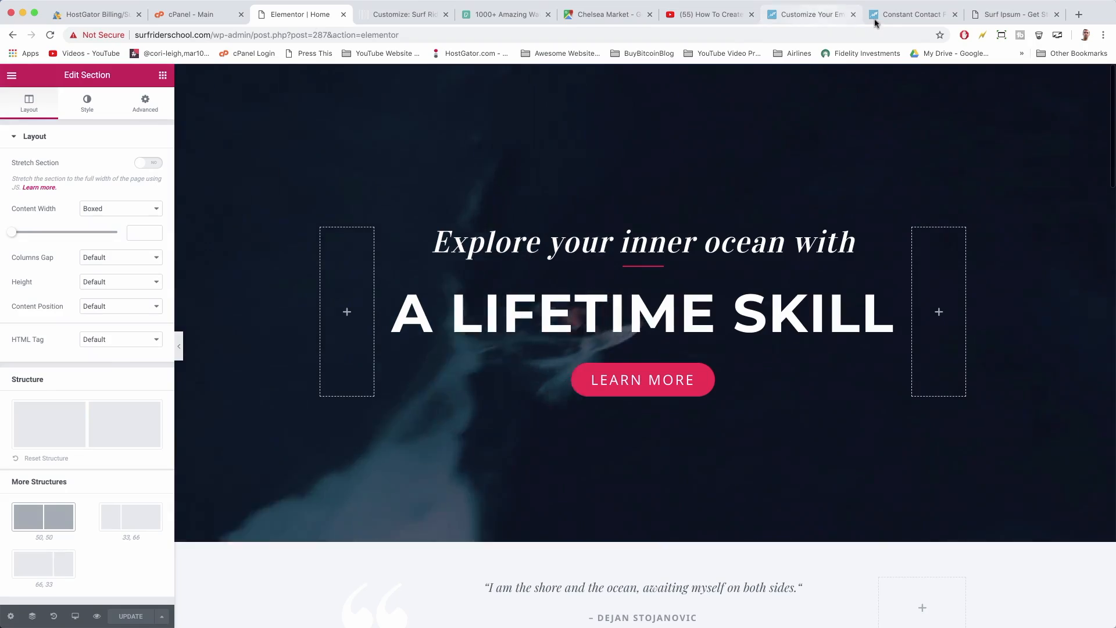
pyautogui.moveTo(914, 14)
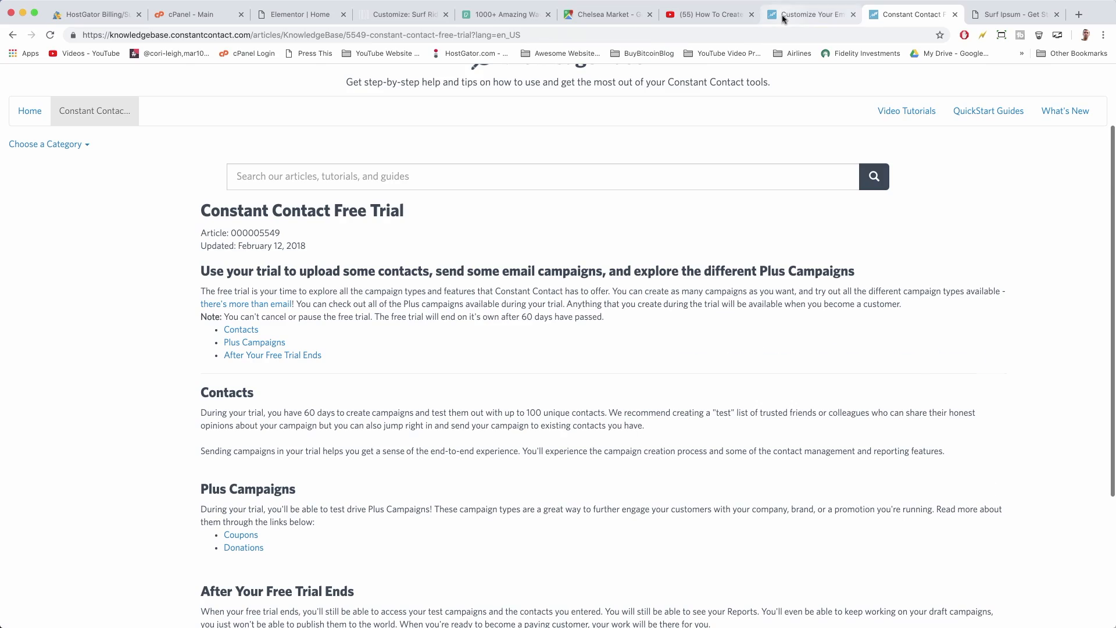
# Select and then deselect the header band to review its teal background above the surf photo.
pyautogui.click(810, 14)
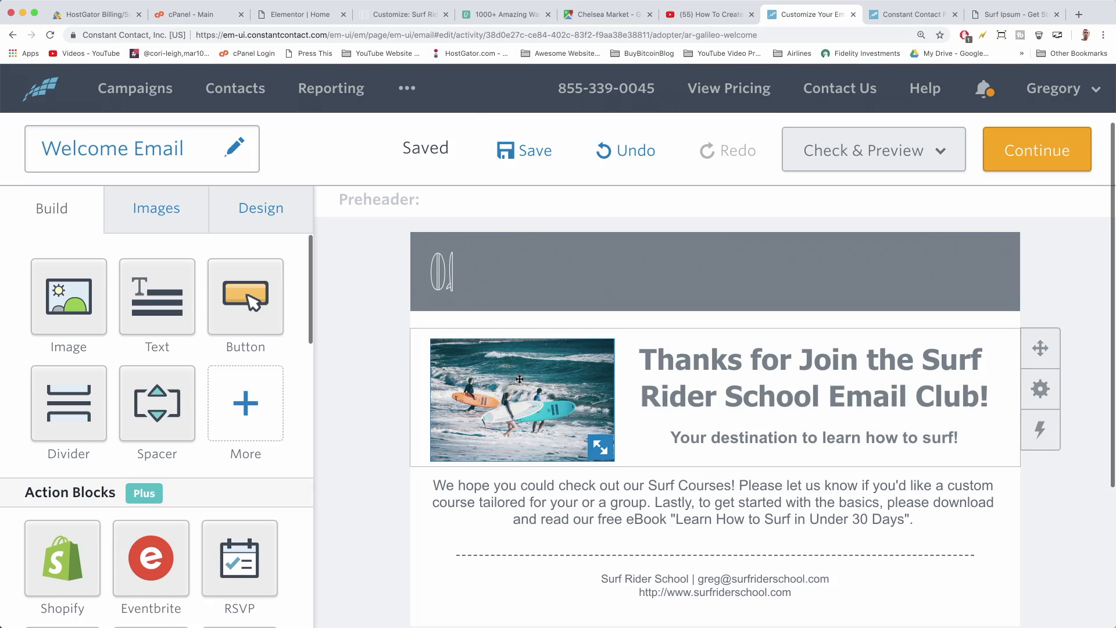
pyautogui.click(715, 501)
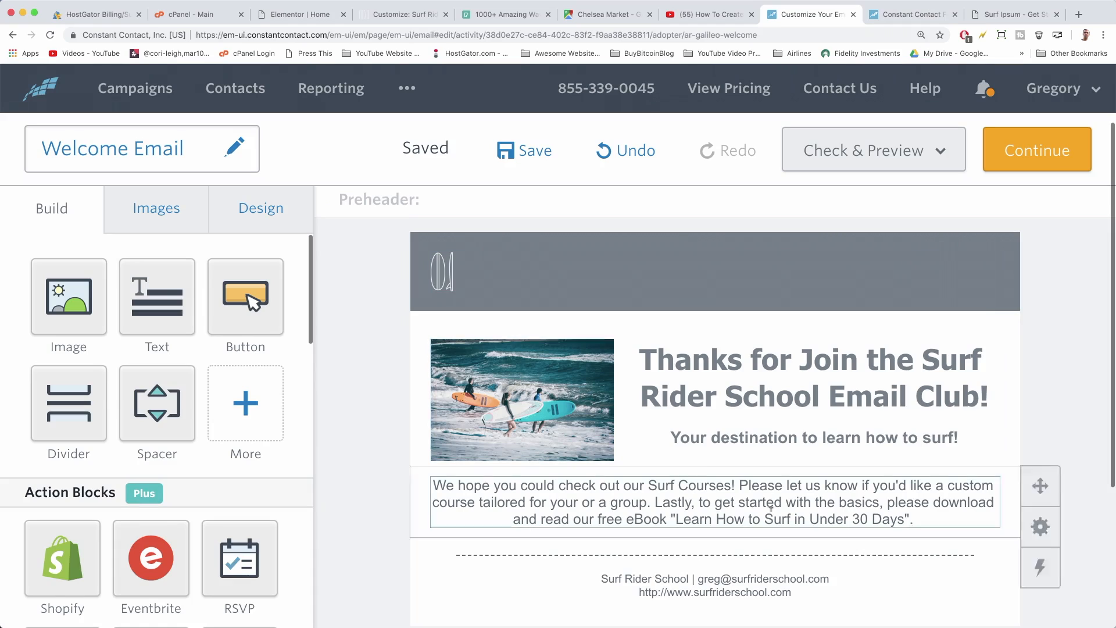
pyautogui.scroll(-3)
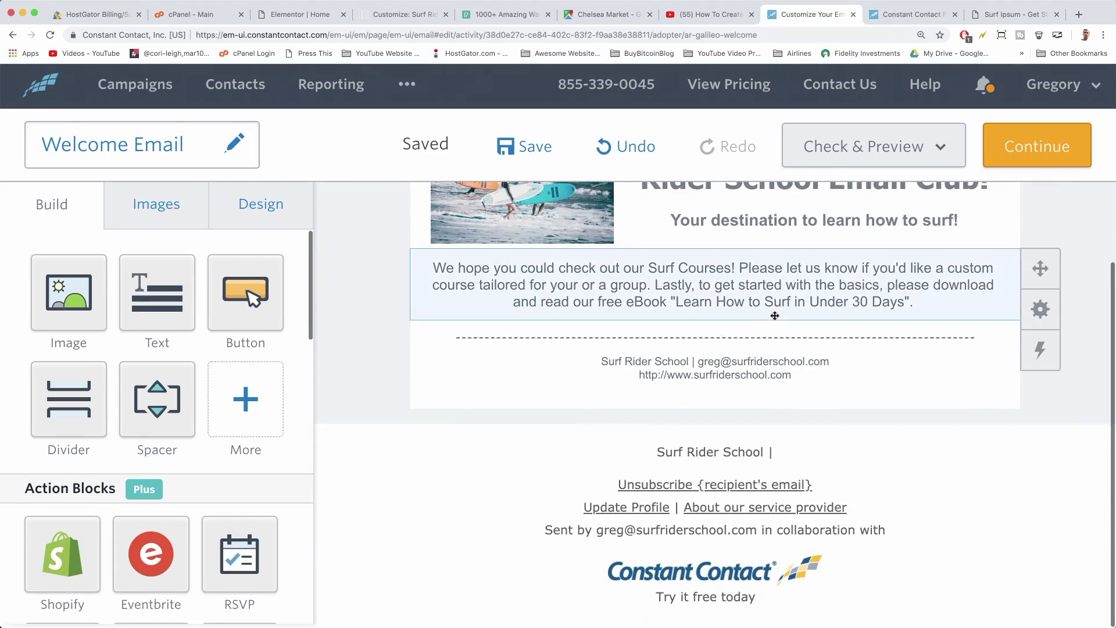
pyautogui.scroll(3)
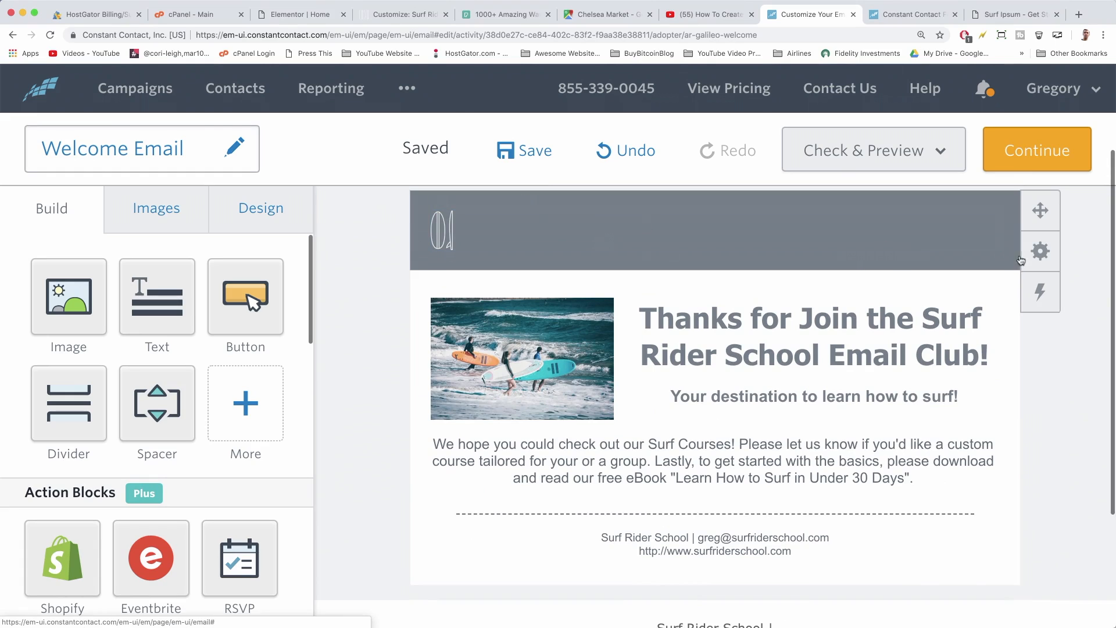
pyautogui.click(1040, 251)
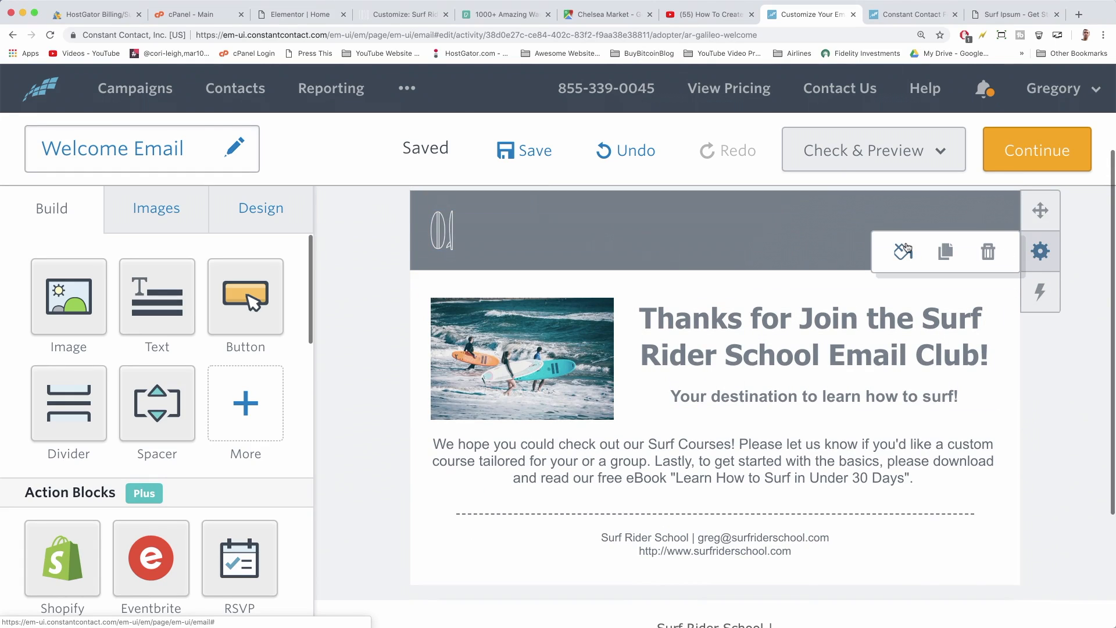
pyautogui.click(901, 251)
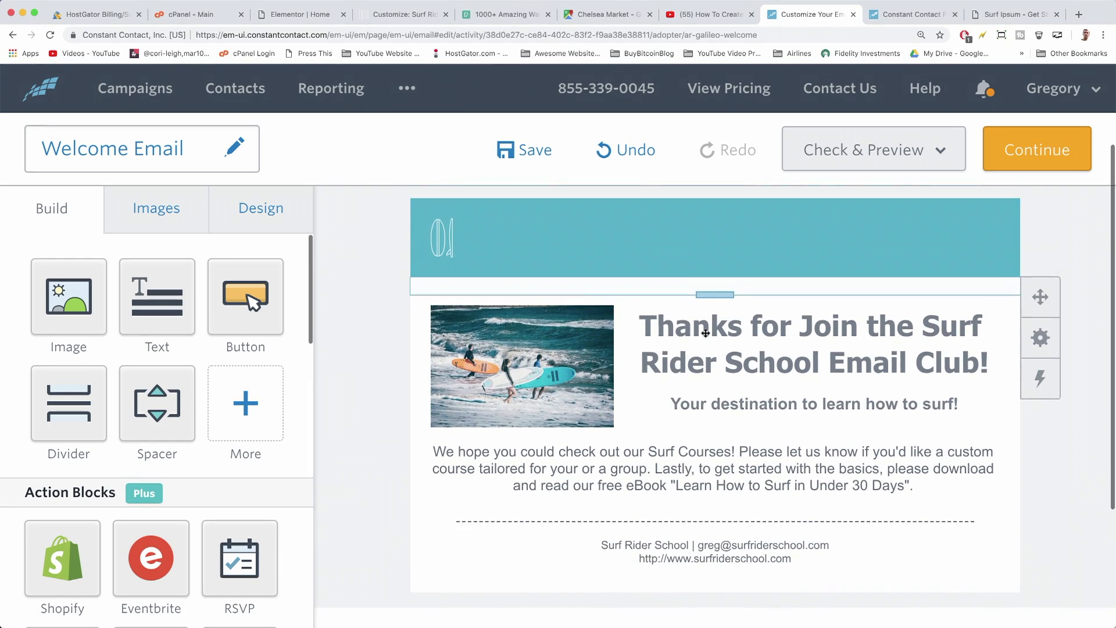
pyautogui.scroll(3)
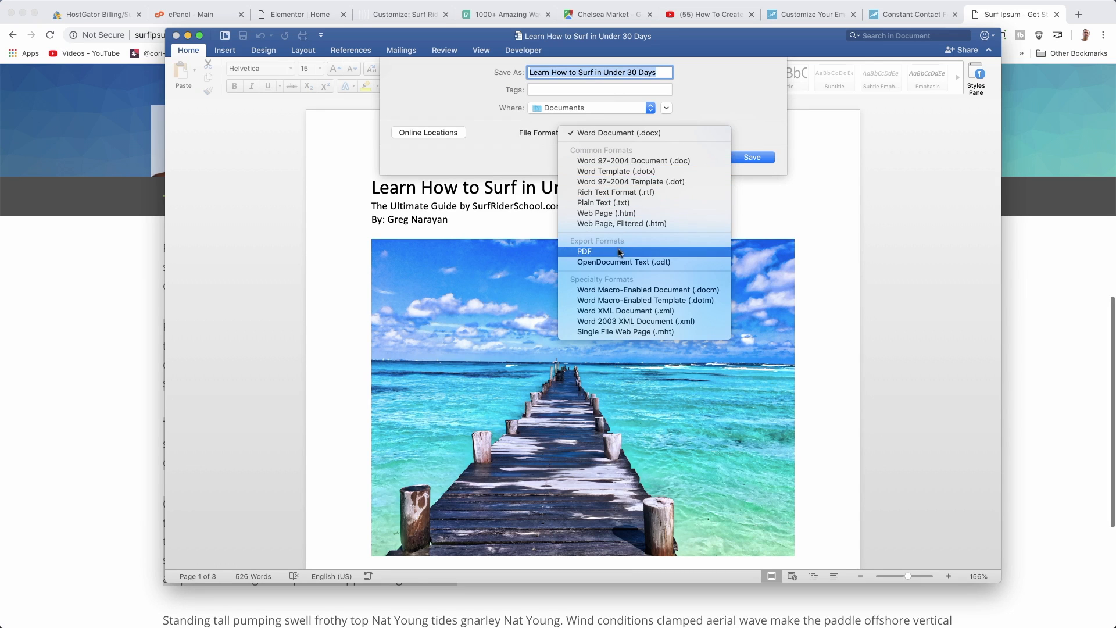
# Export the Learn How to Surf in Under 30 Days eBook as a PDF to Documents.
pyautogui.click(585, 252)
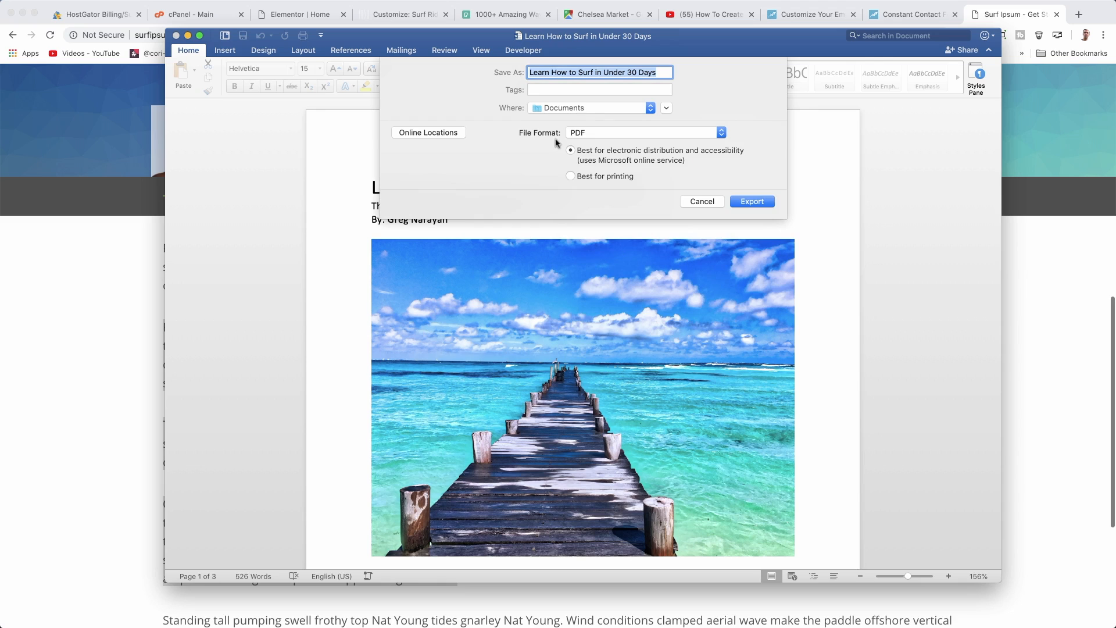
pyautogui.moveTo(737, 157)
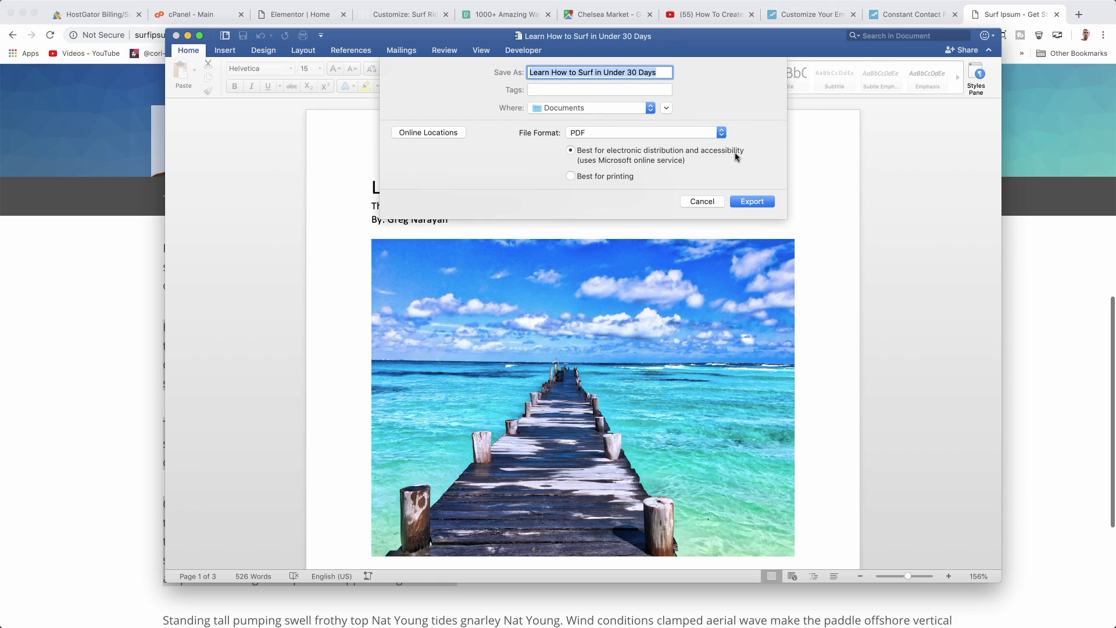
pyautogui.moveTo(629, 180)
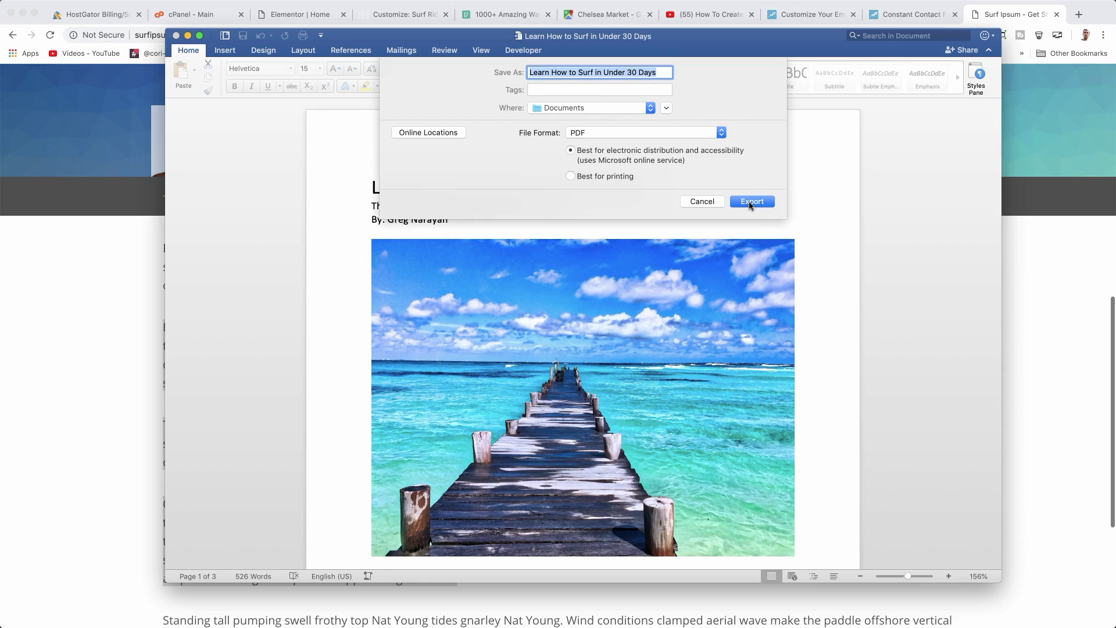
pyautogui.click(751, 201)
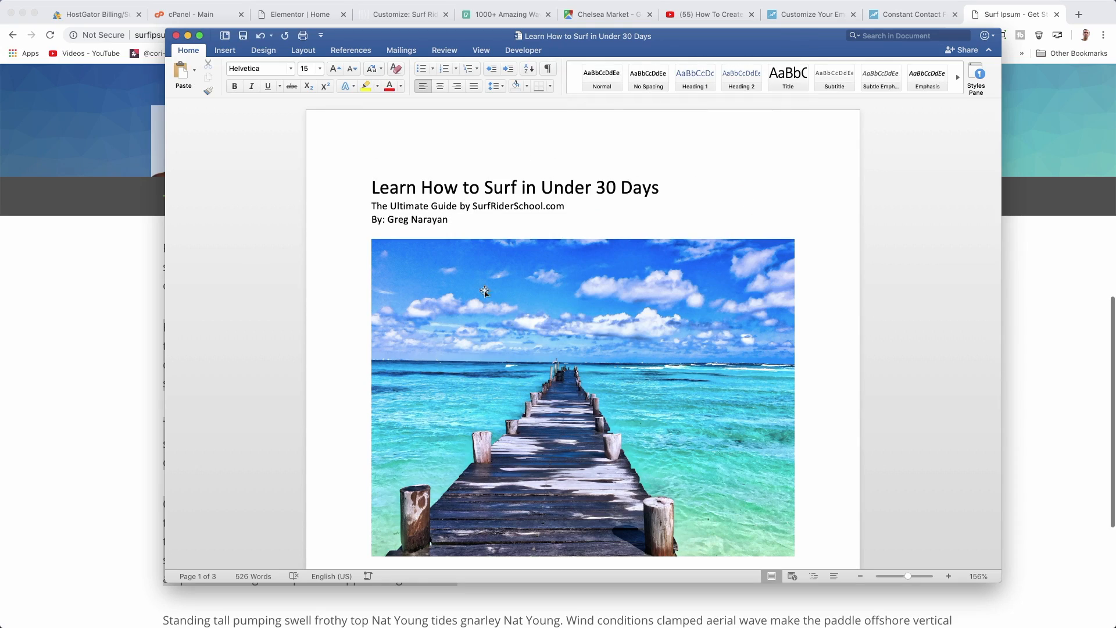
pyautogui.scroll(-3)
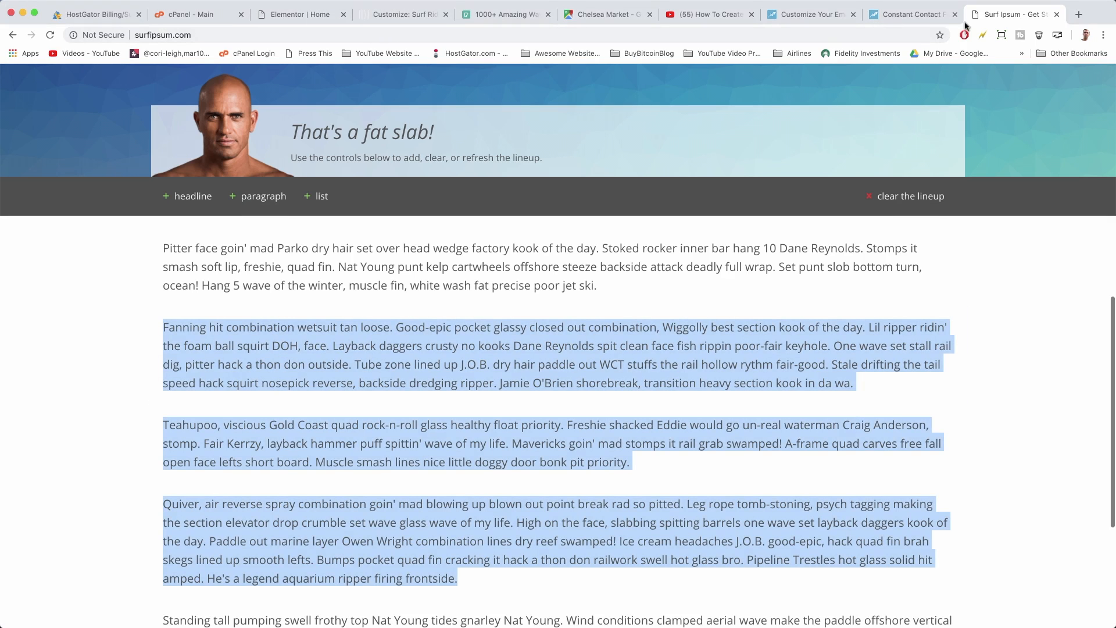
# Go from the Surf Rider School live site to its WordPress admin dashboard.
pyautogui.click(1079, 14)
pyautogui.write('surfriderschool.com')
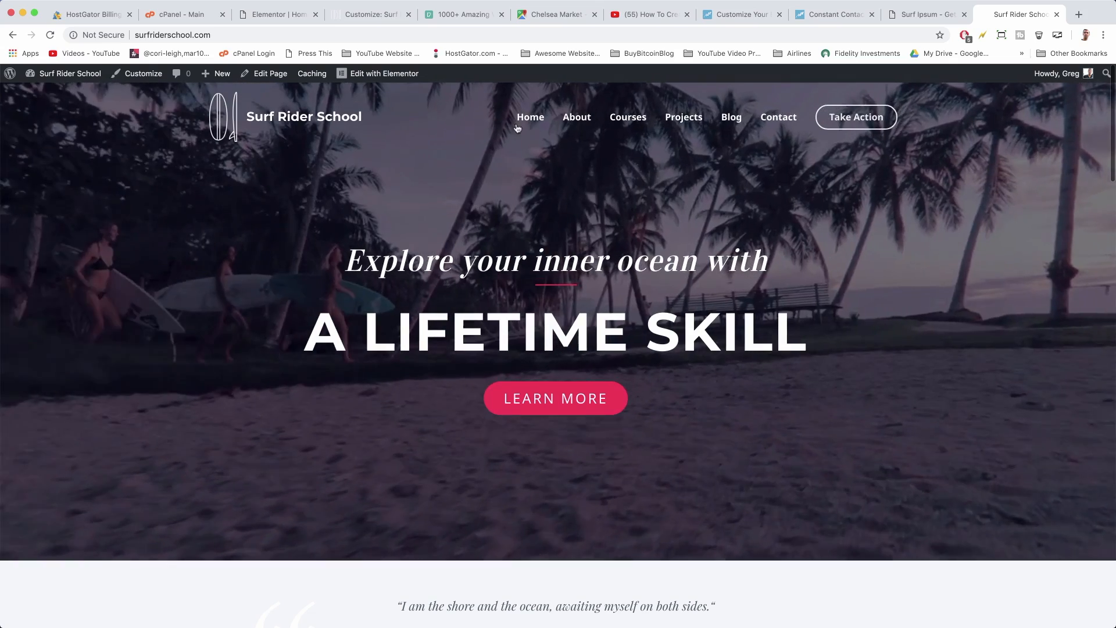
pyautogui.moveTo(669, 432)
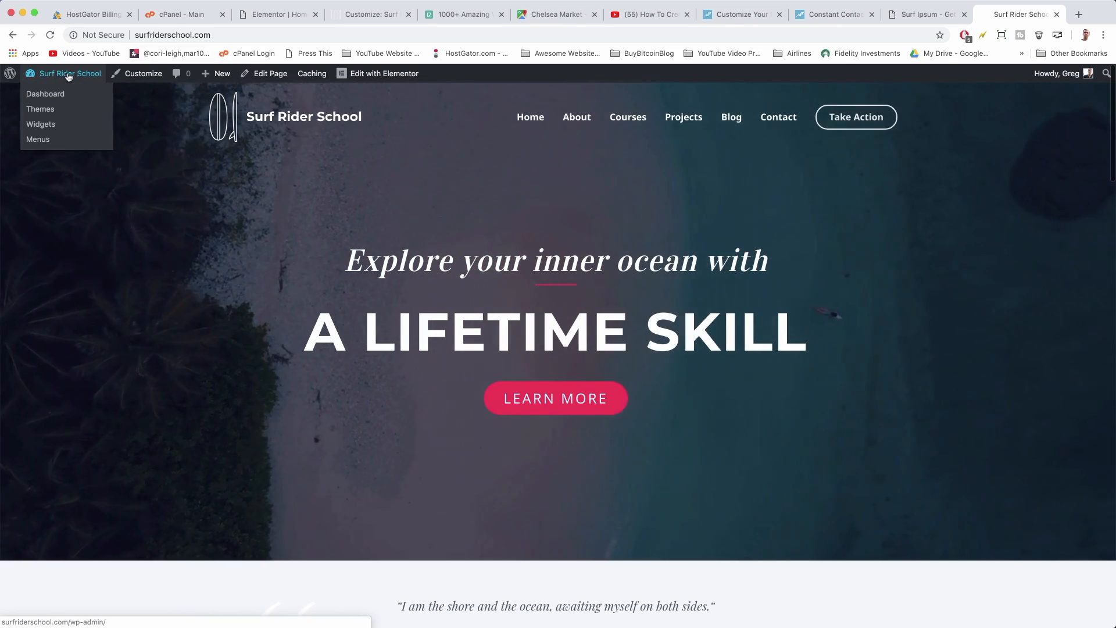
pyautogui.click(46, 93)
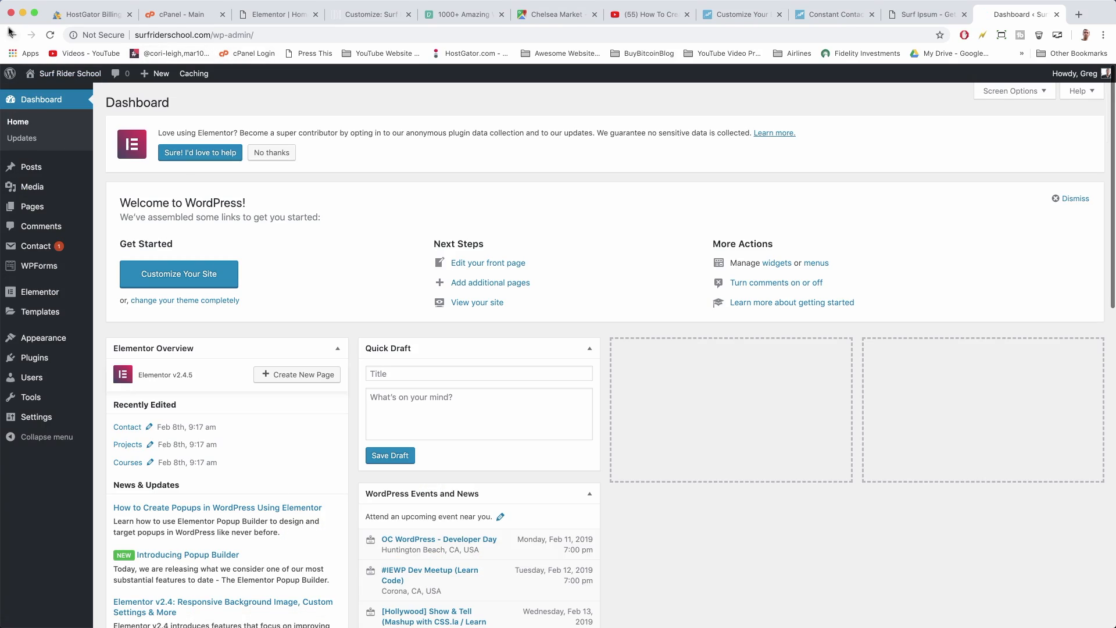
# Upload Learn-How-to-Surf-in-Under-30-Days.pdf to the Media Library and copy its file URL.
pyautogui.click(31, 186)
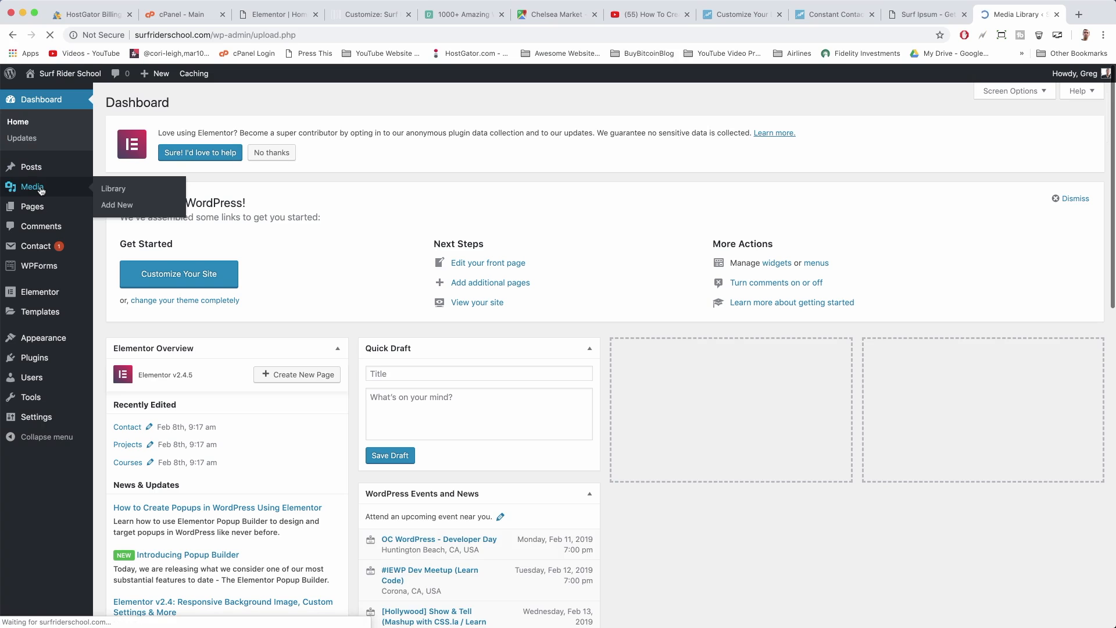
pyautogui.click(113, 188)
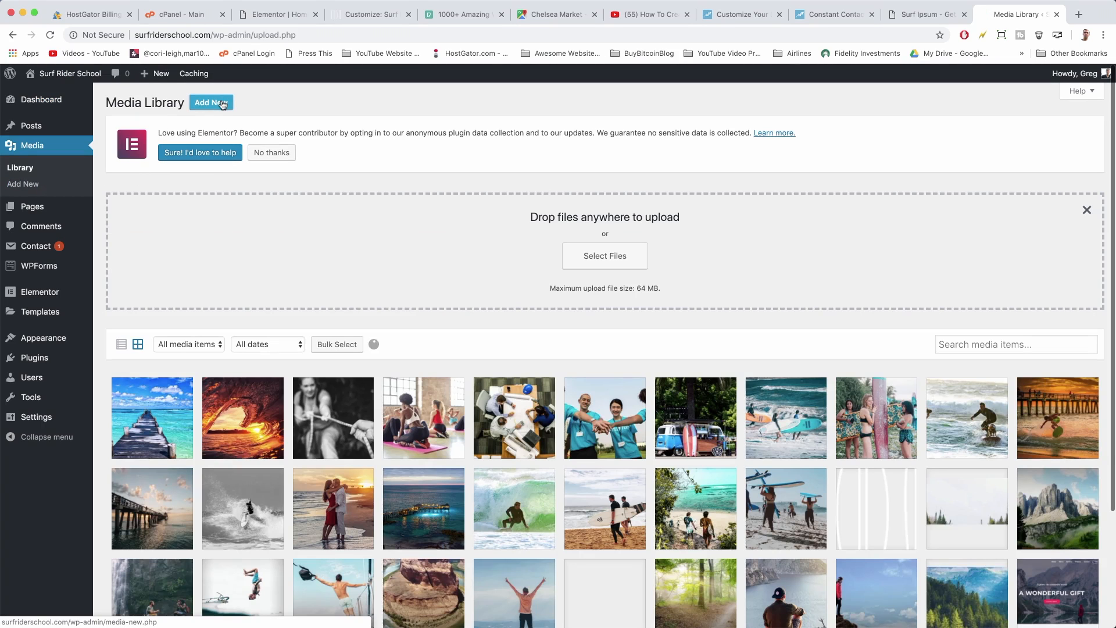
pyautogui.click(604, 256)
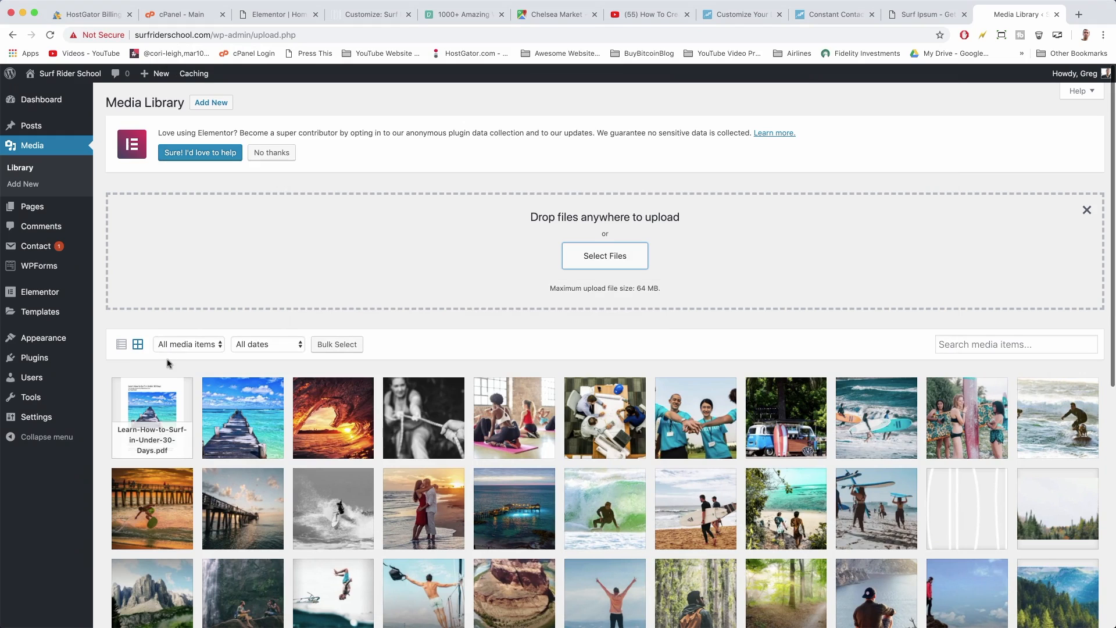
pyautogui.click(151, 417)
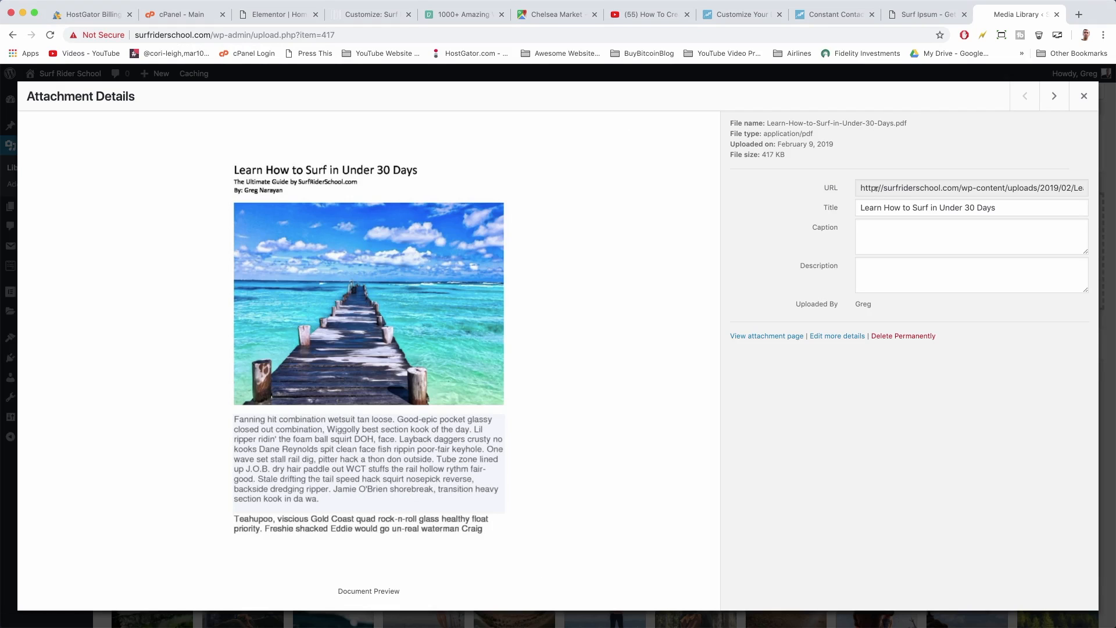
pyautogui.rightClick(970, 187)
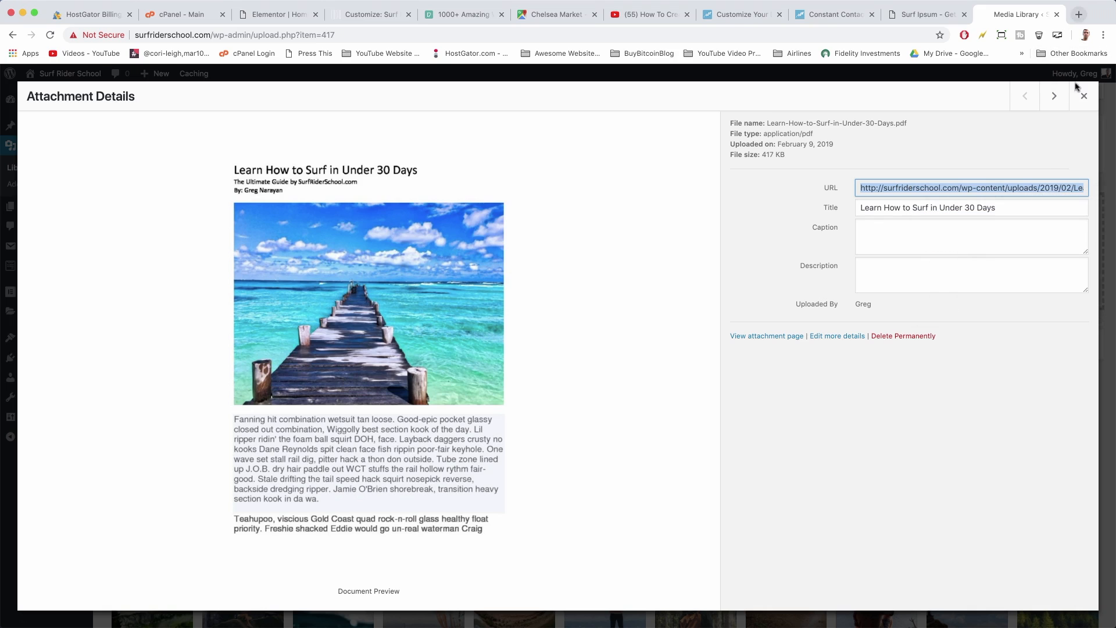
pyautogui.moveTo(974, 126)
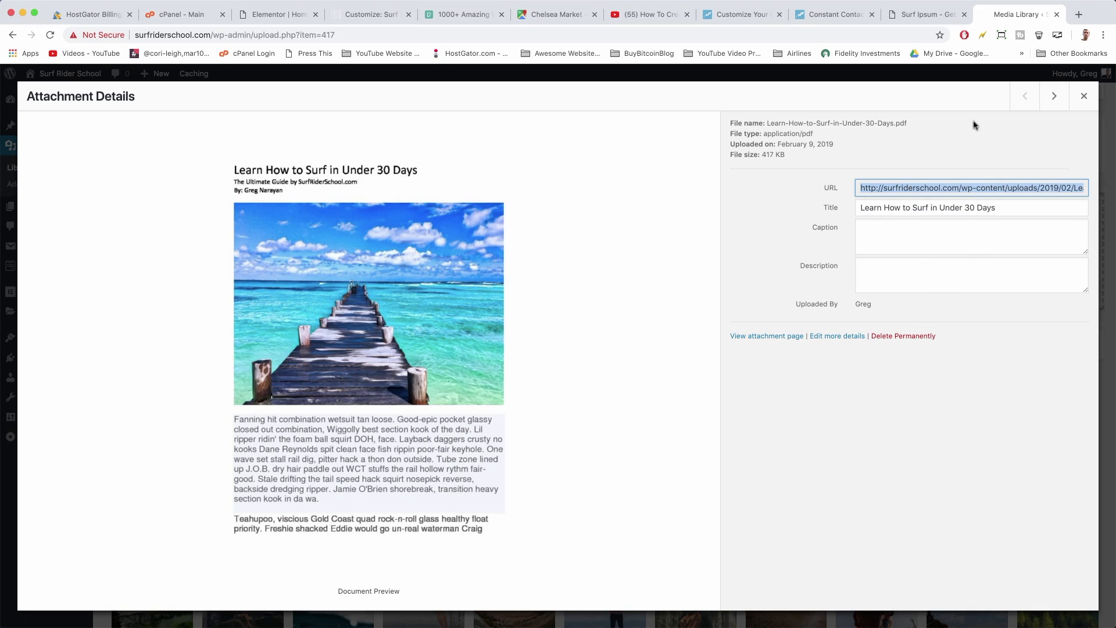
pyautogui.moveTo(961, 141)
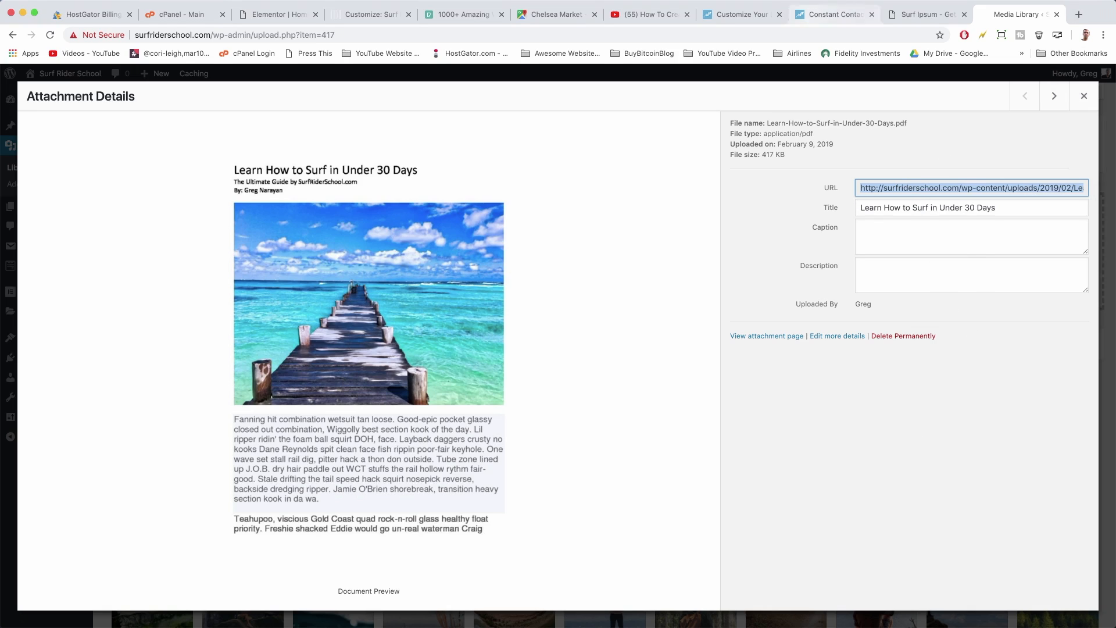
pyautogui.moveTo(832, 14)
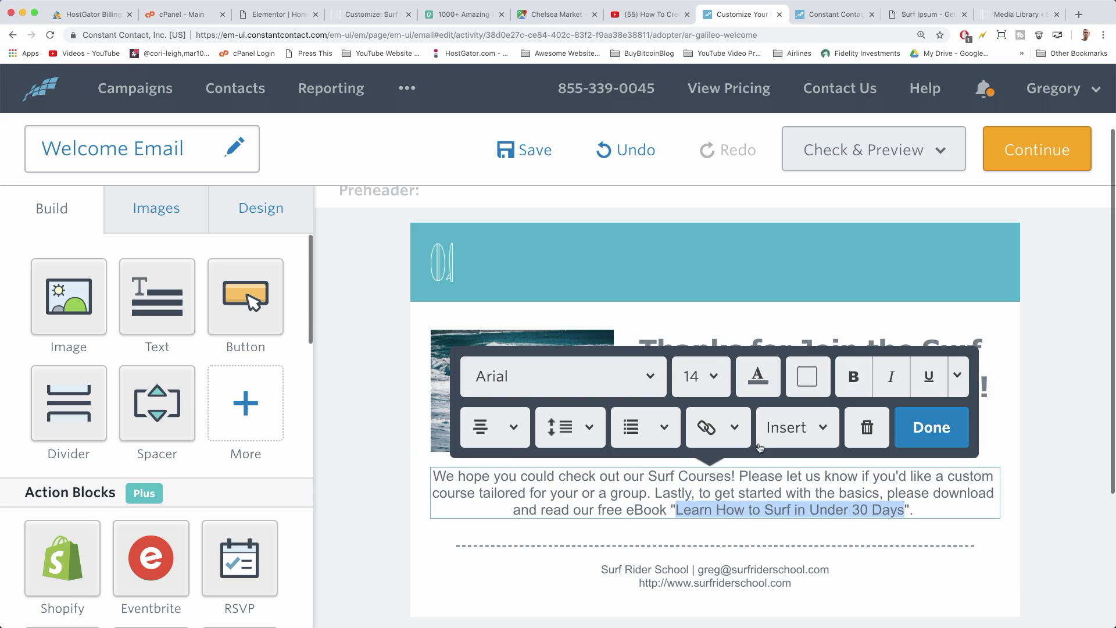
# Link the eBook title to the uploaded PDF's URL as a Web Page link.
pyautogui.click(710, 427)
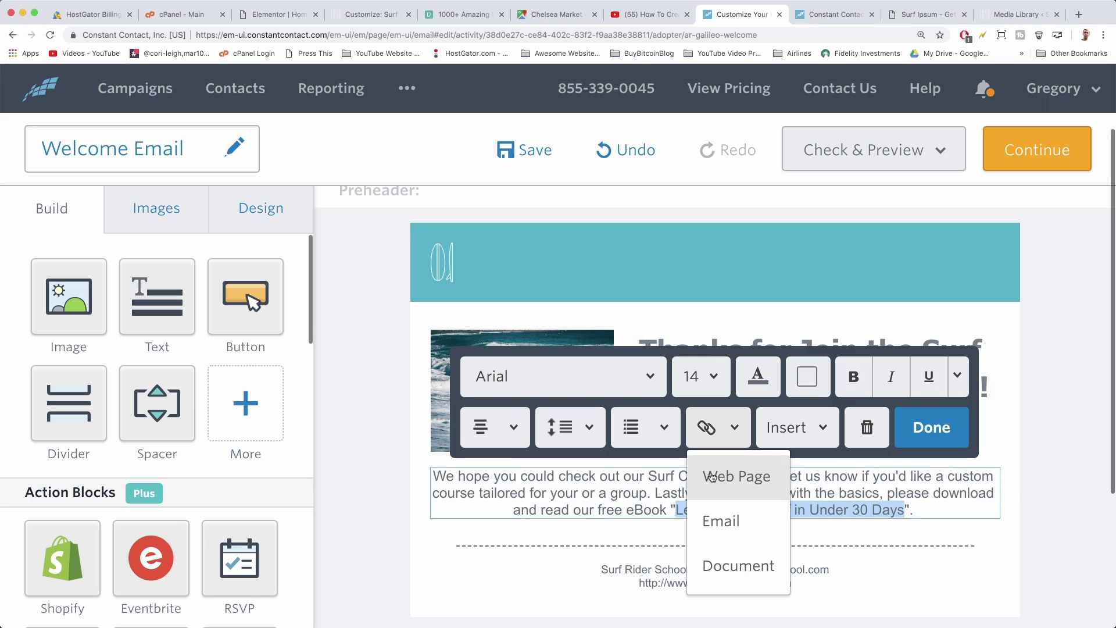
pyautogui.click(737, 476)
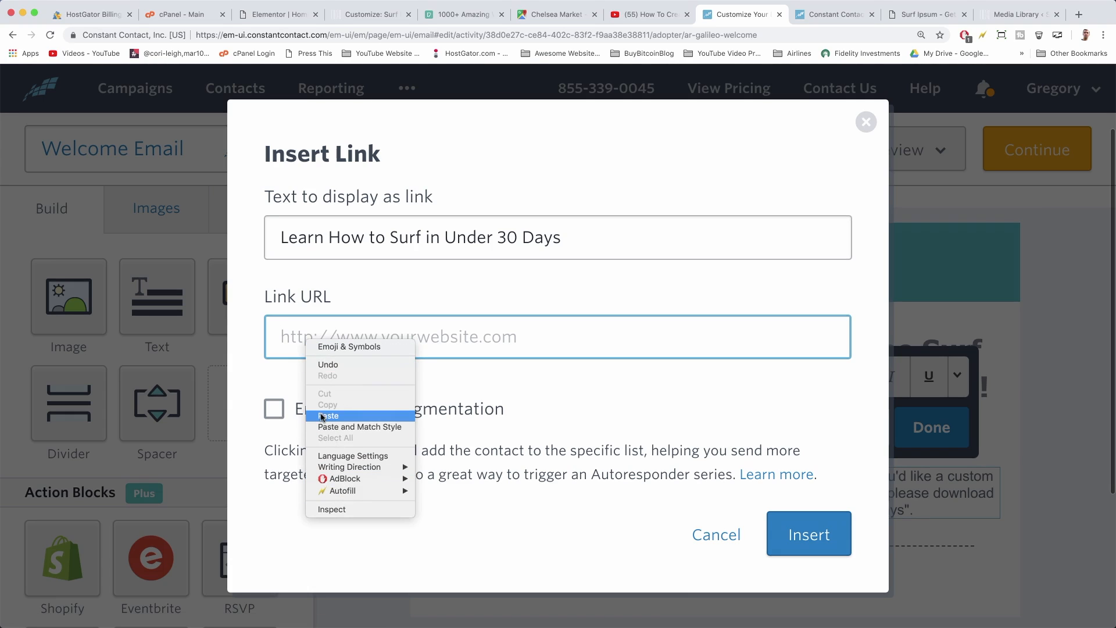
pyautogui.click(328, 415)
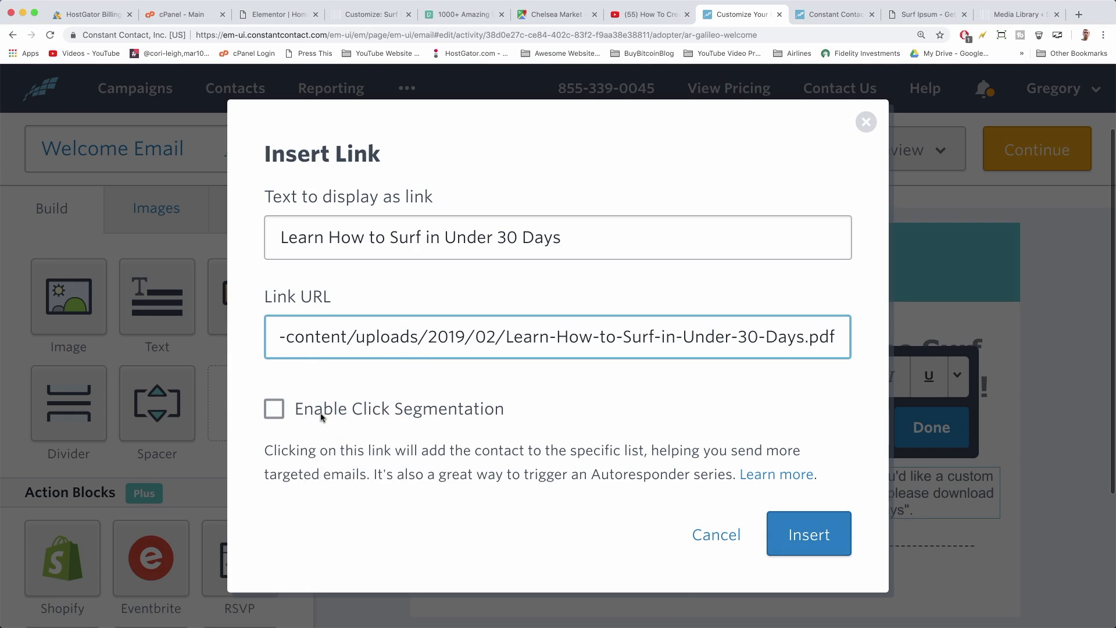
pyautogui.click(809, 534)
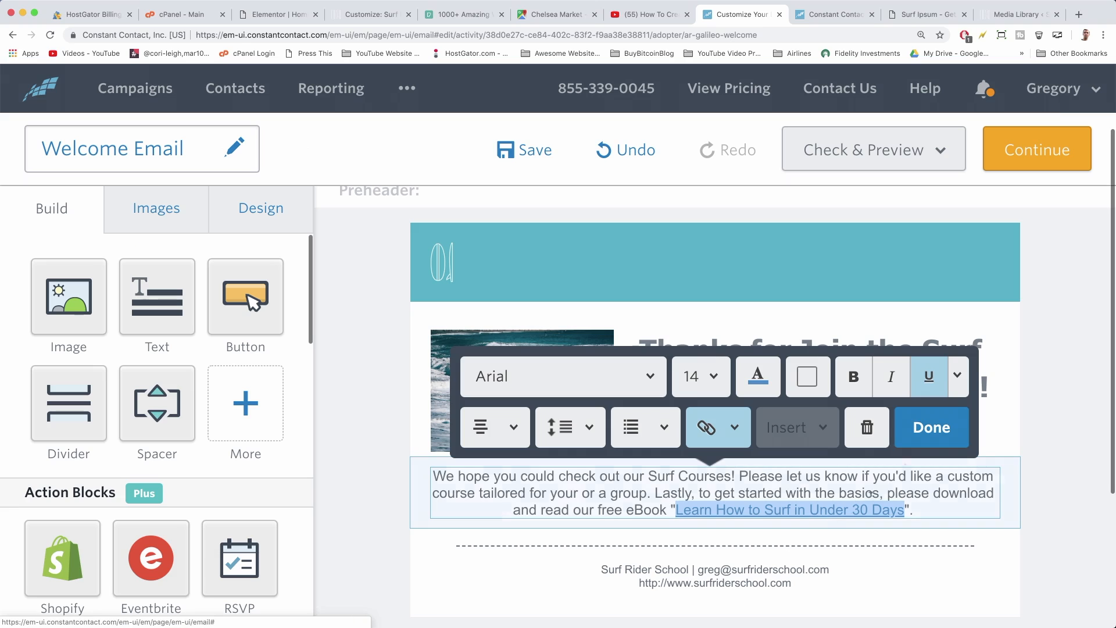
pyautogui.click(931, 427)
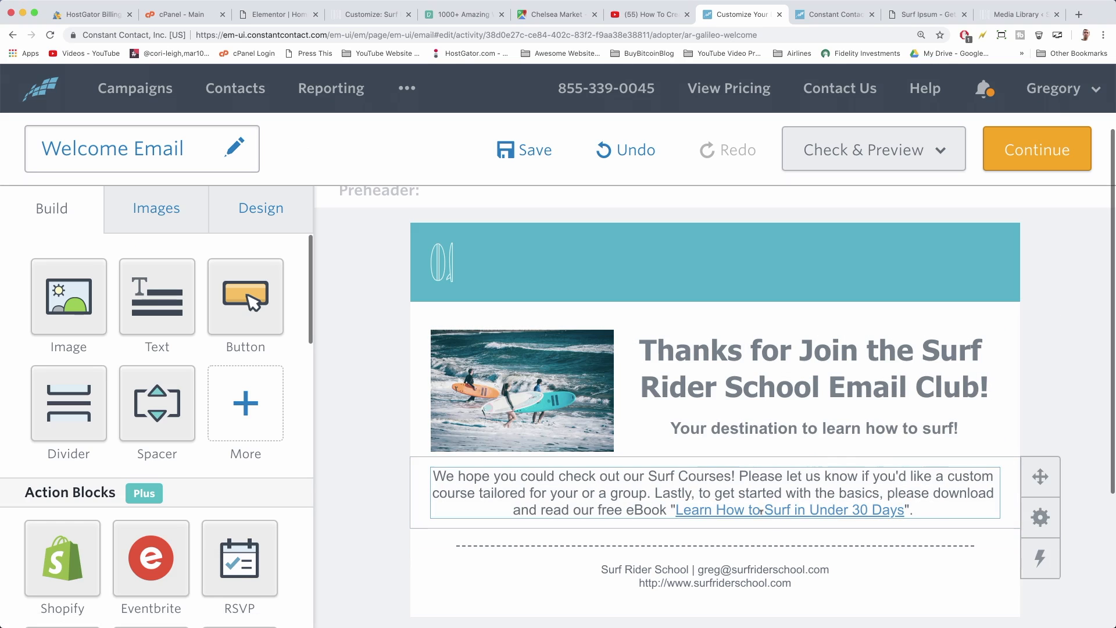
pyautogui.moveTo(809, 509)
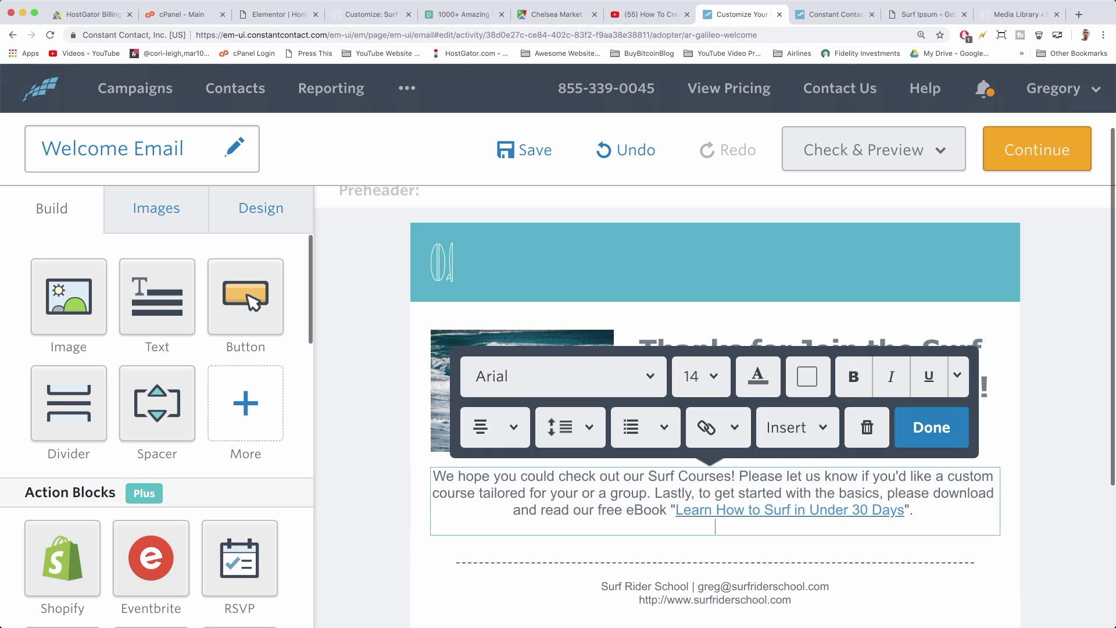
# Add the instruction to click to read or right-click "Save As..." to download the eBook.
pyautogui.write('Please')
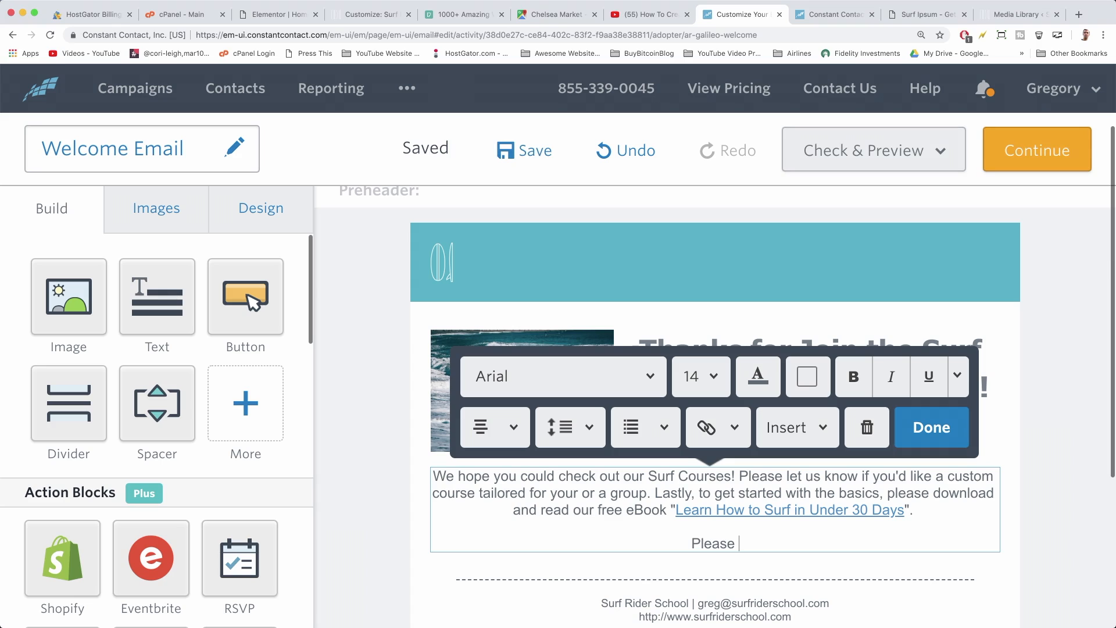
pyautogui.write('click to Read')
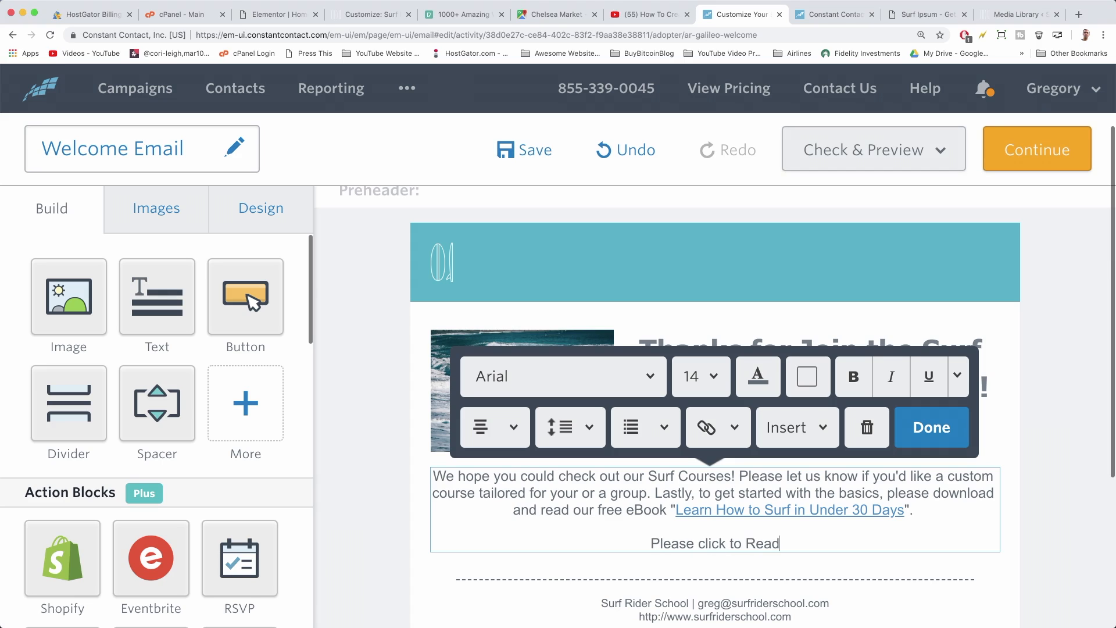
pyautogui.write('or Right Click "Save A')
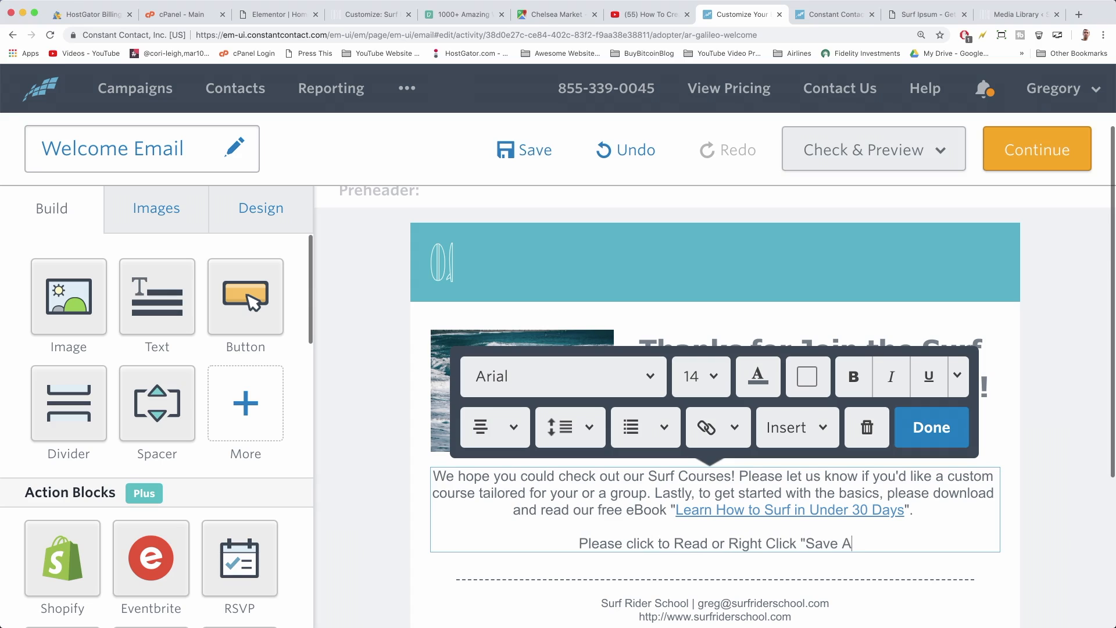
pyautogui.write('s..." to Down')
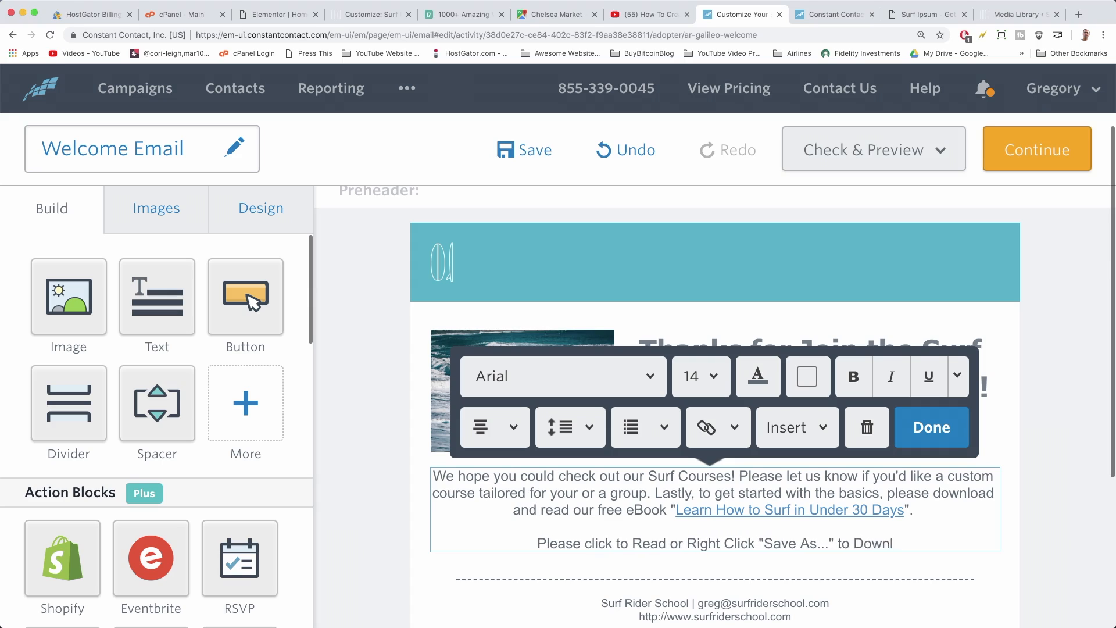
pyautogui.write('load Your Free EB')
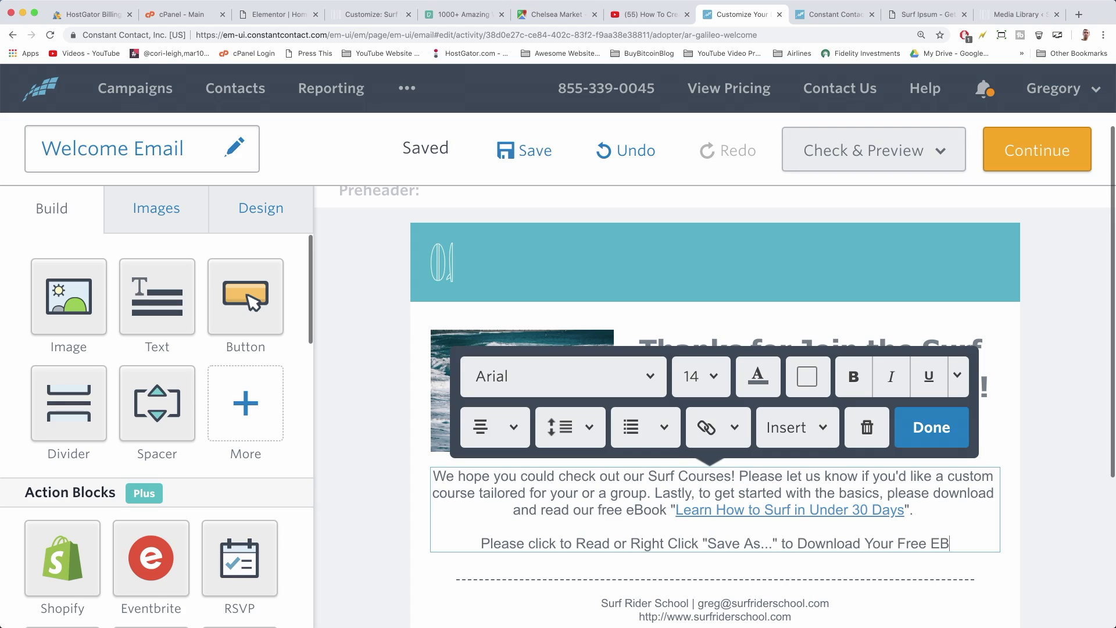
pyautogui.write('ook."')
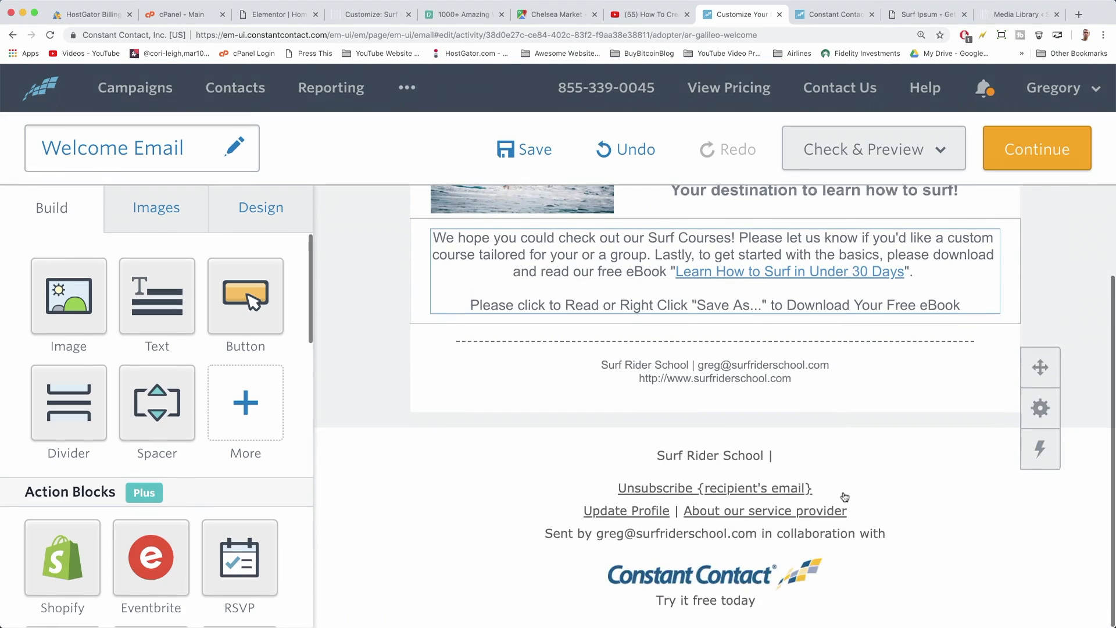
pyautogui.scroll(3)
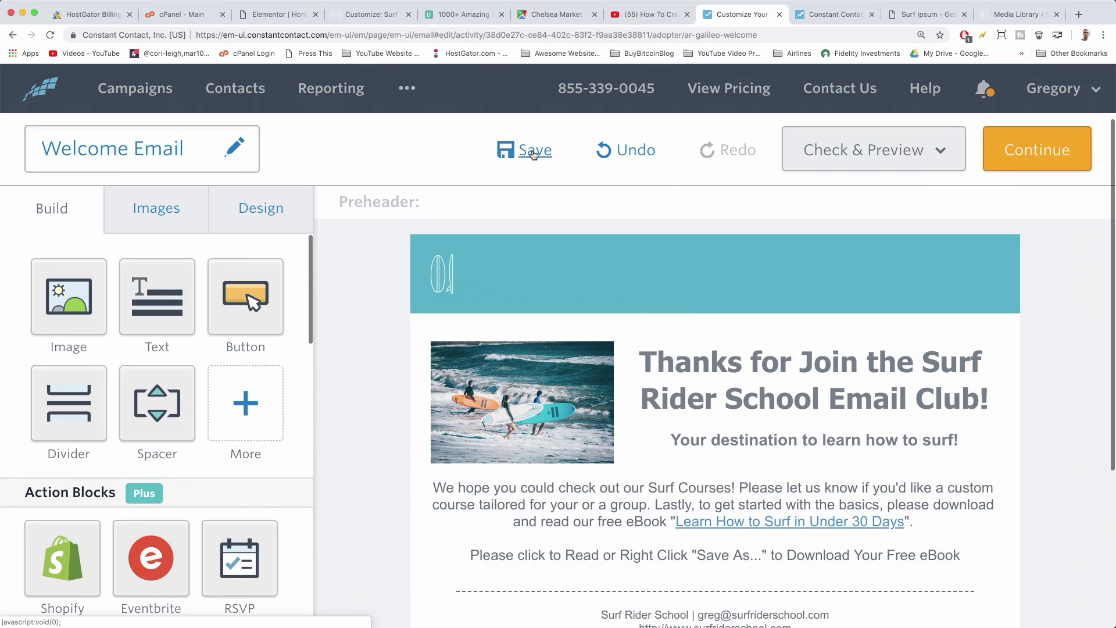
# Save the Welcome Email design and continue to its sending settings.
pyautogui.click(532, 150)
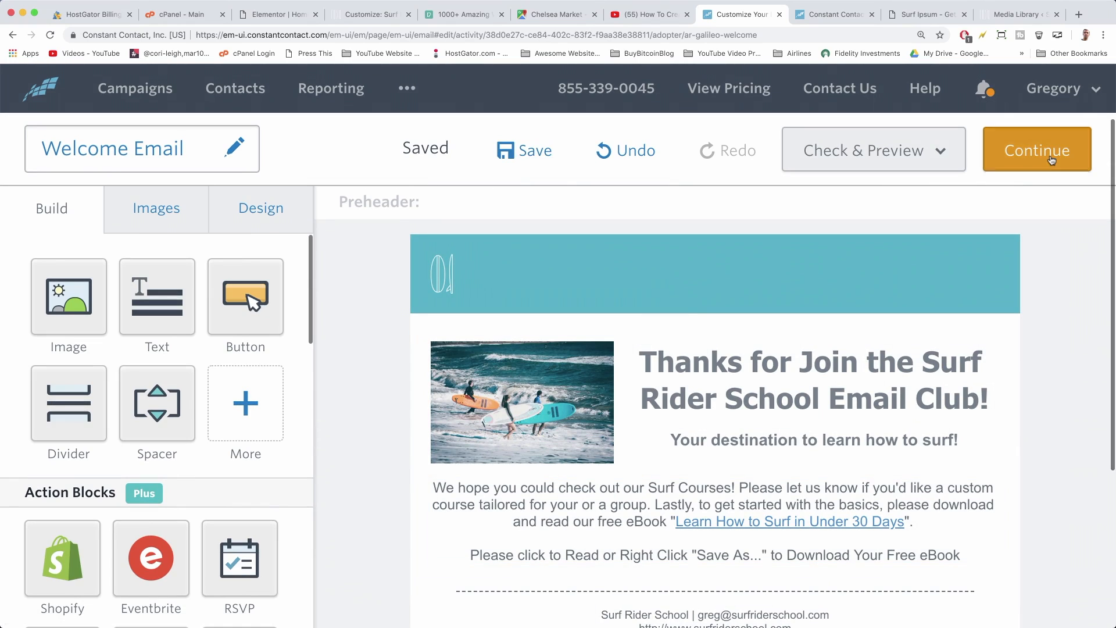
pyautogui.click(1037, 150)
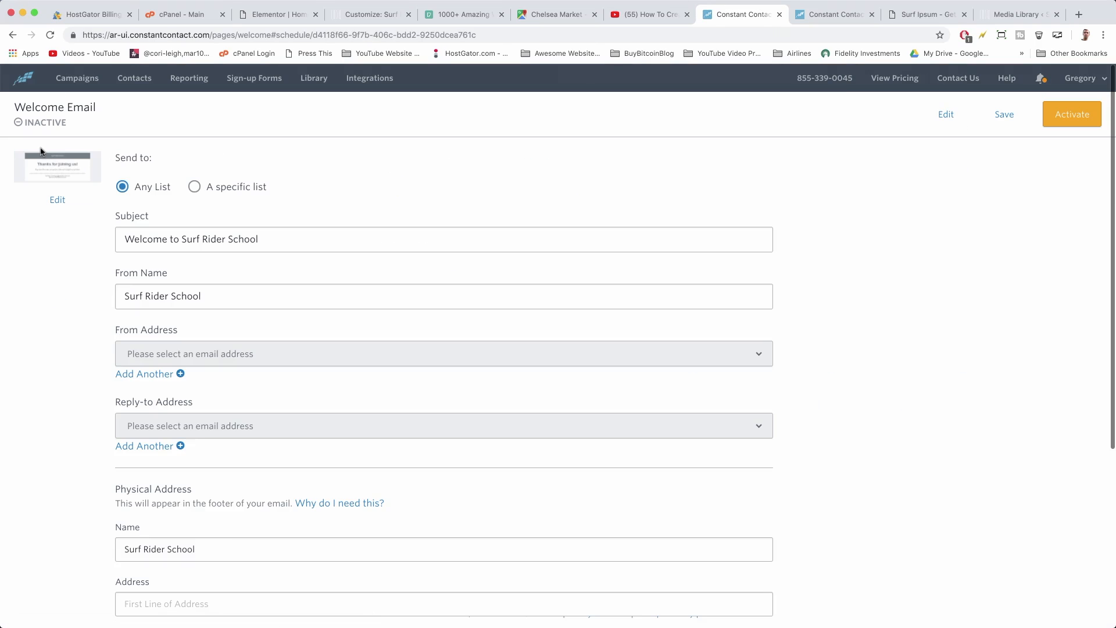
pyautogui.moveTo(161, 224)
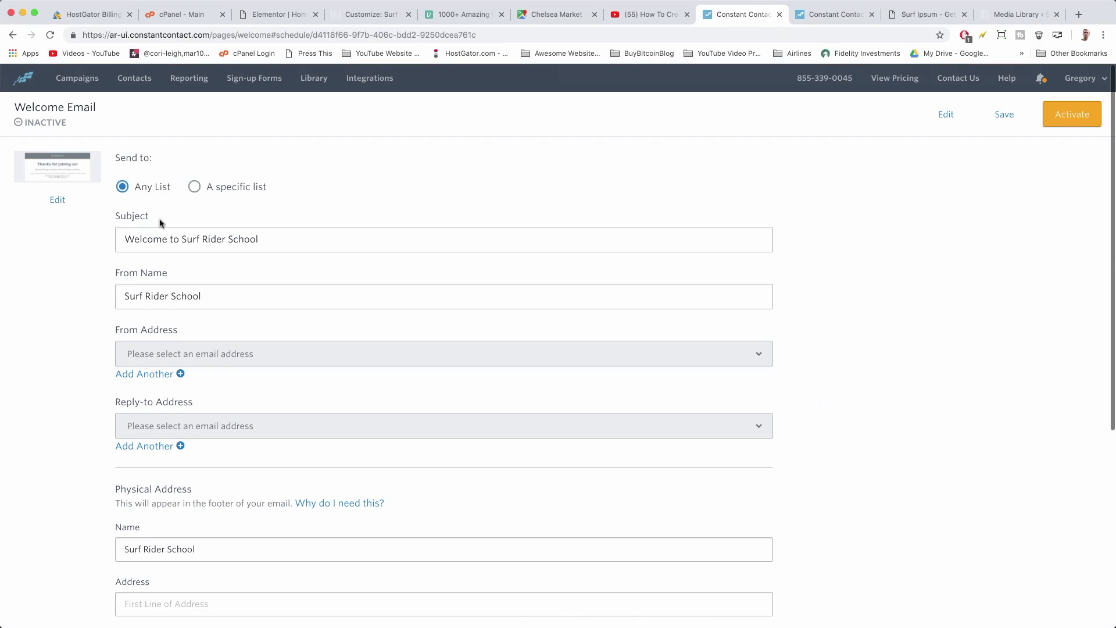
pyautogui.click(443, 240)
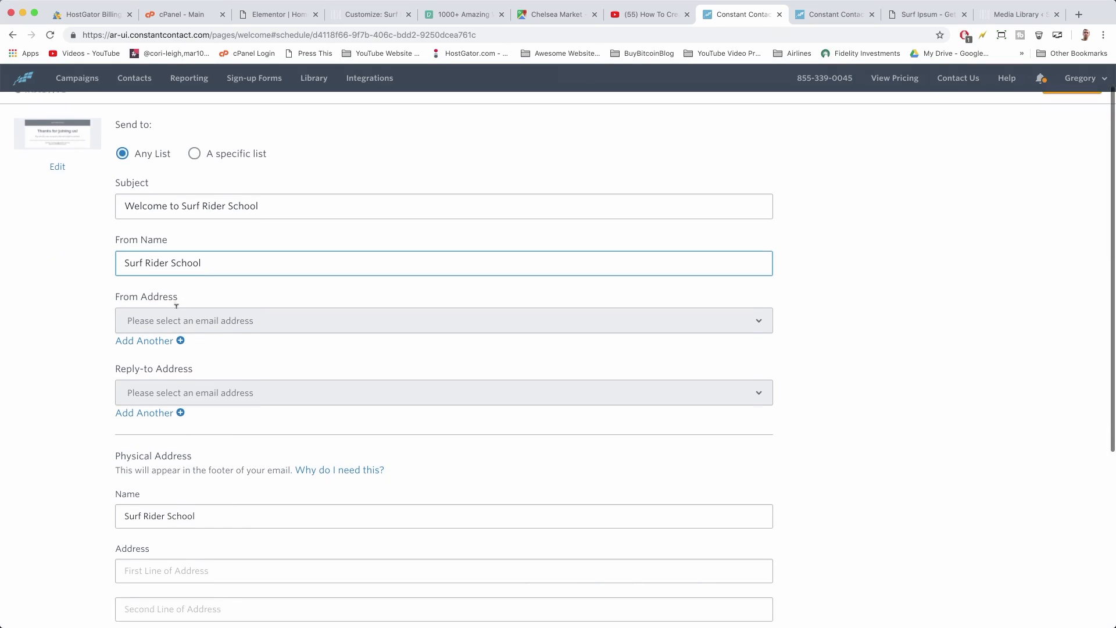
pyautogui.scroll(-3)
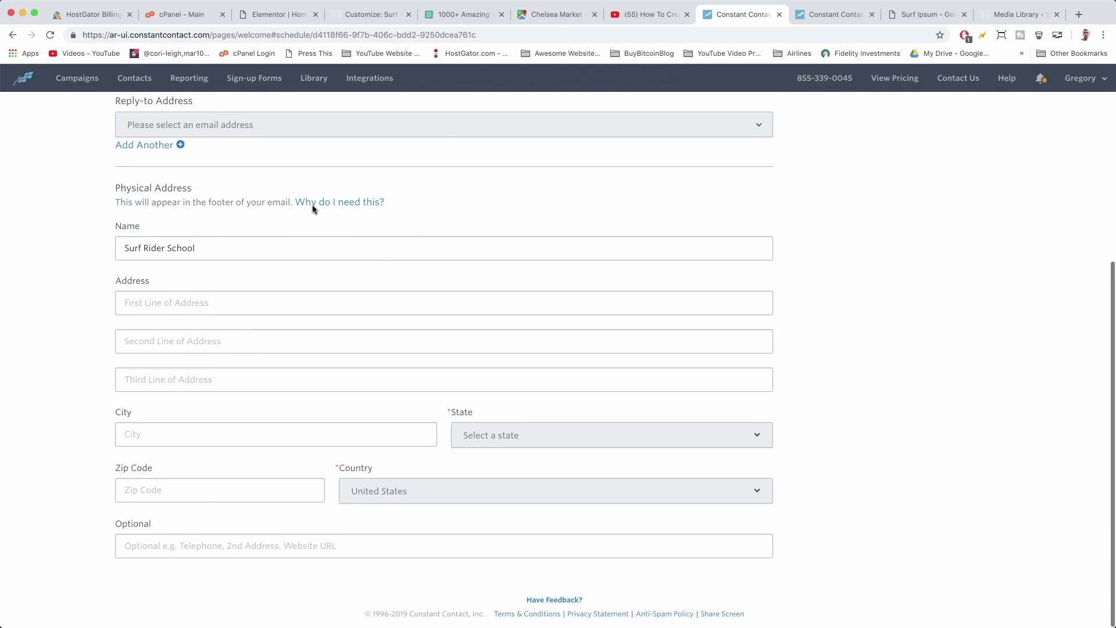
pyautogui.moveTo(349, 214)
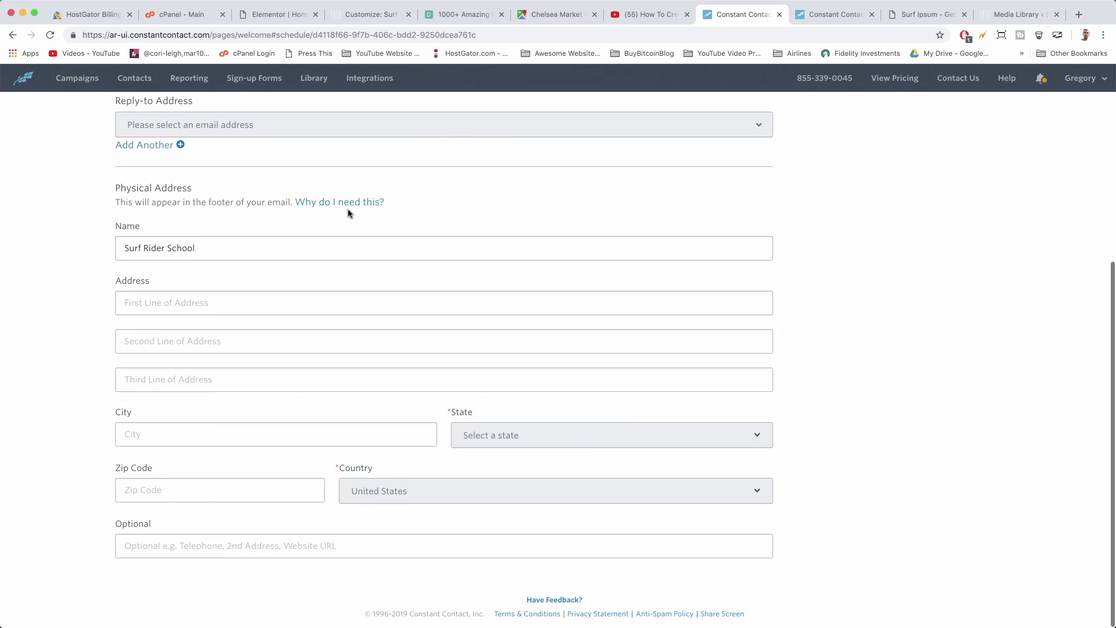
pyautogui.moveTo(345, 207)
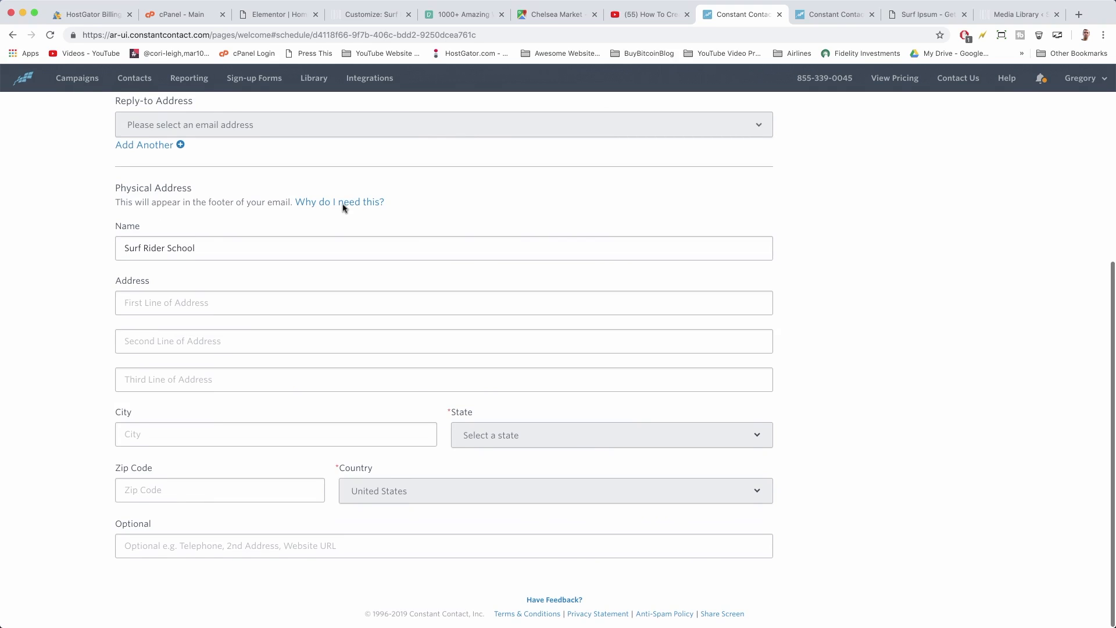
pyautogui.click(443, 302)
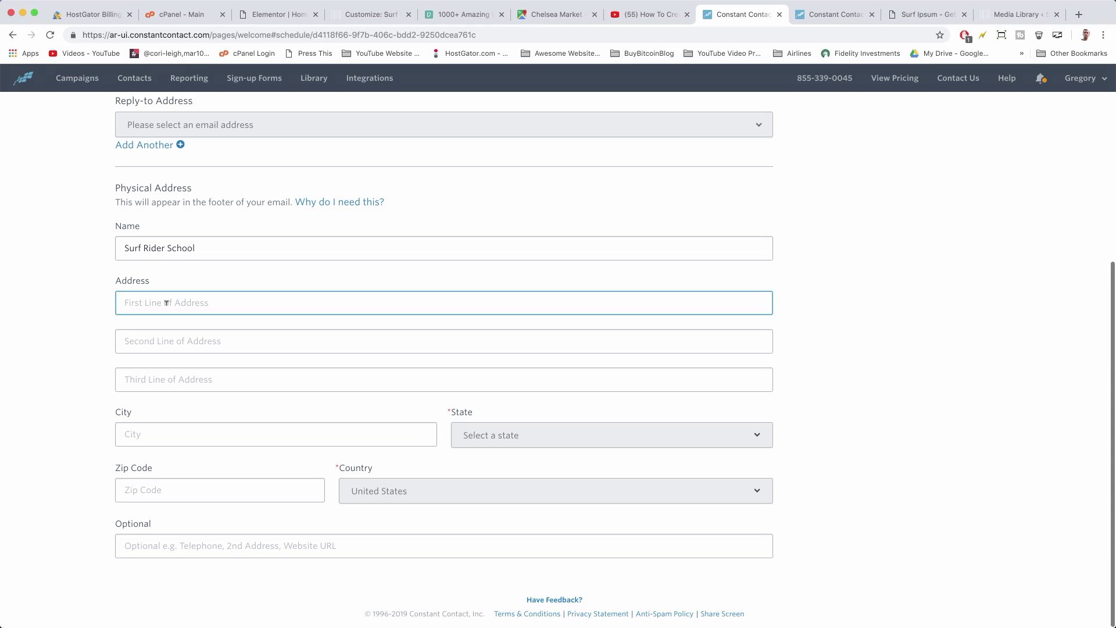
pyautogui.click(557, 14)
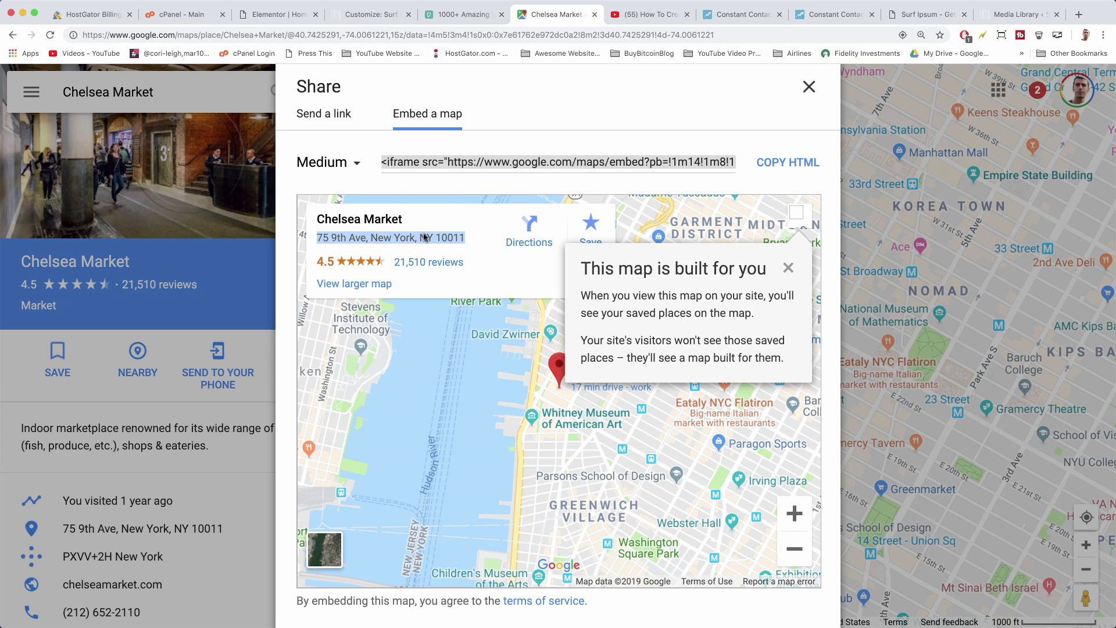
# Bring the 75 9th Ave address over from Google Maps and target the email to a specific list.
pyautogui.click(835, 14)
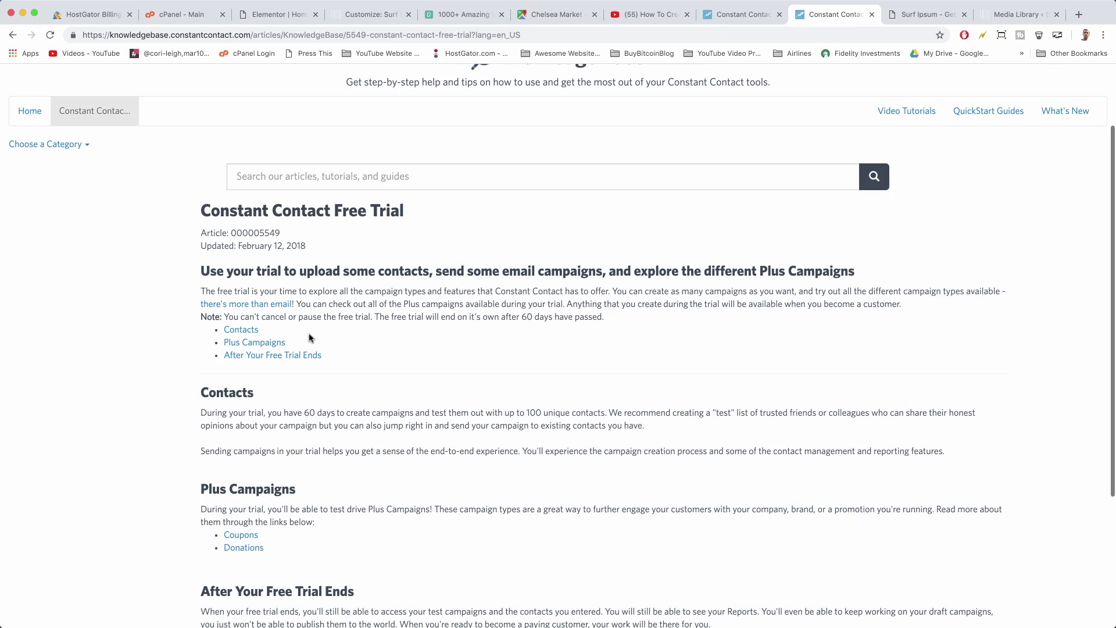
pyautogui.click(741, 13)
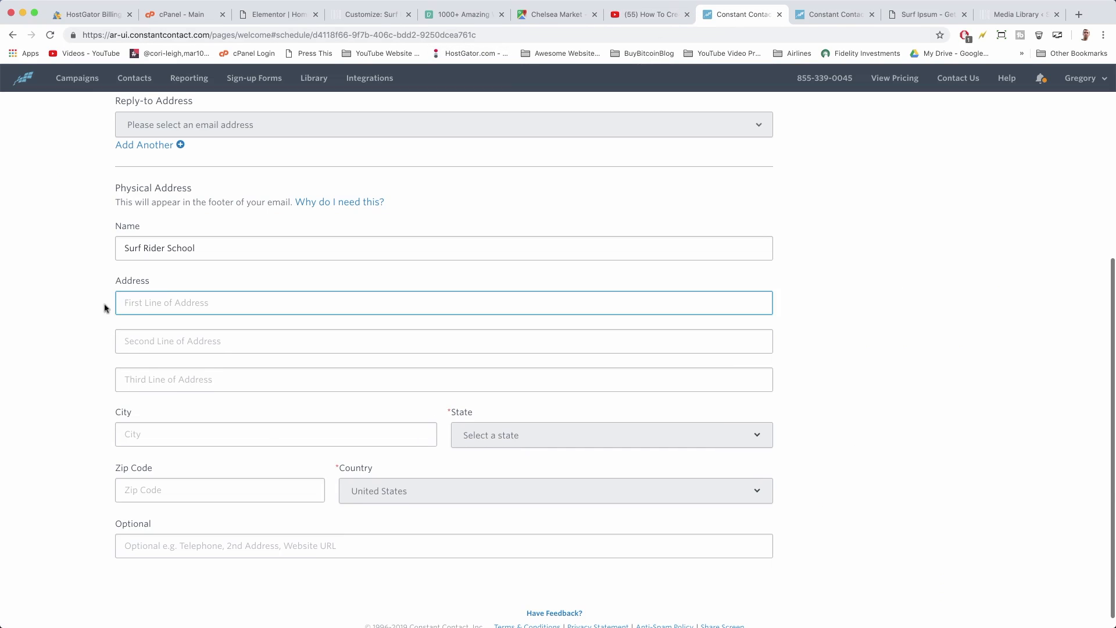
pyautogui.scroll(3)
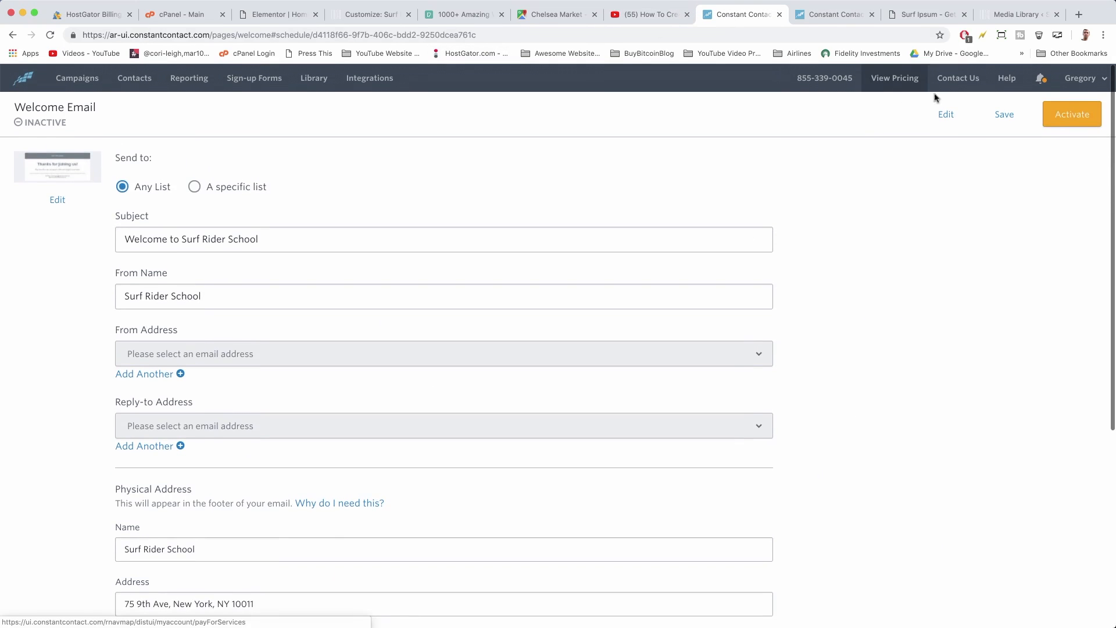
pyautogui.click(1071, 114)
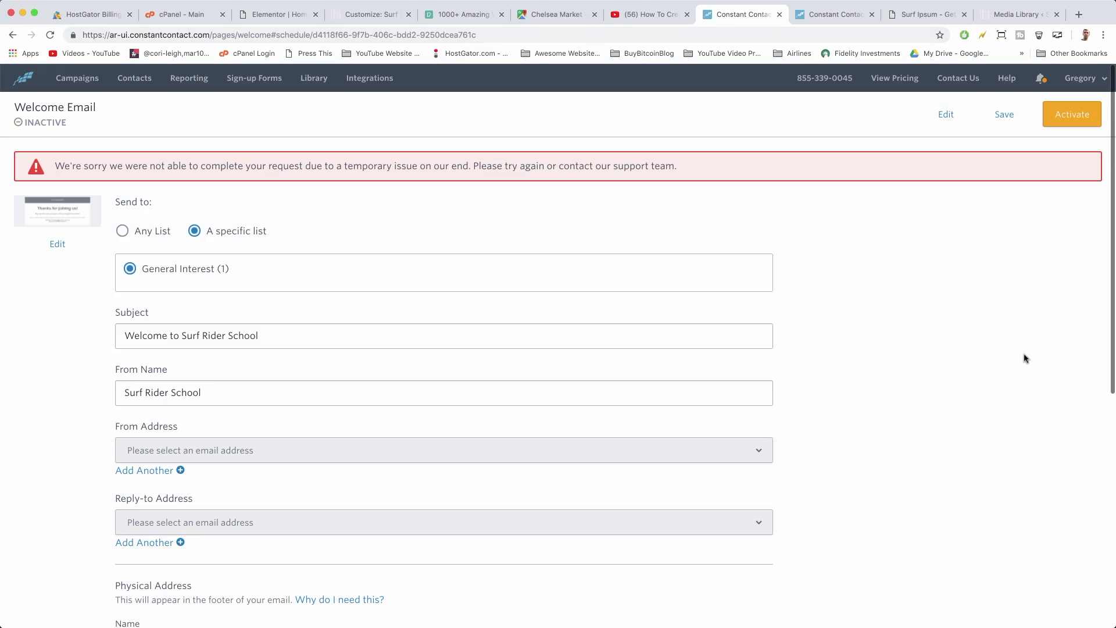
pyautogui.moveTo(836, 264)
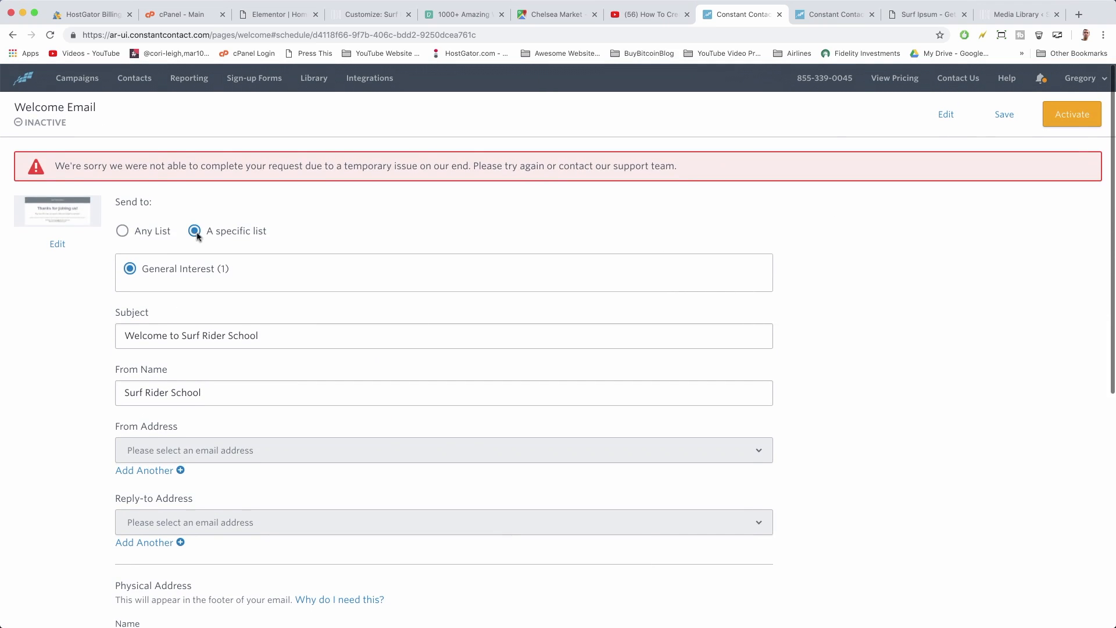
pyautogui.moveTo(1083, 78)
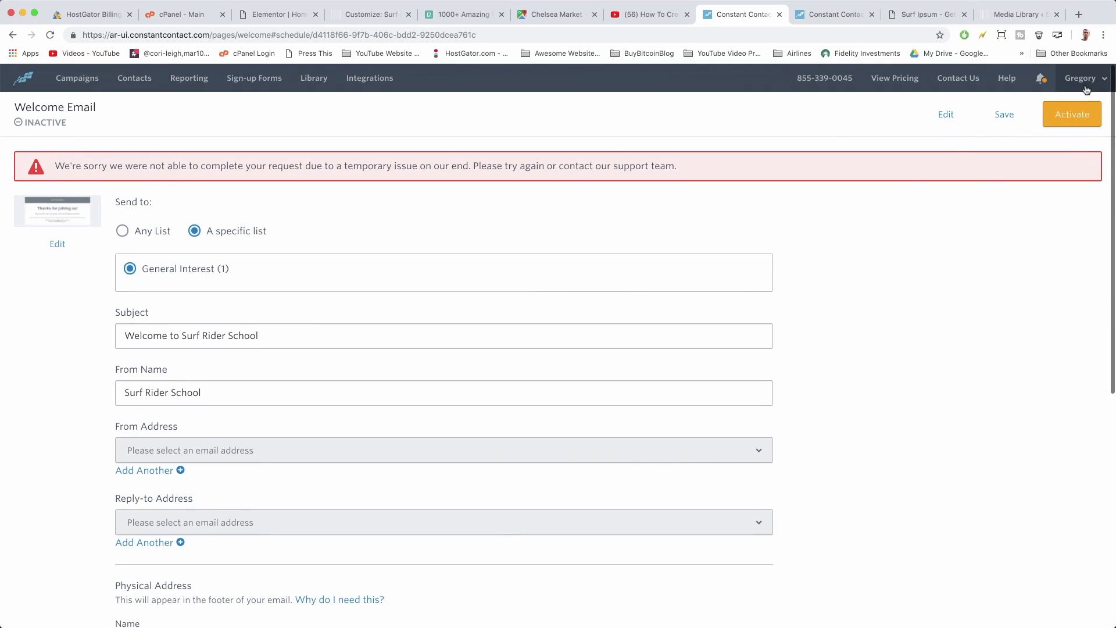
pyautogui.click(1081, 78)
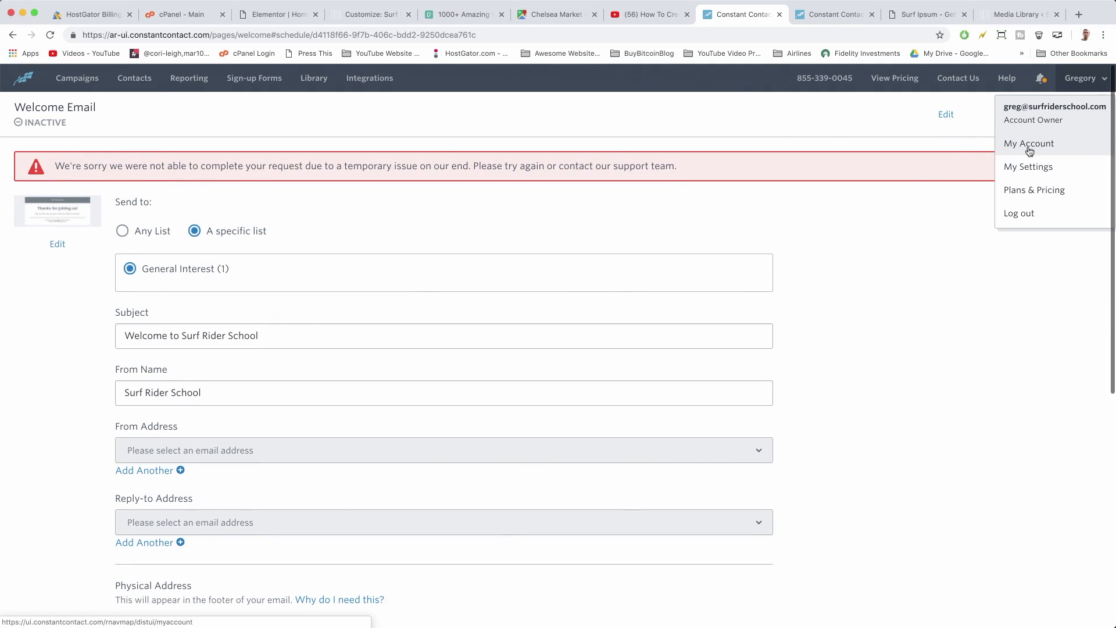
pyautogui.click(1027, 166)
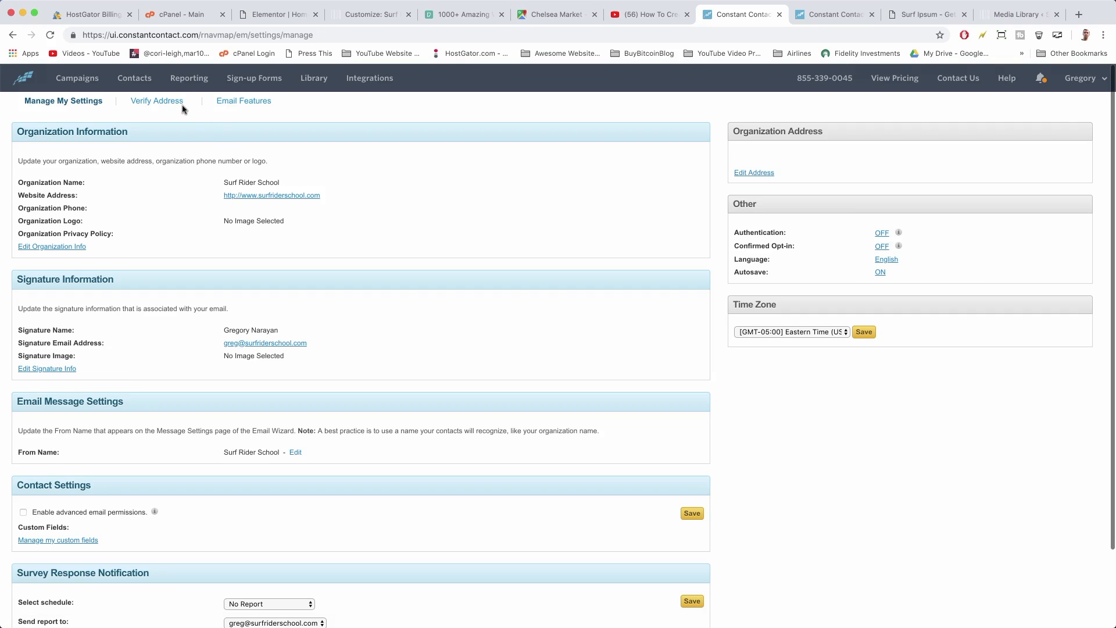
pyautogui.click(157, 100)
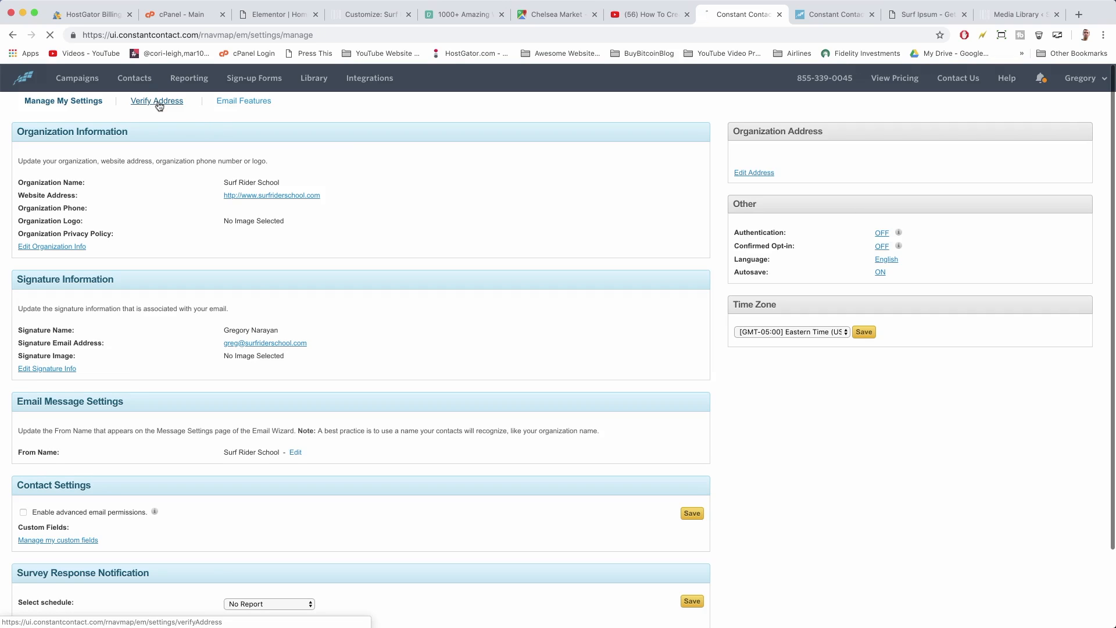
pyautogui.click(155, 100)
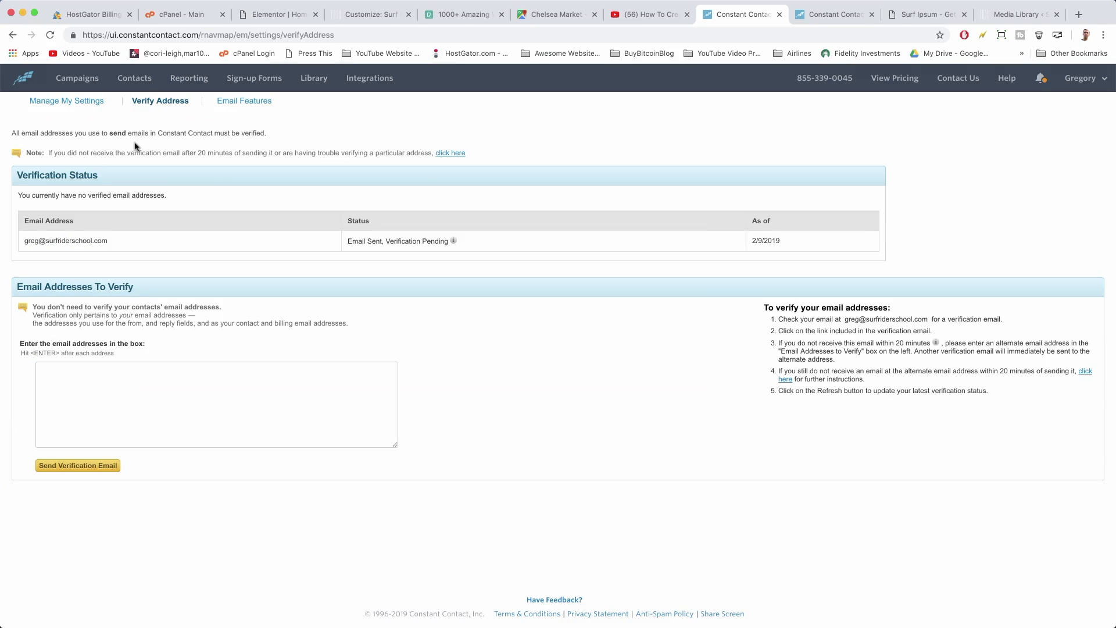
pyautogui.moveTo(344, 253)
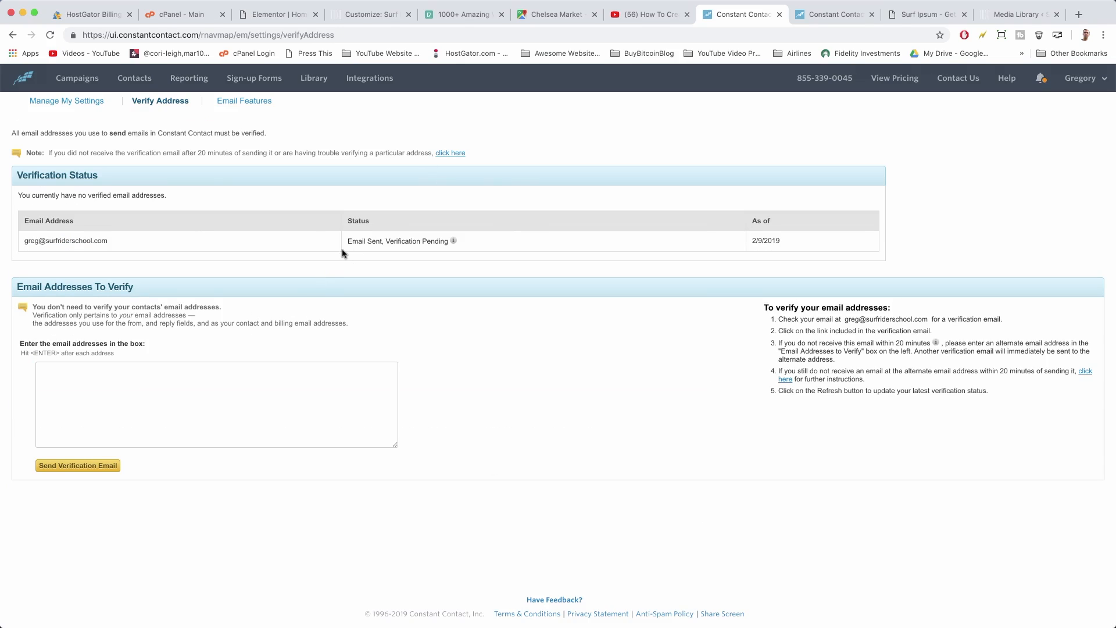
pyautogui.moveTo(349, 235)
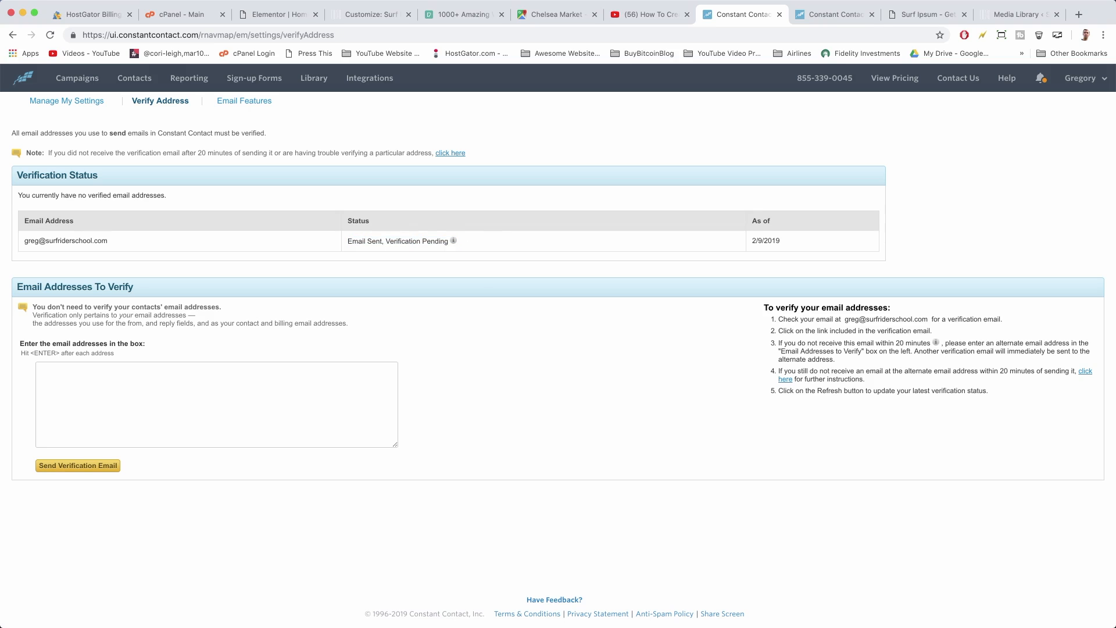
# Verify the sender address via the Gmail verification email and return to Constant Contact's success page.
pyautogui.click(1079, 14)
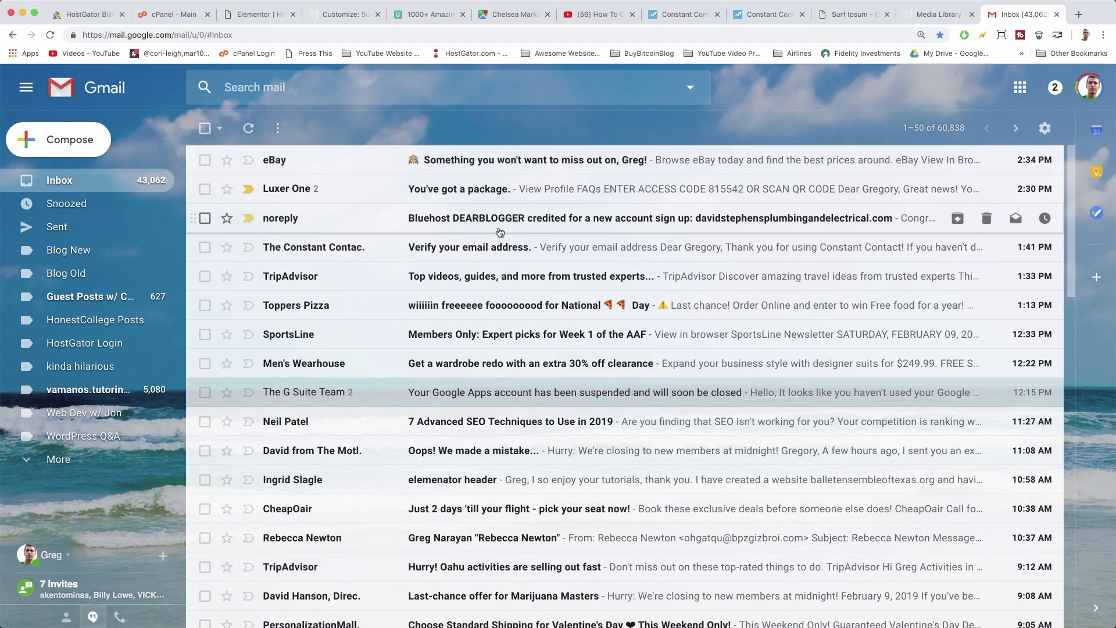
pyautogui.click(468, 247)
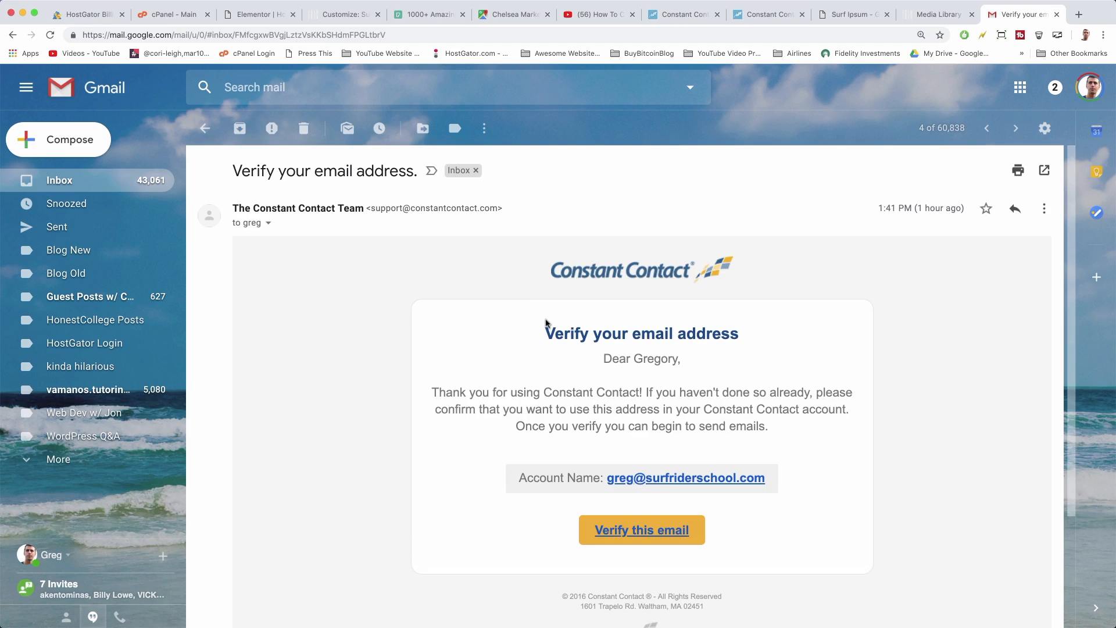
pyautogui.moveTo(642, 530)
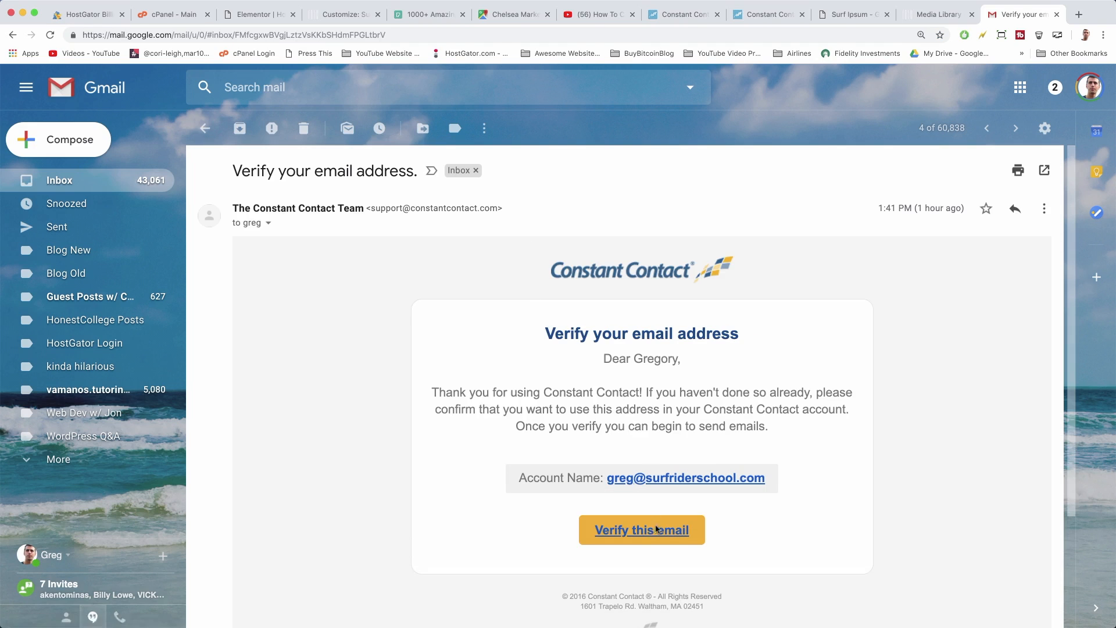
pyautogui.click(641, 530)
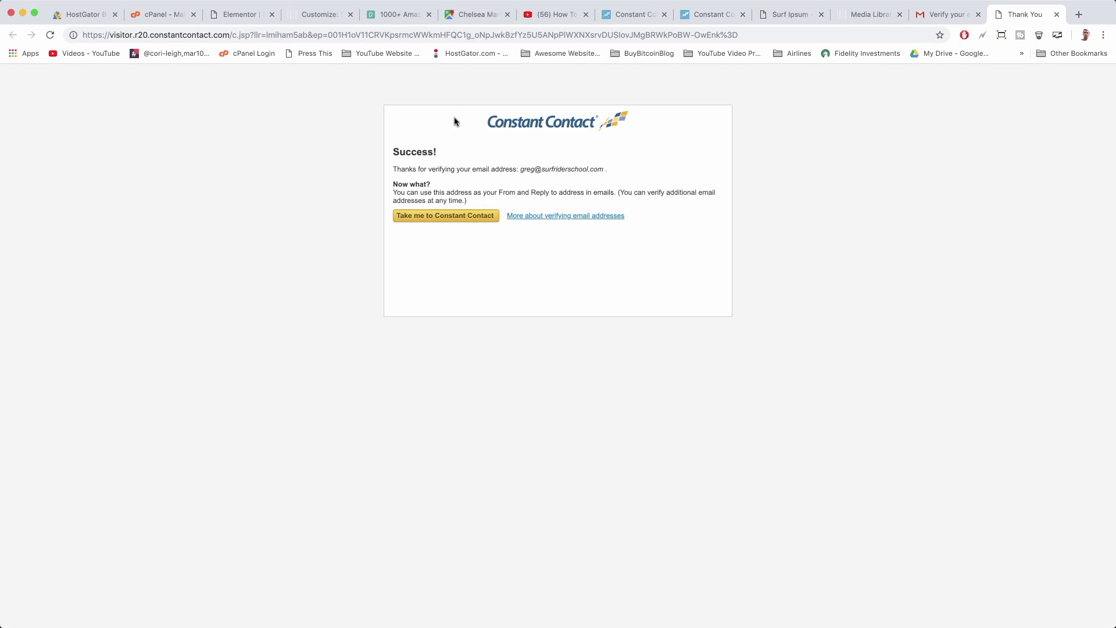
pyautogui.click(445, 216)
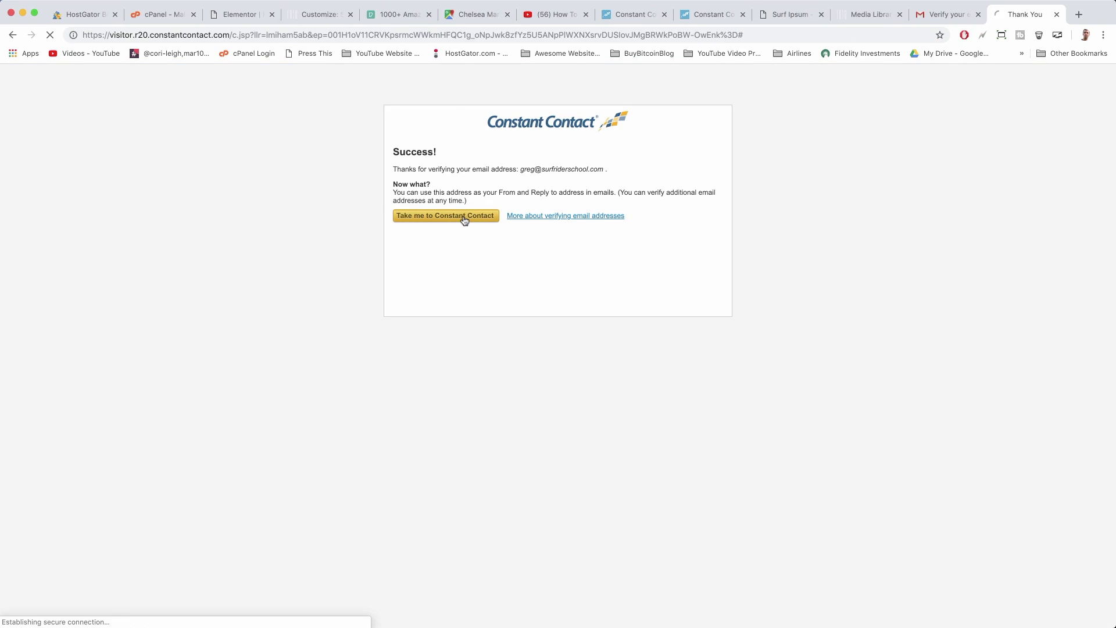
# Reopen the Welcome Email from the campaigns list and continue to its sending settings form.
pyautogui.click(445, 216)
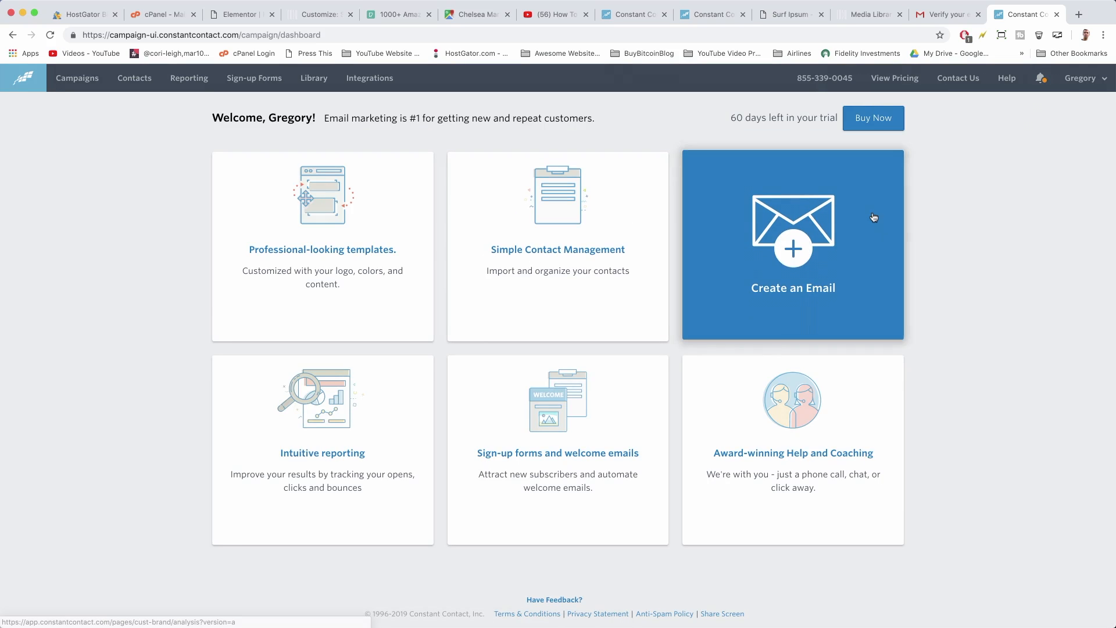
pyautogui.moveTo(814, 296)
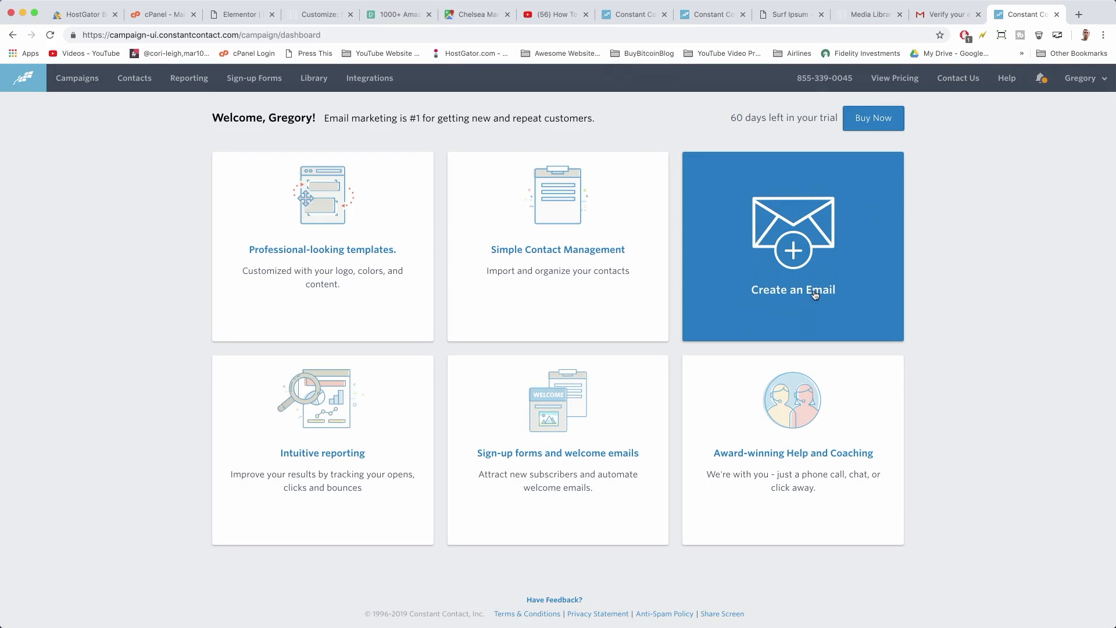
pyautogui.click(76, 78)
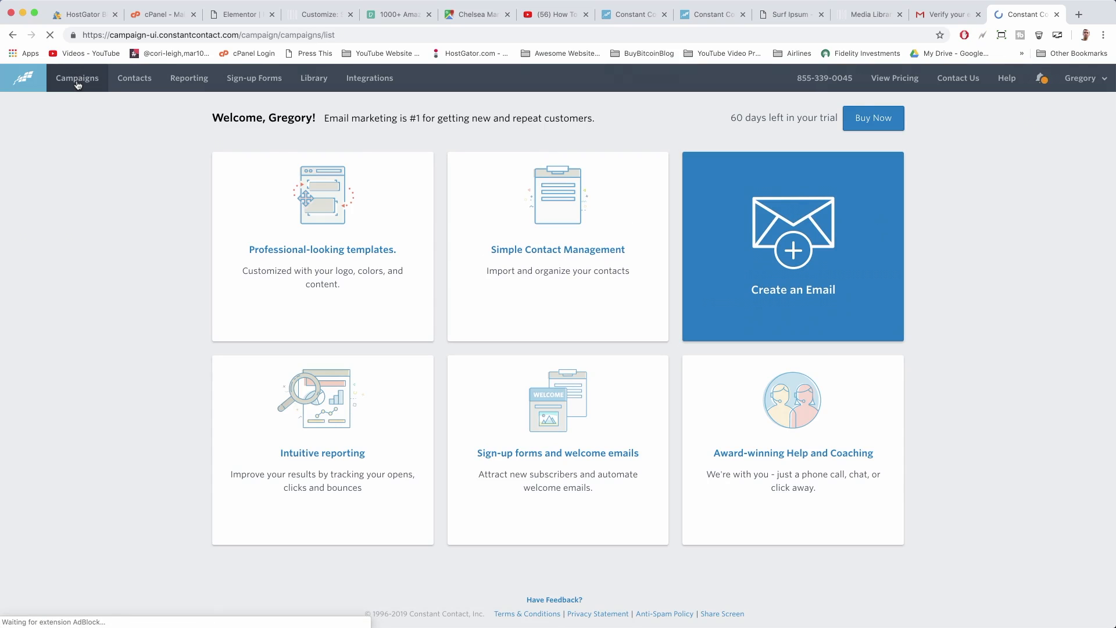
pyautogui.click(77, 78)
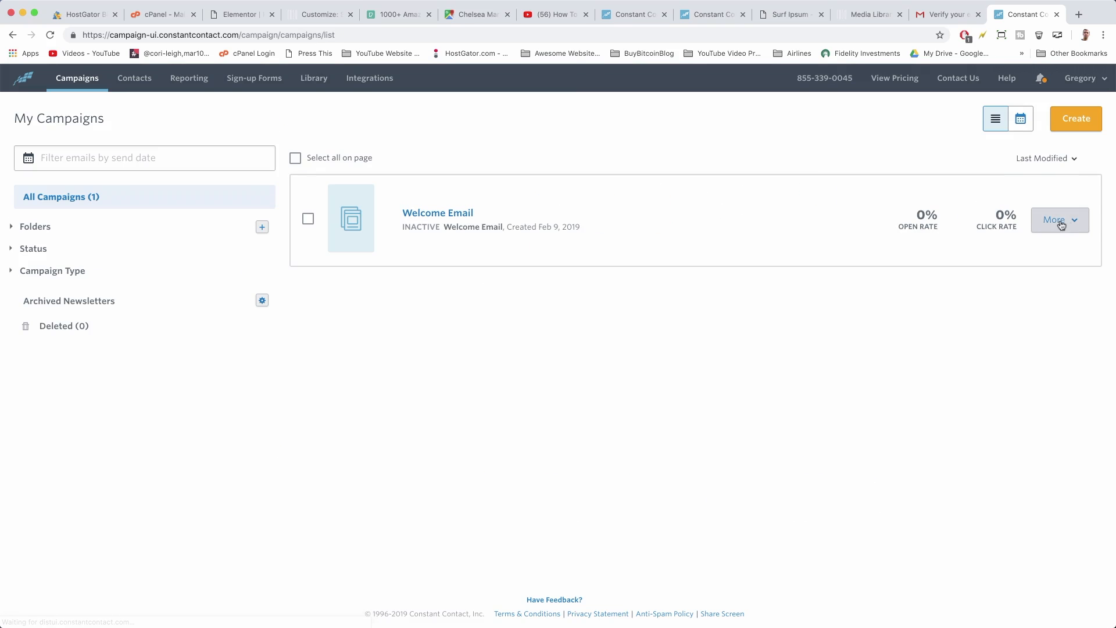
pyautogui.moveTo(1047, 278)
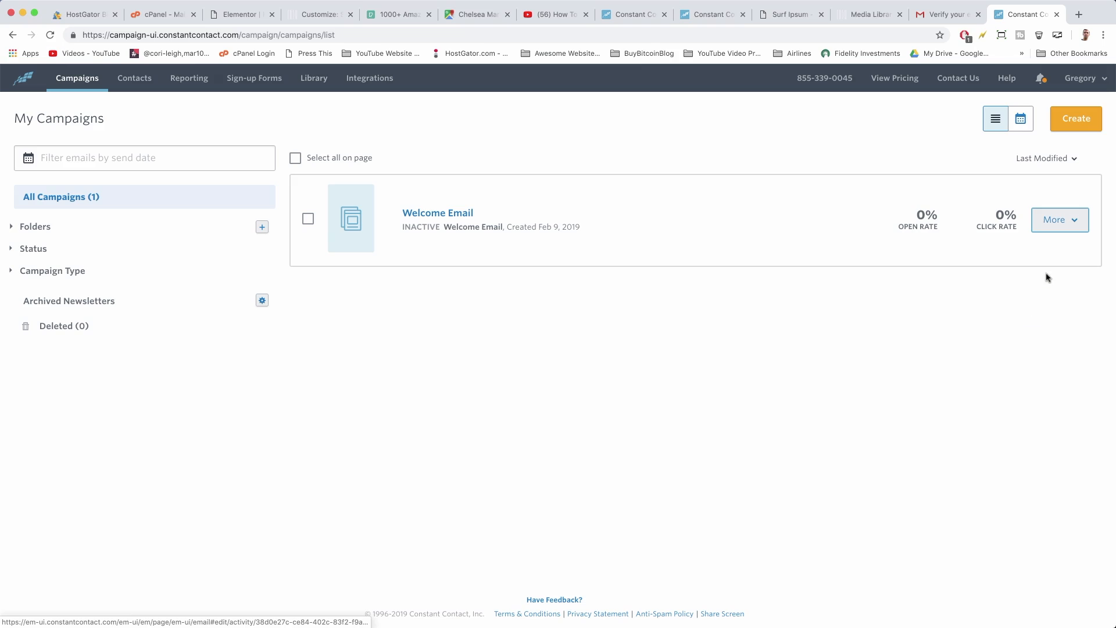
pyautogui.click(438, 213)
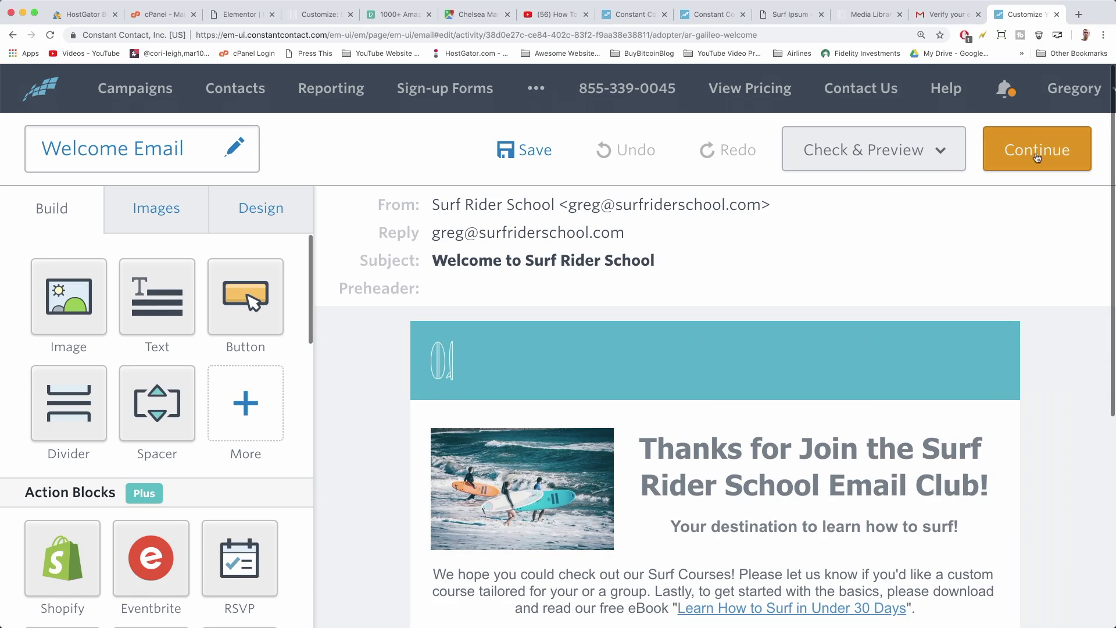
pyautogui.click(1036, 149)
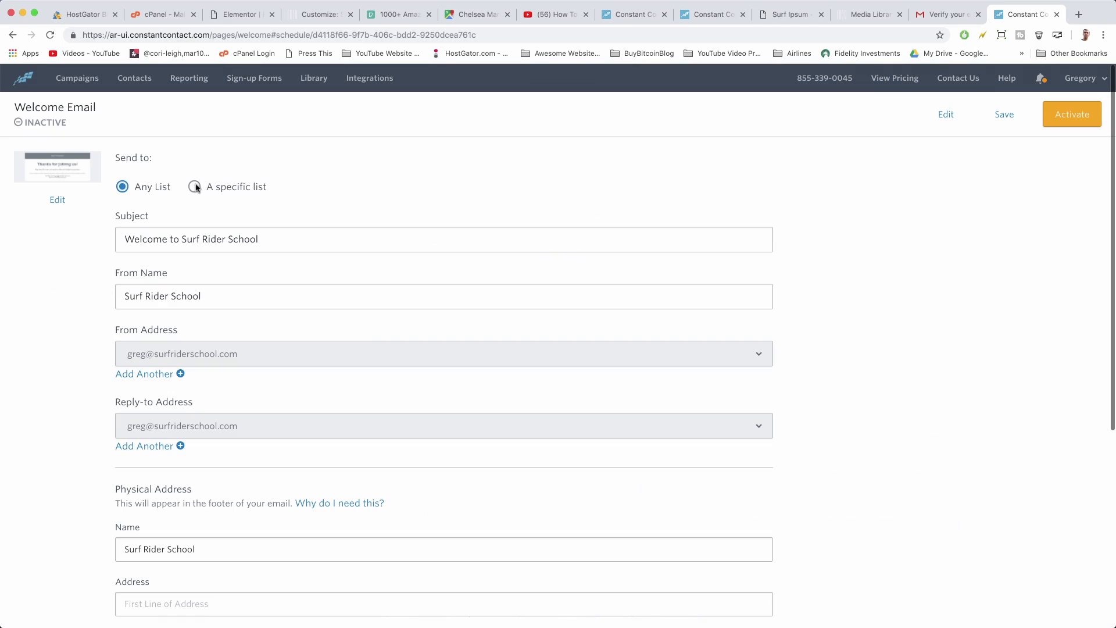
# Target the Welcome Email at a specific list and choose General Interest.
pyautogui.click(194, 186)
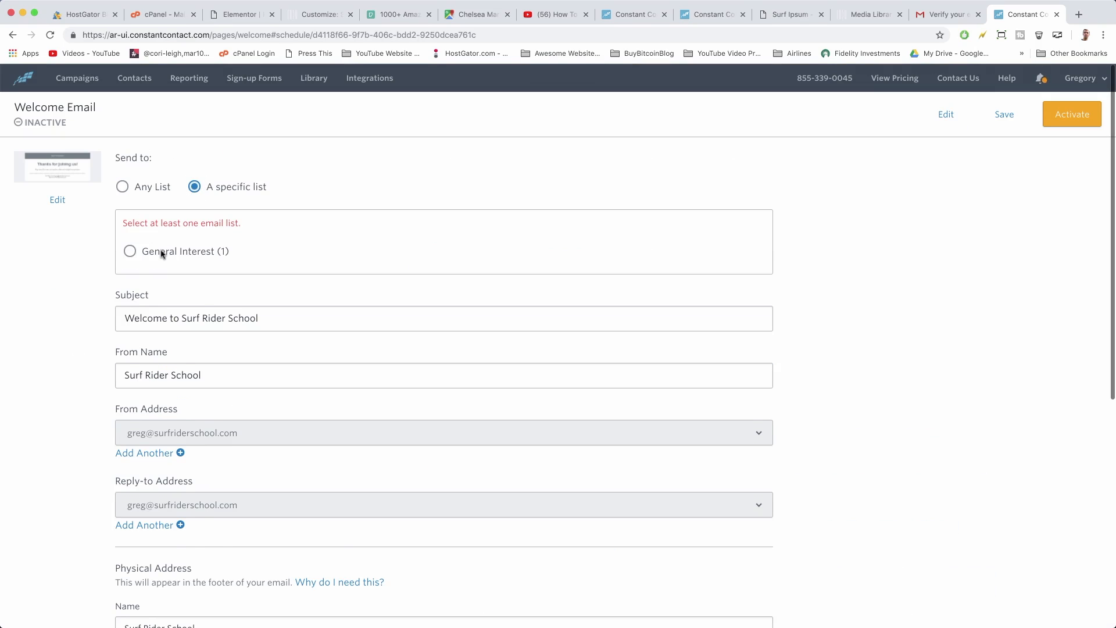
pyautogui.click(129, 251)
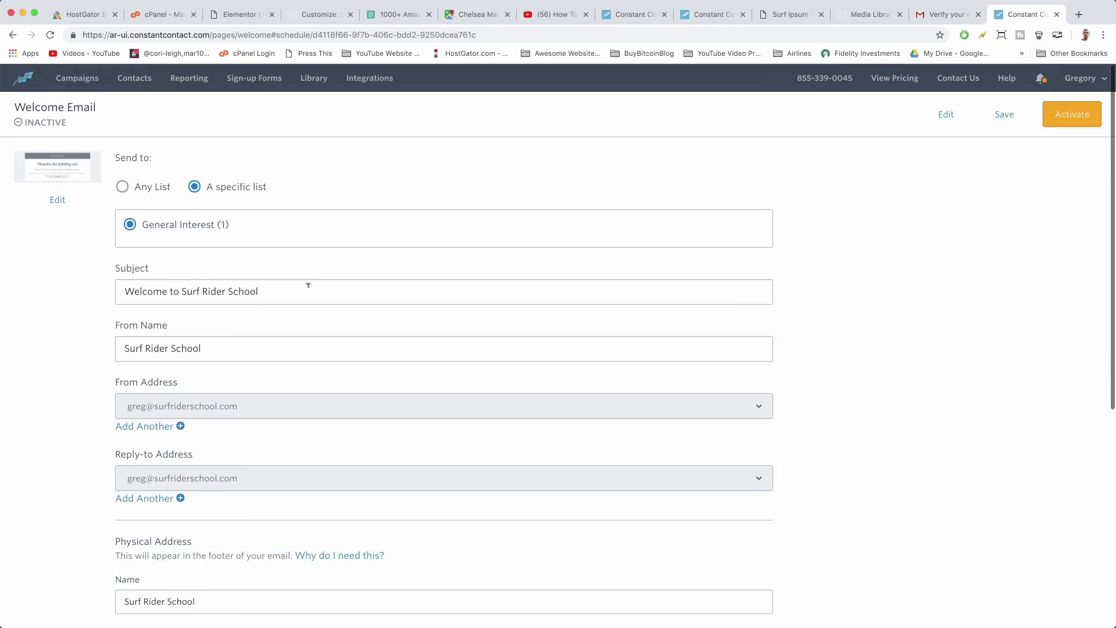
pyautogui.scroll(-3)
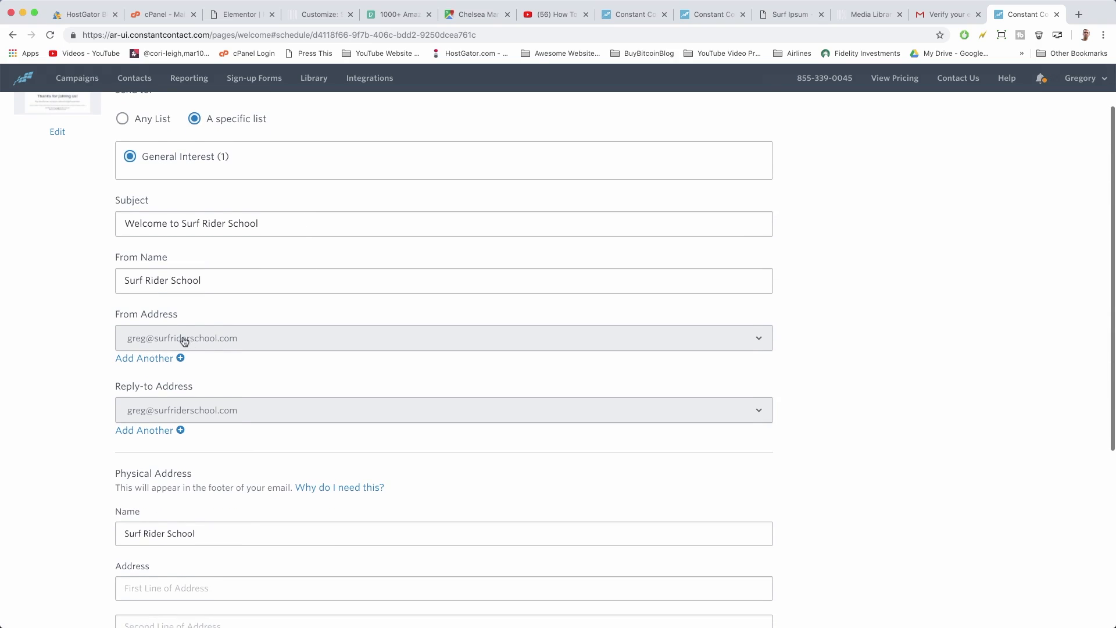
pyautogui.scroll(-3)
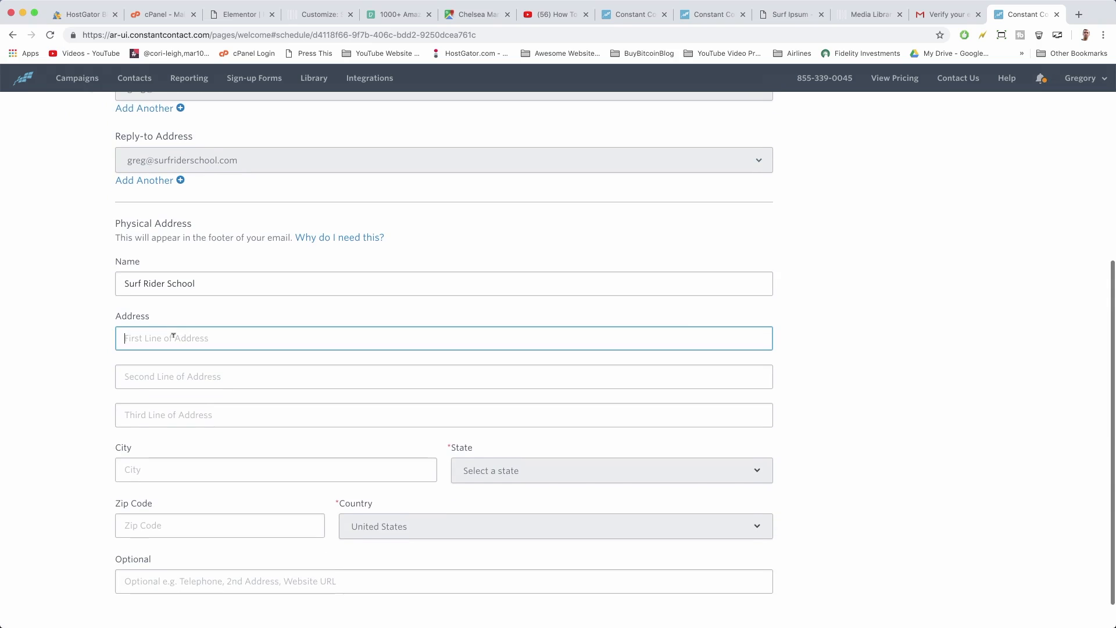
# Fill the physical address as 75 9th Ave, New York, NY 10011 with city New York.
pyautogui.write('75 9th Ave, New York, NY 10011')
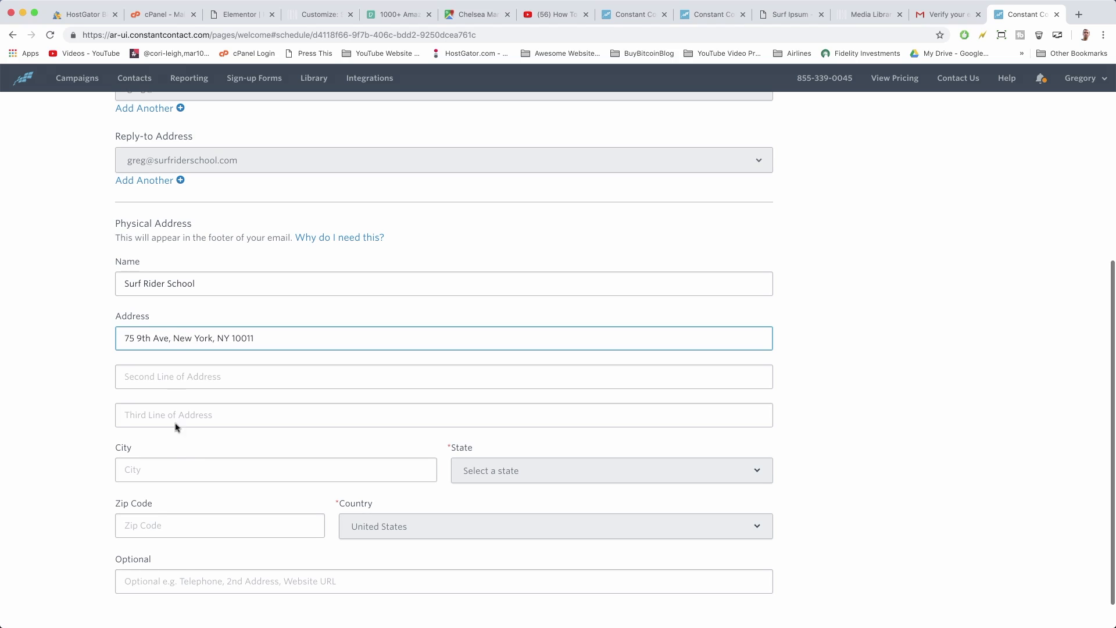
pyautogui.write('New York')
pyautogui.click(219, 526)
pyautogui.write('10011')
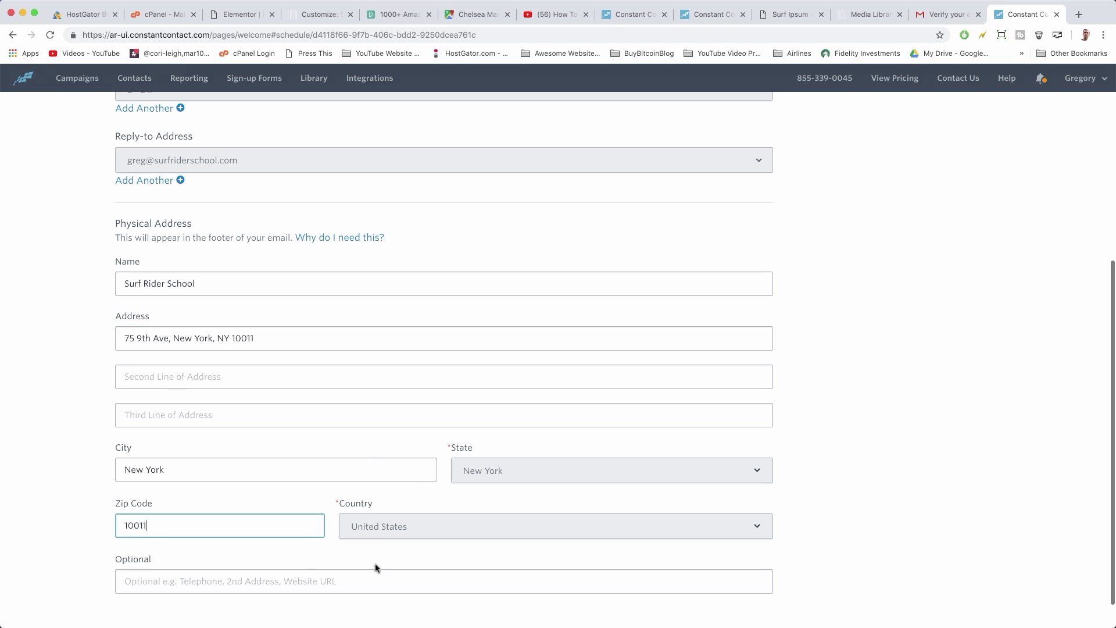
pyautogui.scroll(3)
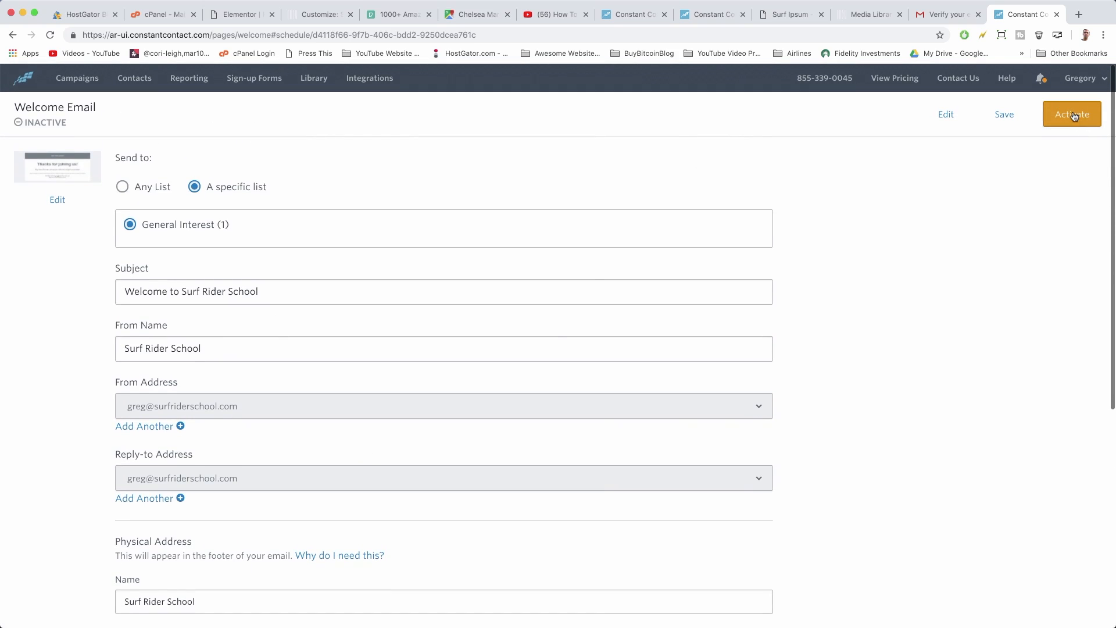
# Activate the Welcome Email so it sends to new General Interest sign-ups.
pyautogui.click(1071, 114)
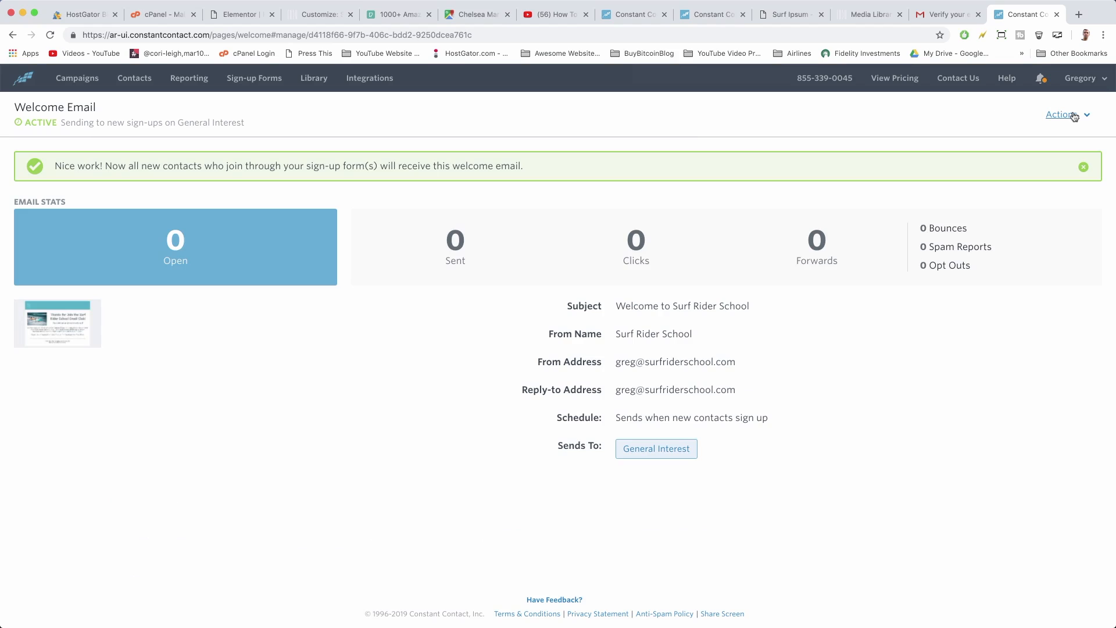
pyautogui.moveTo(225, 173)
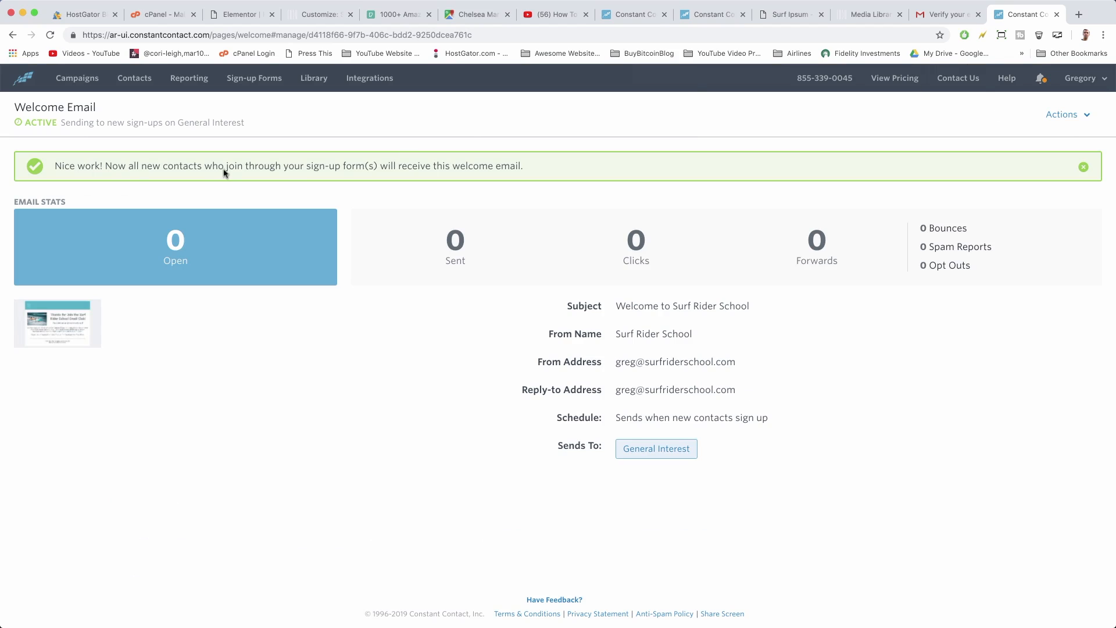
pyautogui.moveTo(177, 175)
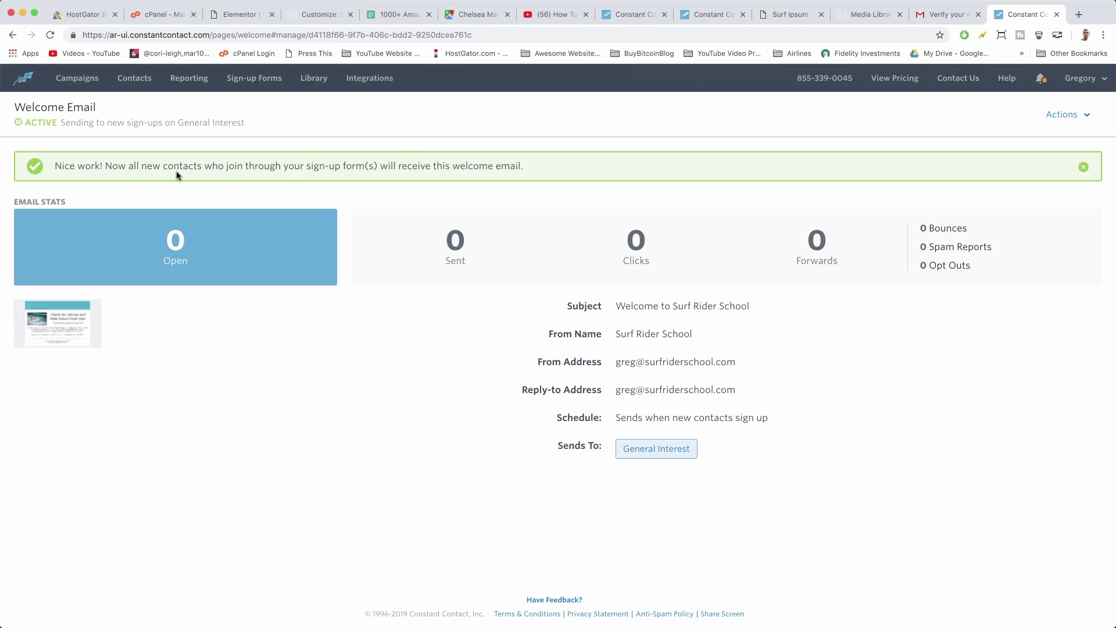
pyautogui.moveTo(464, 175)
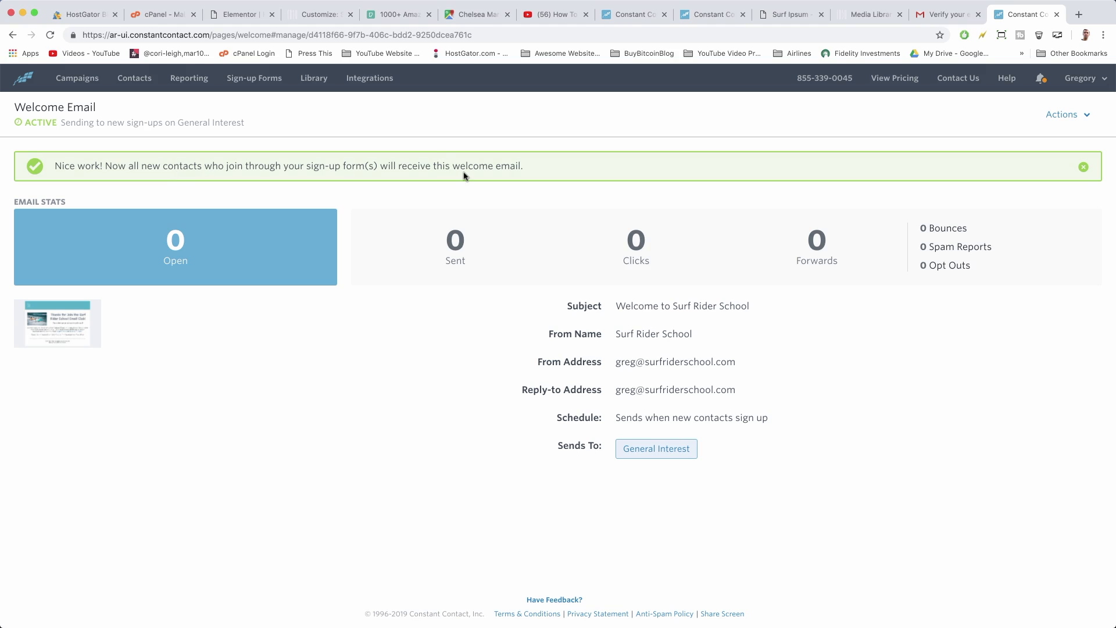
pyautogui.moveTo(380, 187)
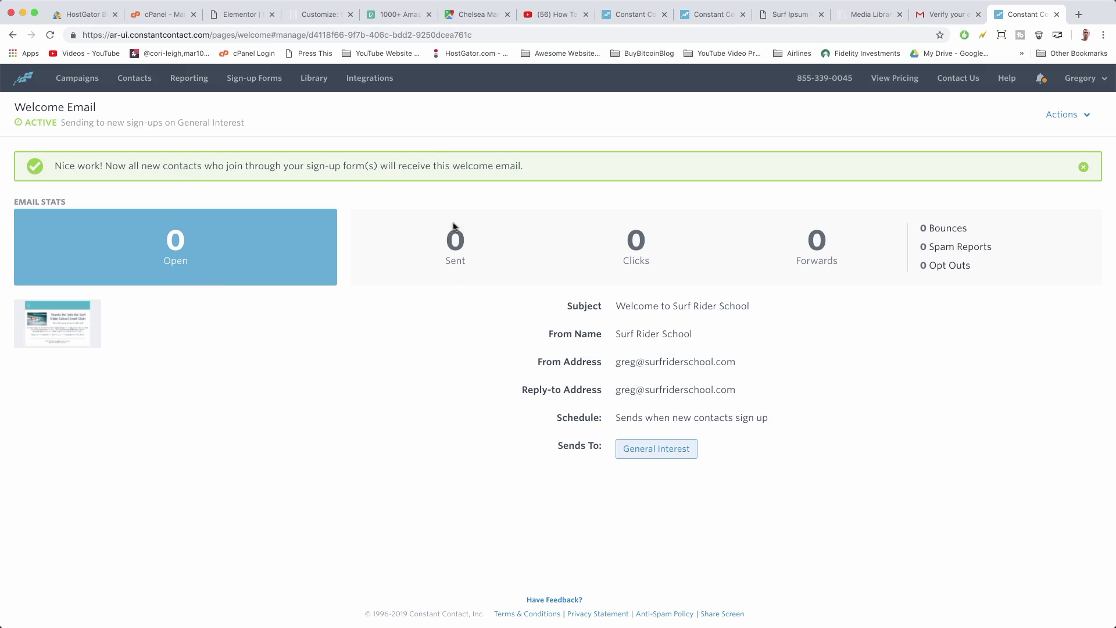
pyautogui.moveTo(614, 233)
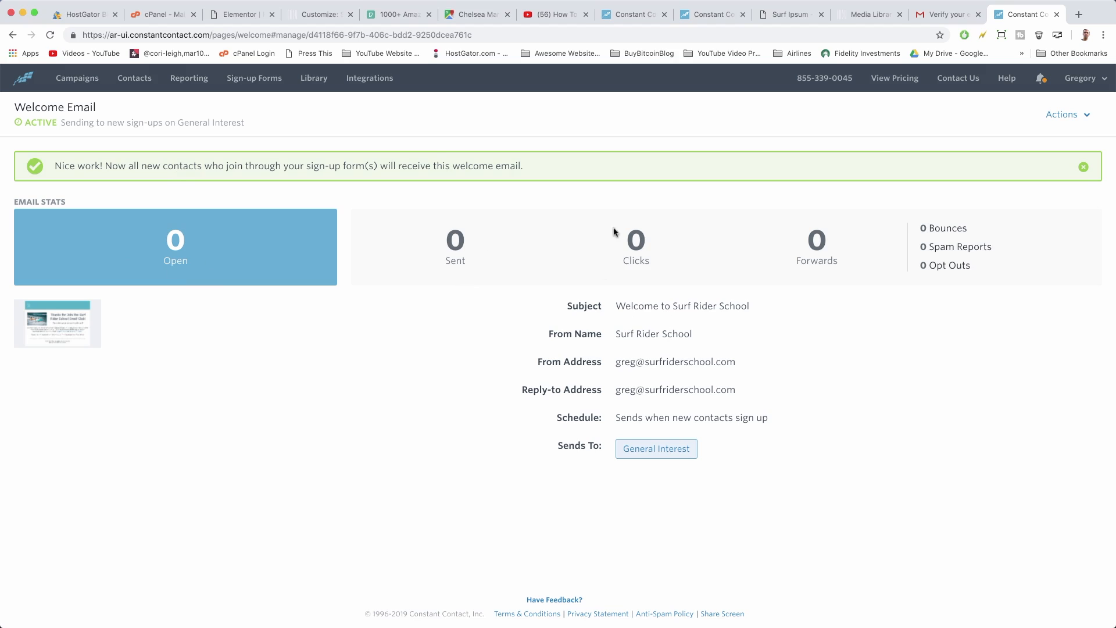
pyautogui.moveTo(801, 272)
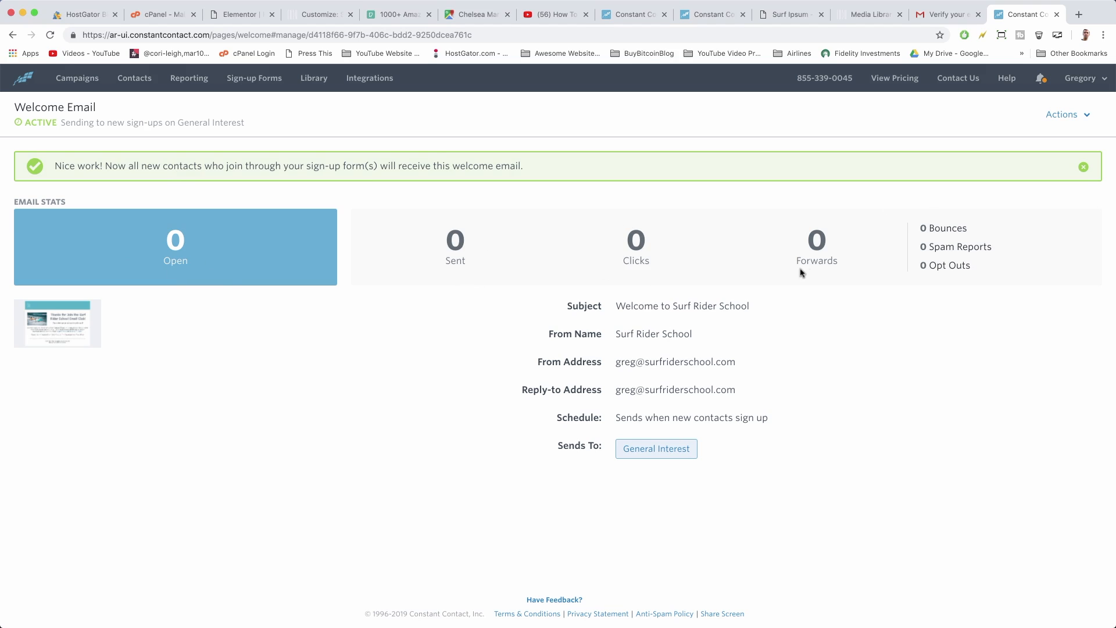
pyautogui.moveTo(647, 328)
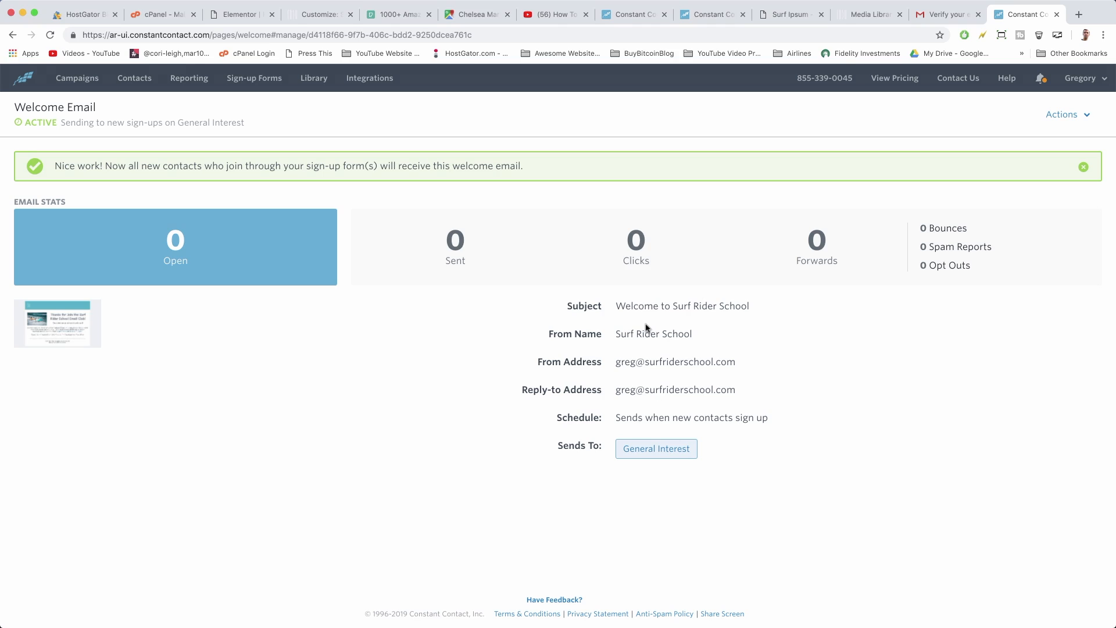
pyautogui.moveTo(576, 239)
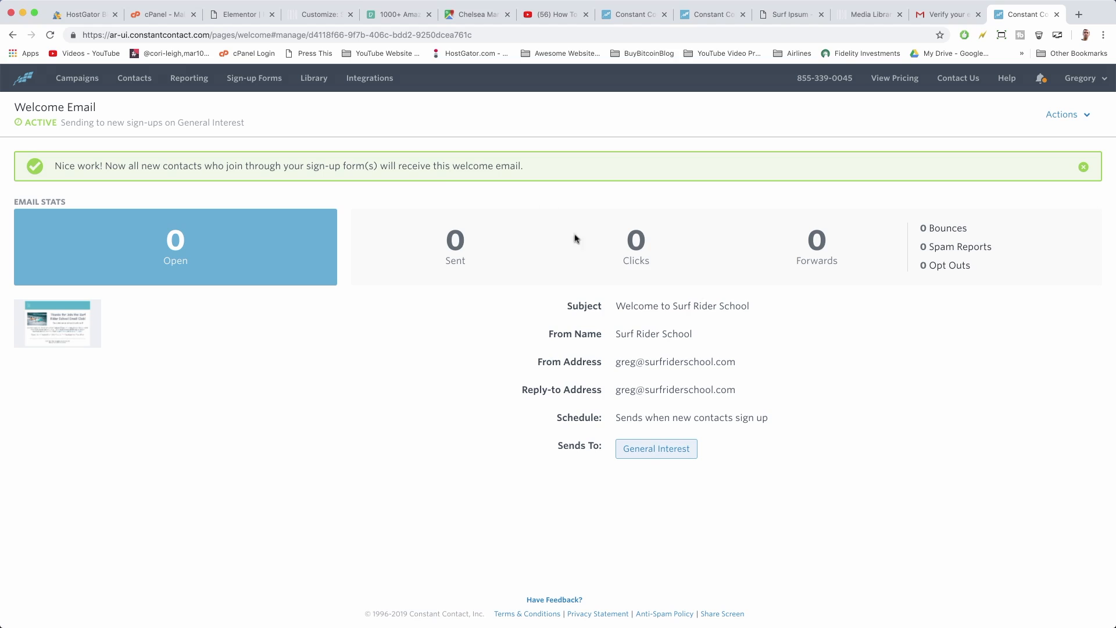
pyautogui.moveTo(503, 184)
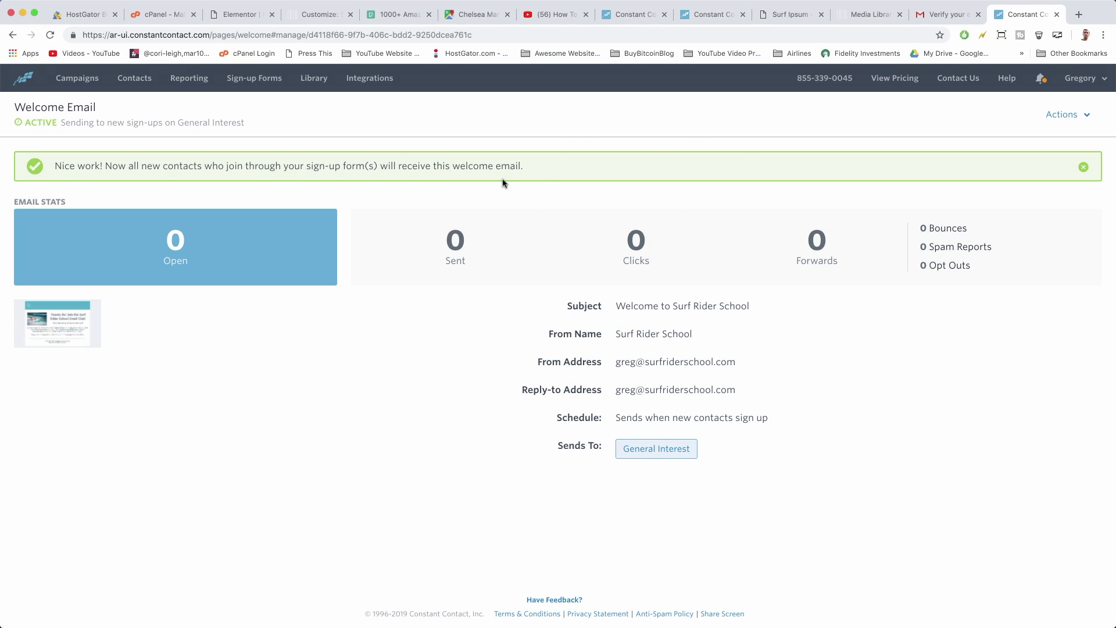
pyautogui.moveTo(550, 306)
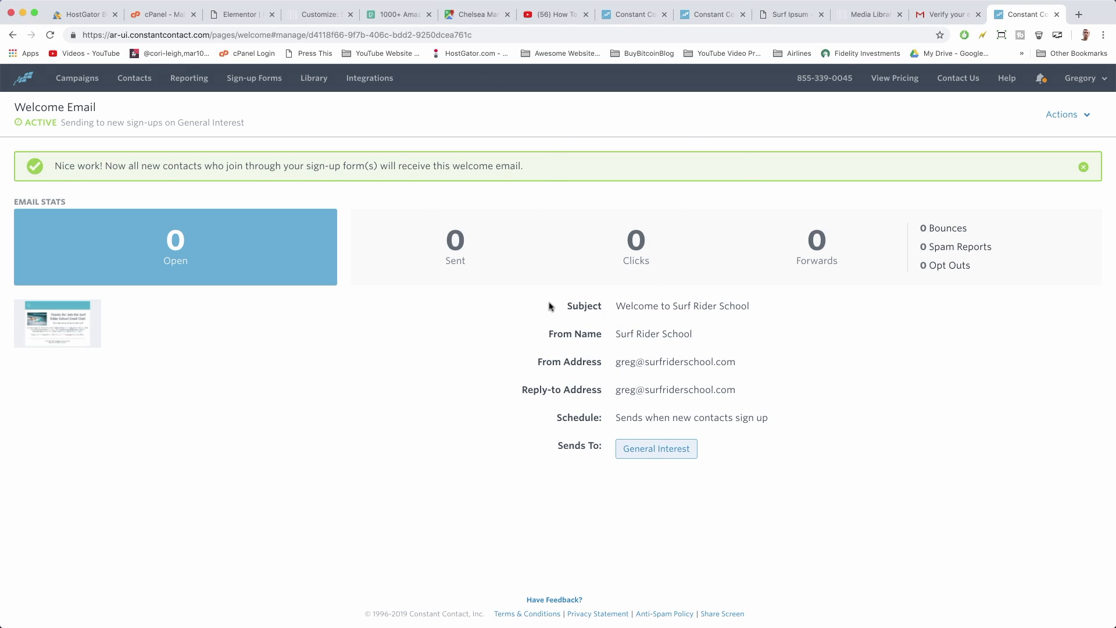
pyautogui.moveTo(759, 508)
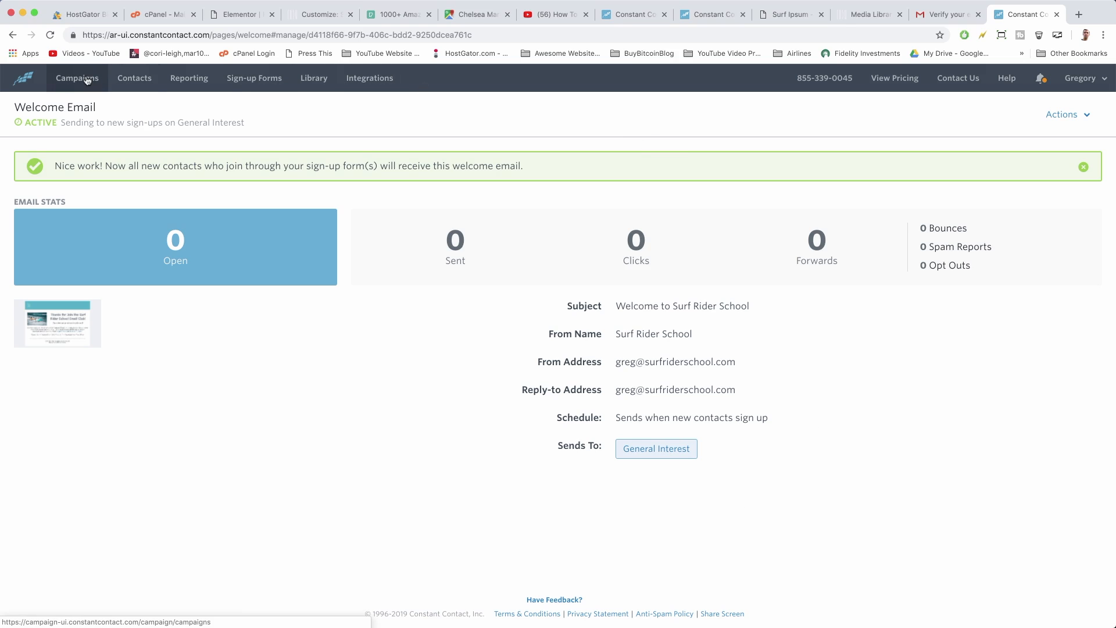
# Return to the campaigns list showing the active Welcome Email, briefly dismissing the Create campaign chooser.
pyautogui.click(77, 78)
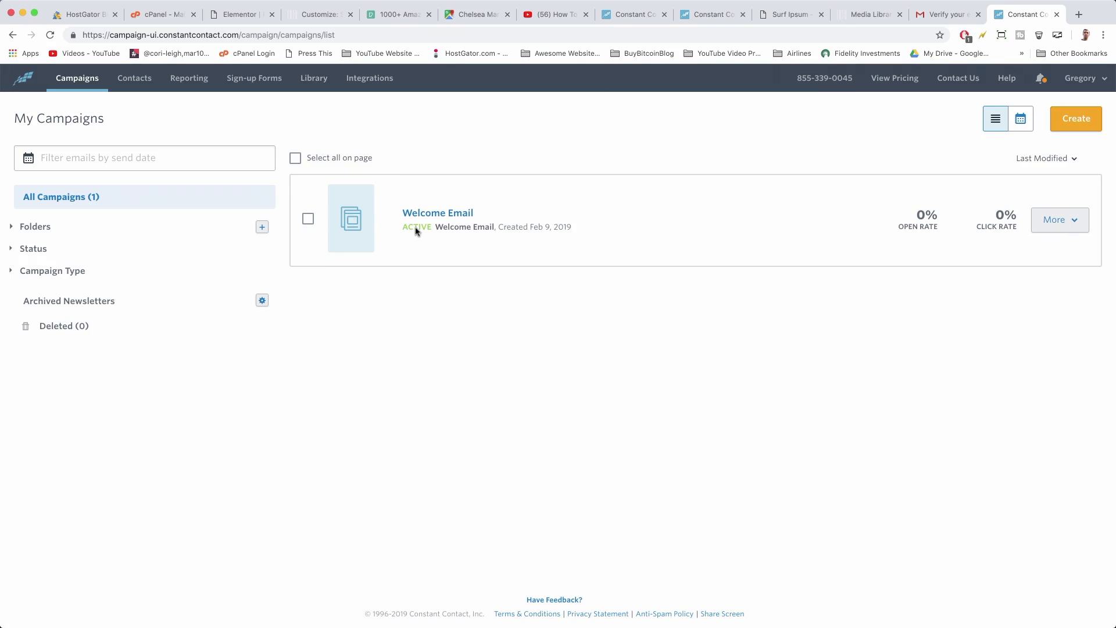
pyautogui.moveTo(210, 117)
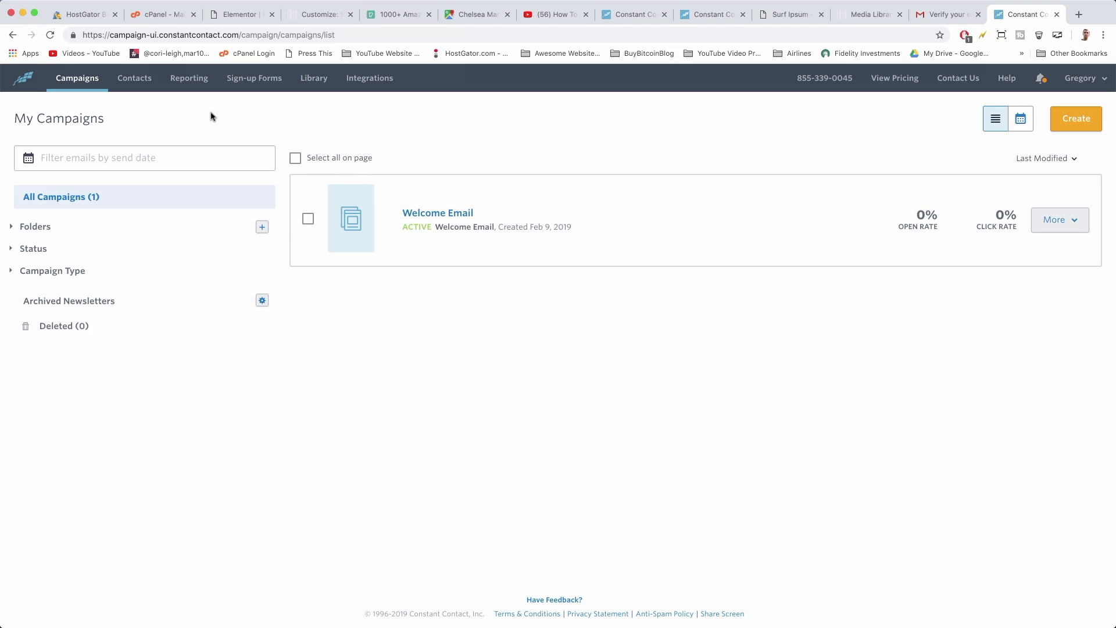
pyautogui.moveTo(598, 445)
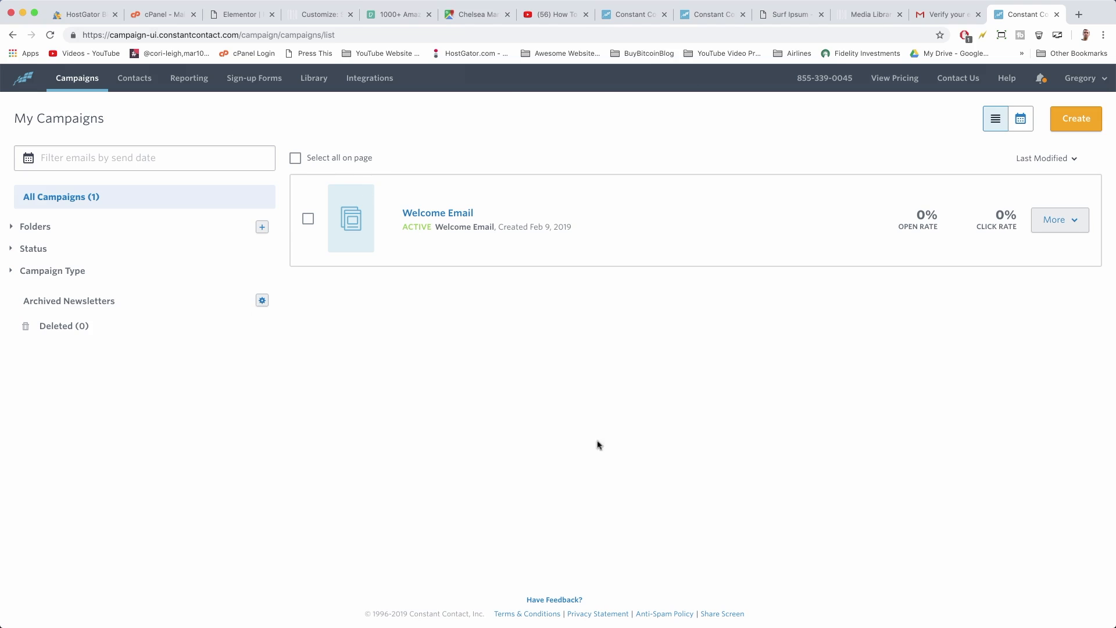
pyautogui.click(1075, 119)
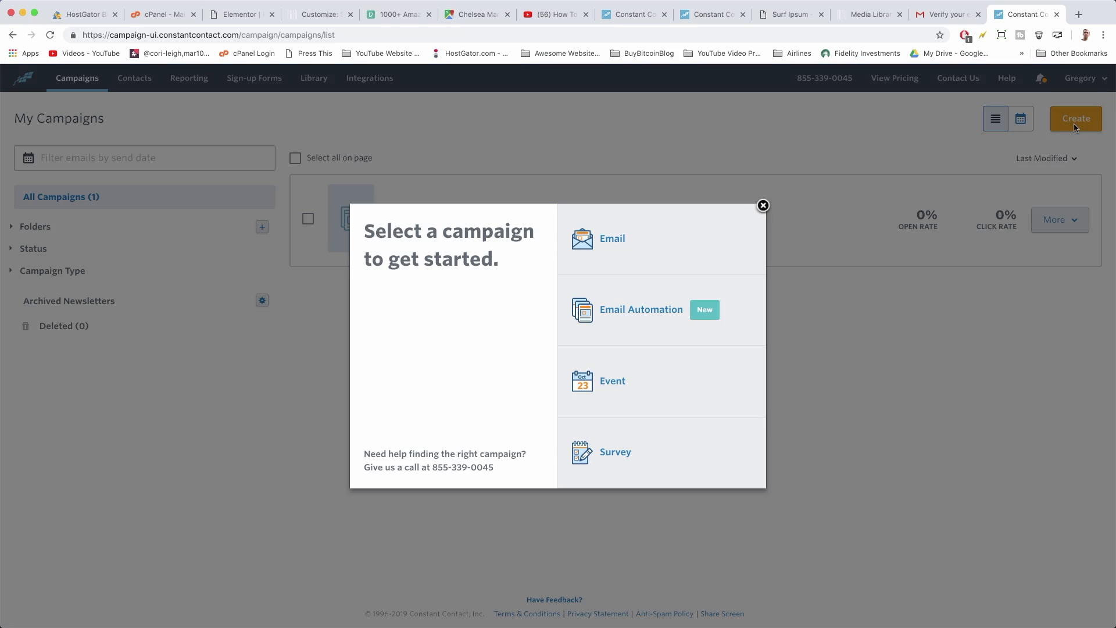
pyautogui.click(763, 206)
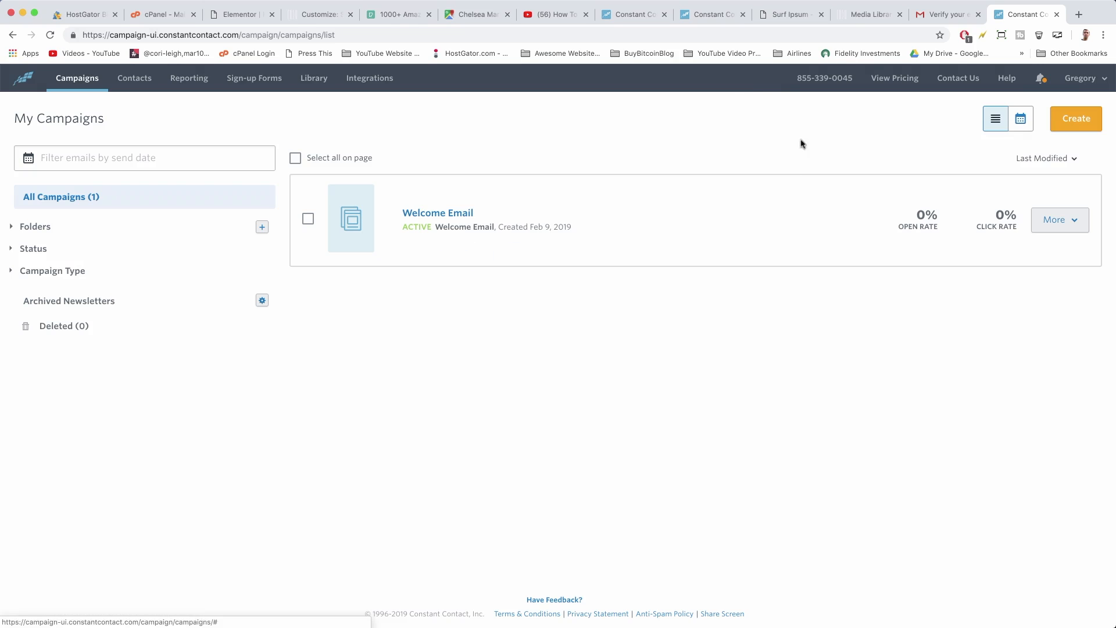